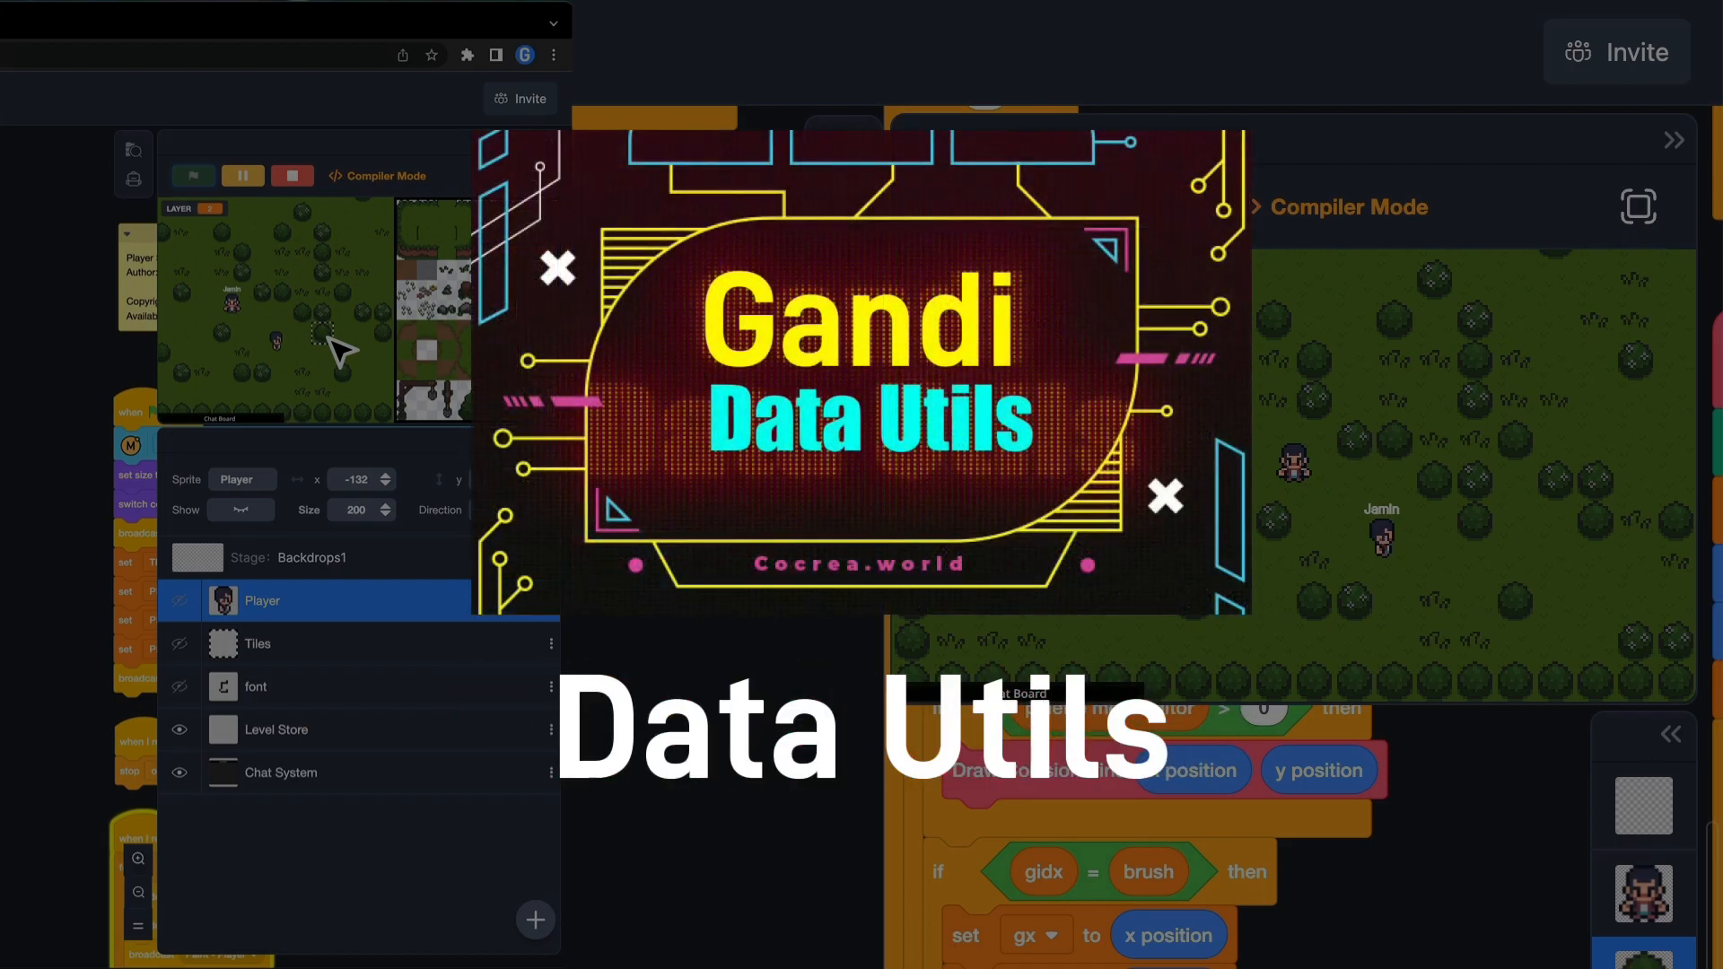
Go to the code-analysis conversation and view the Gandi bot's analysis report image
left_click(287, 327)
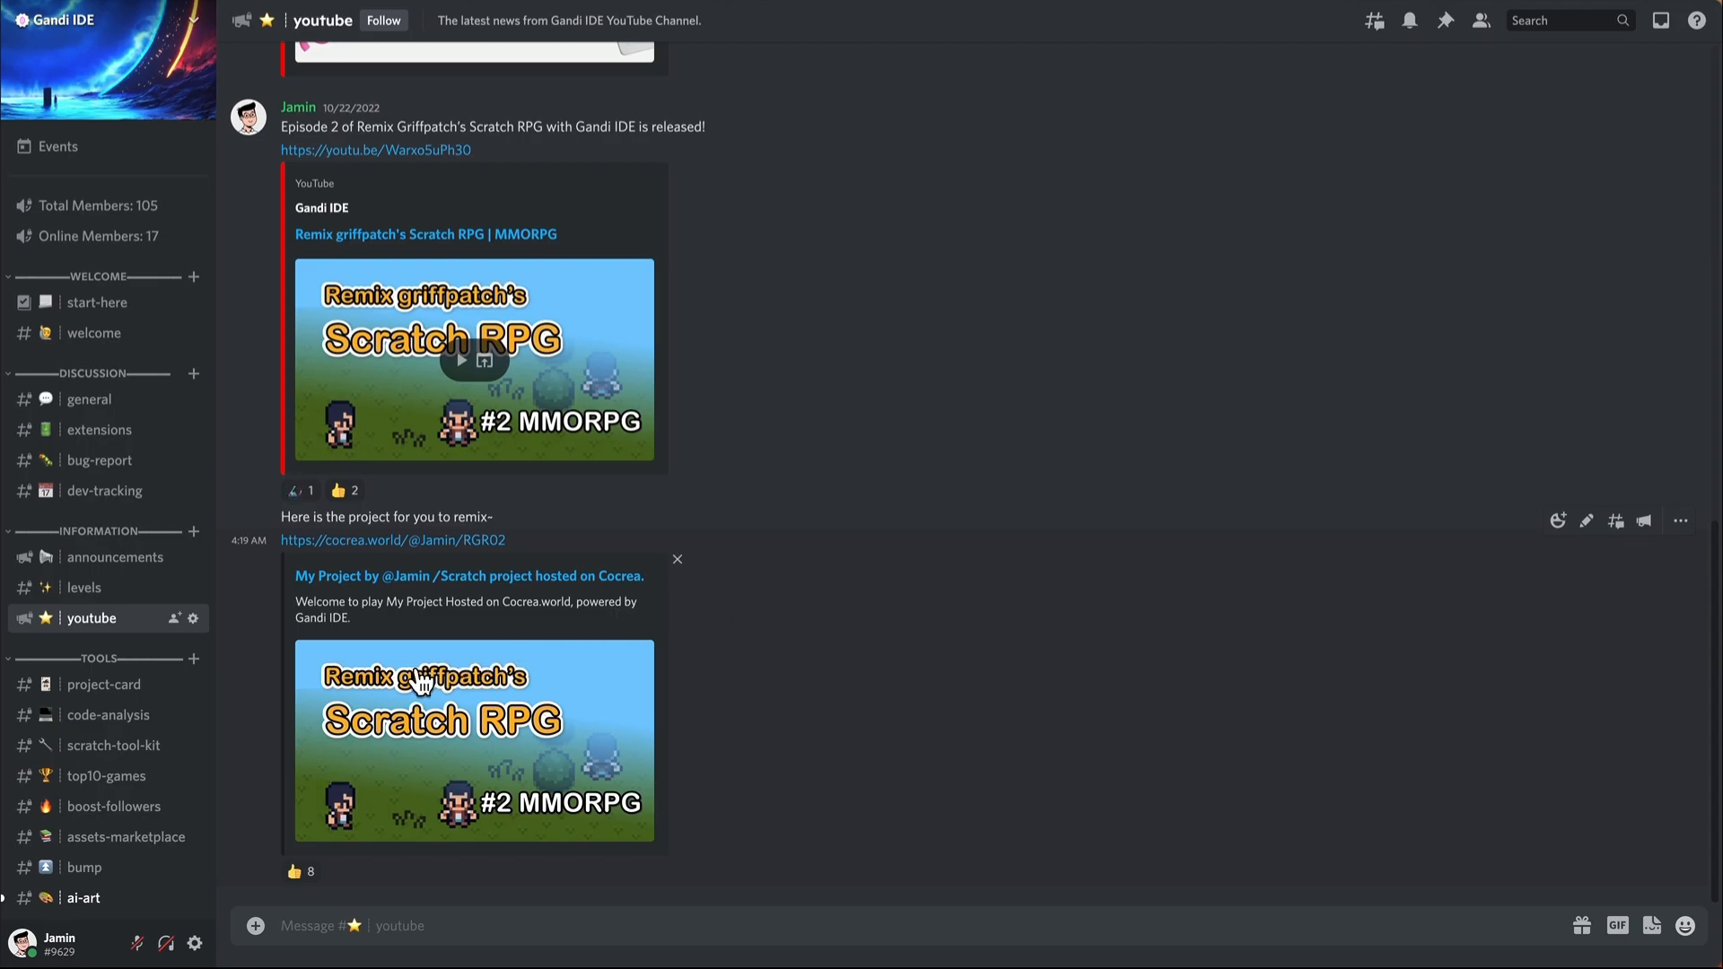
mouse_move(286, 720)
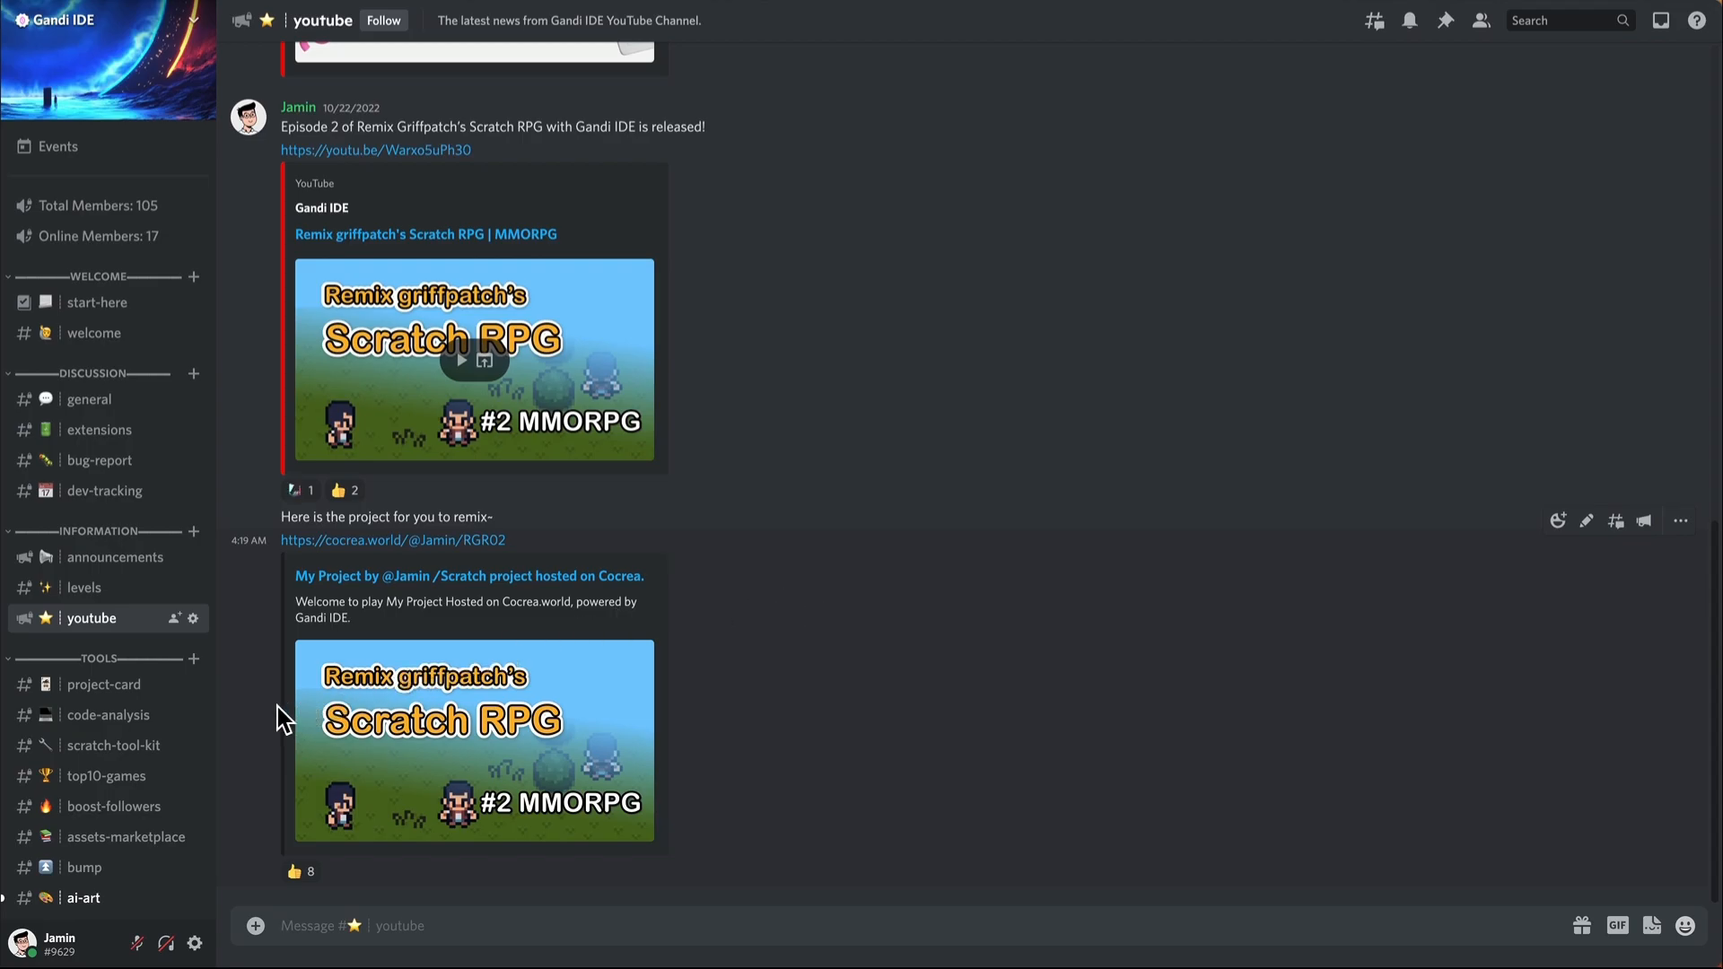
left_click(107, 715)
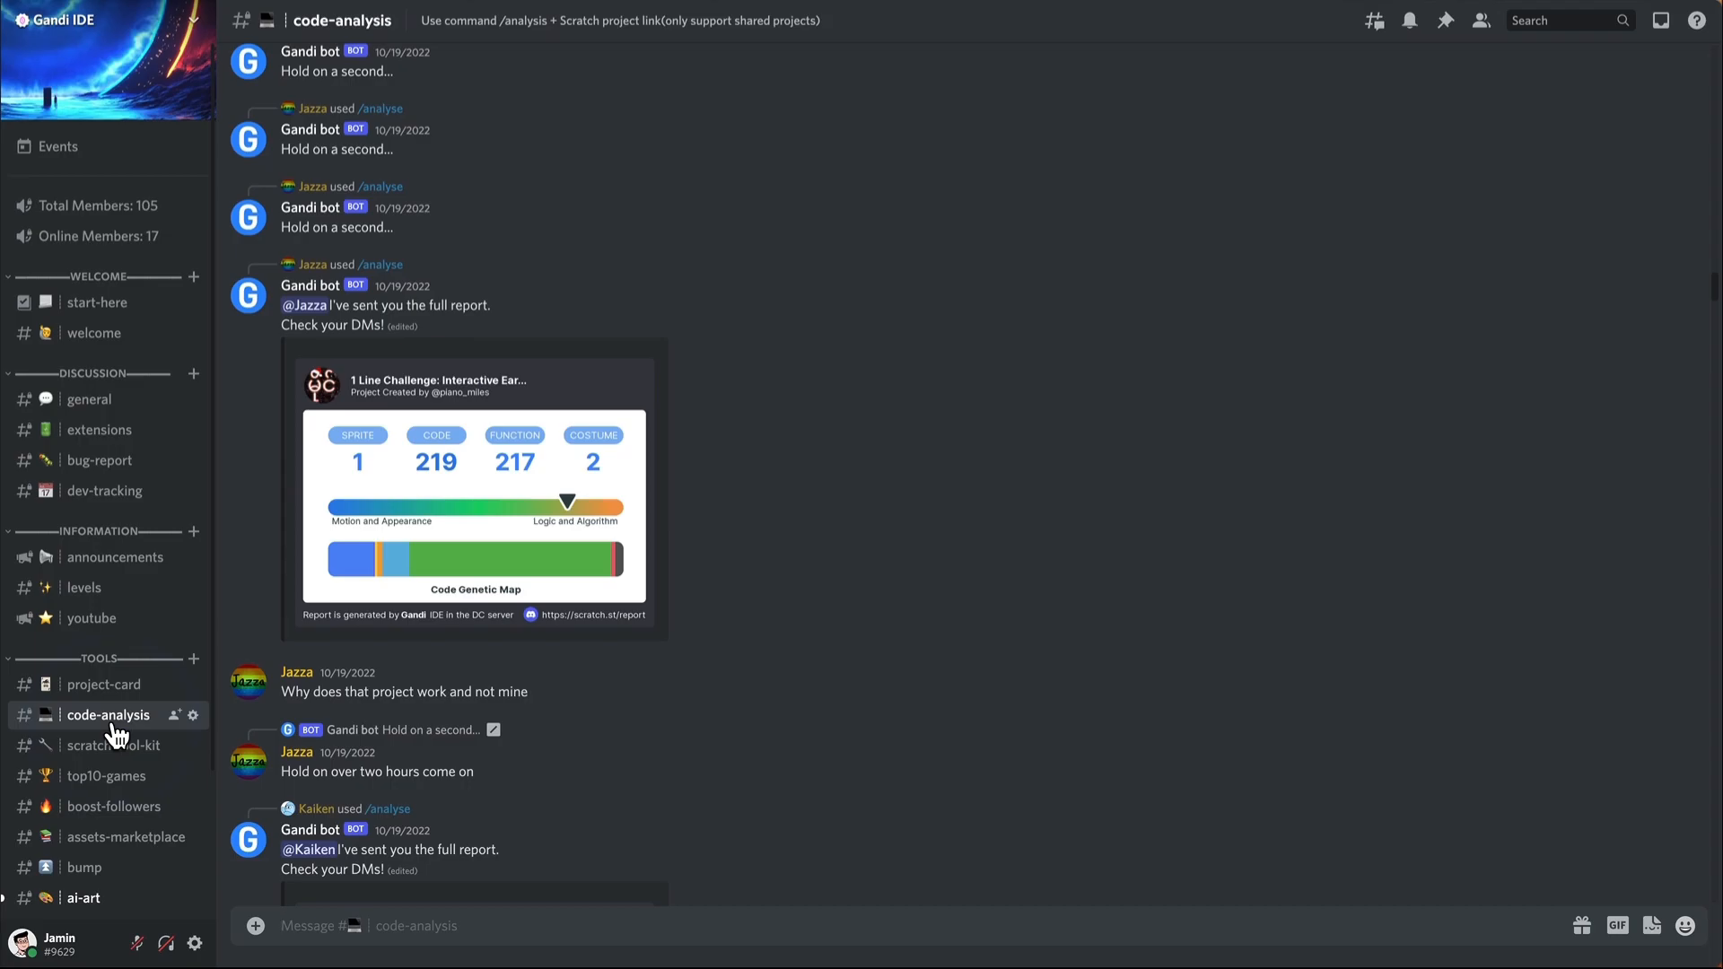
scroll("down", 3)
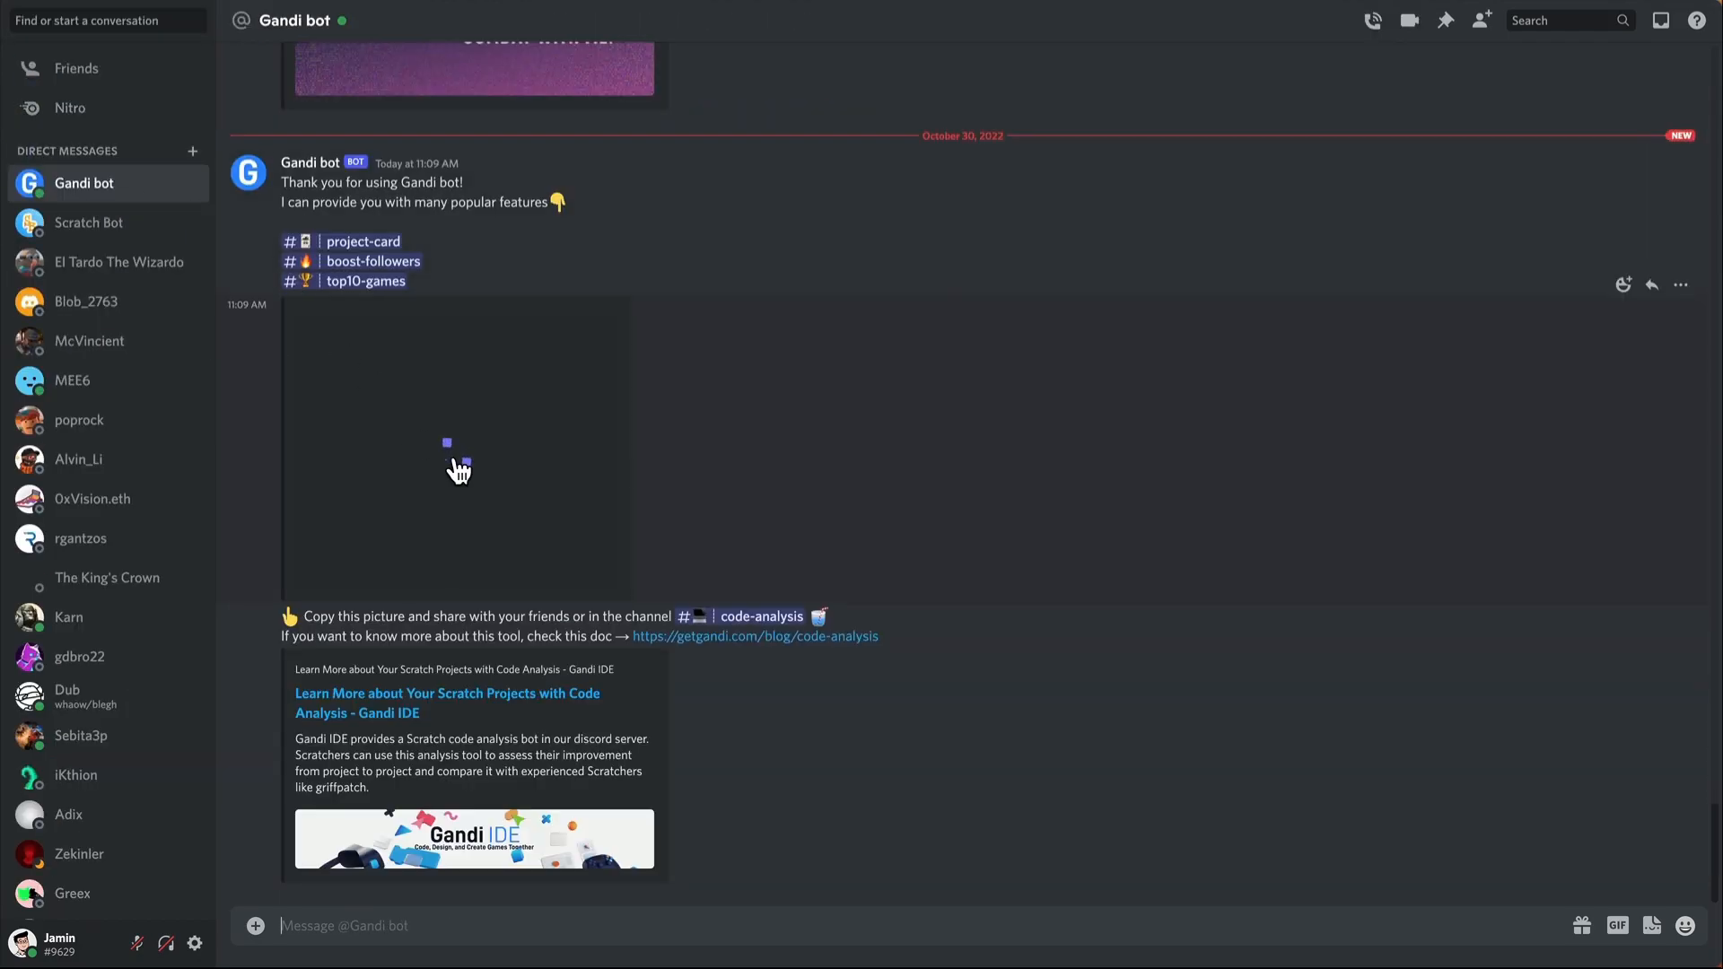
left_click(456, 450)
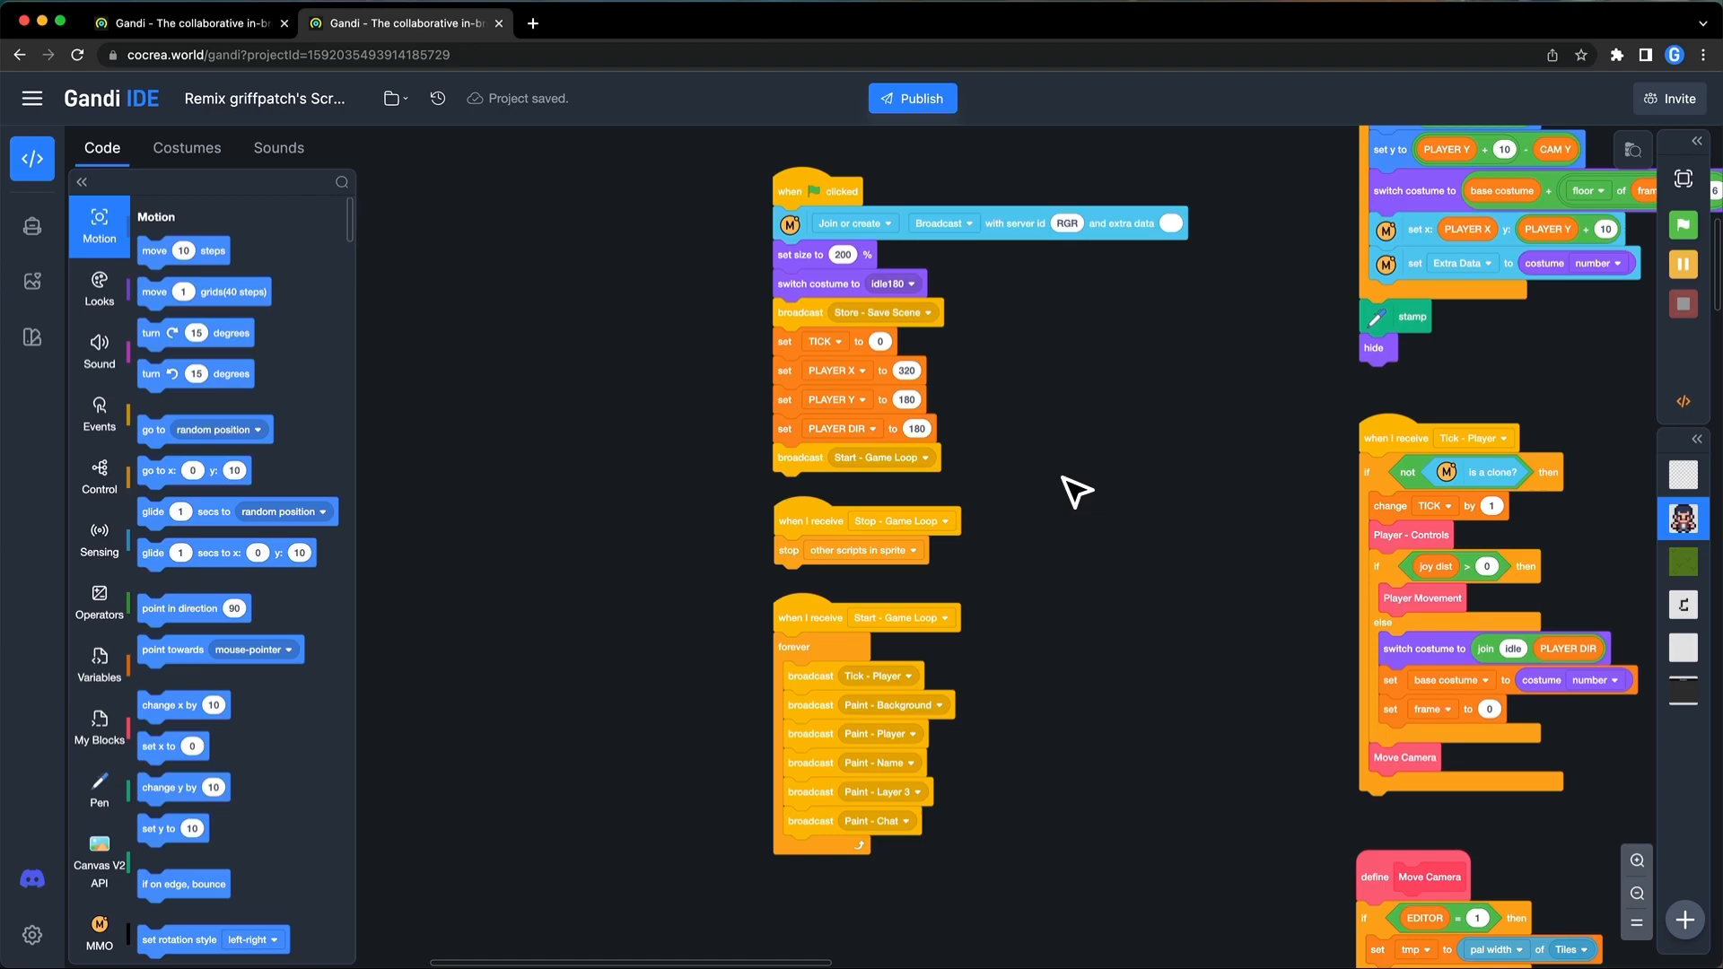
mouse_move(1104, 496)
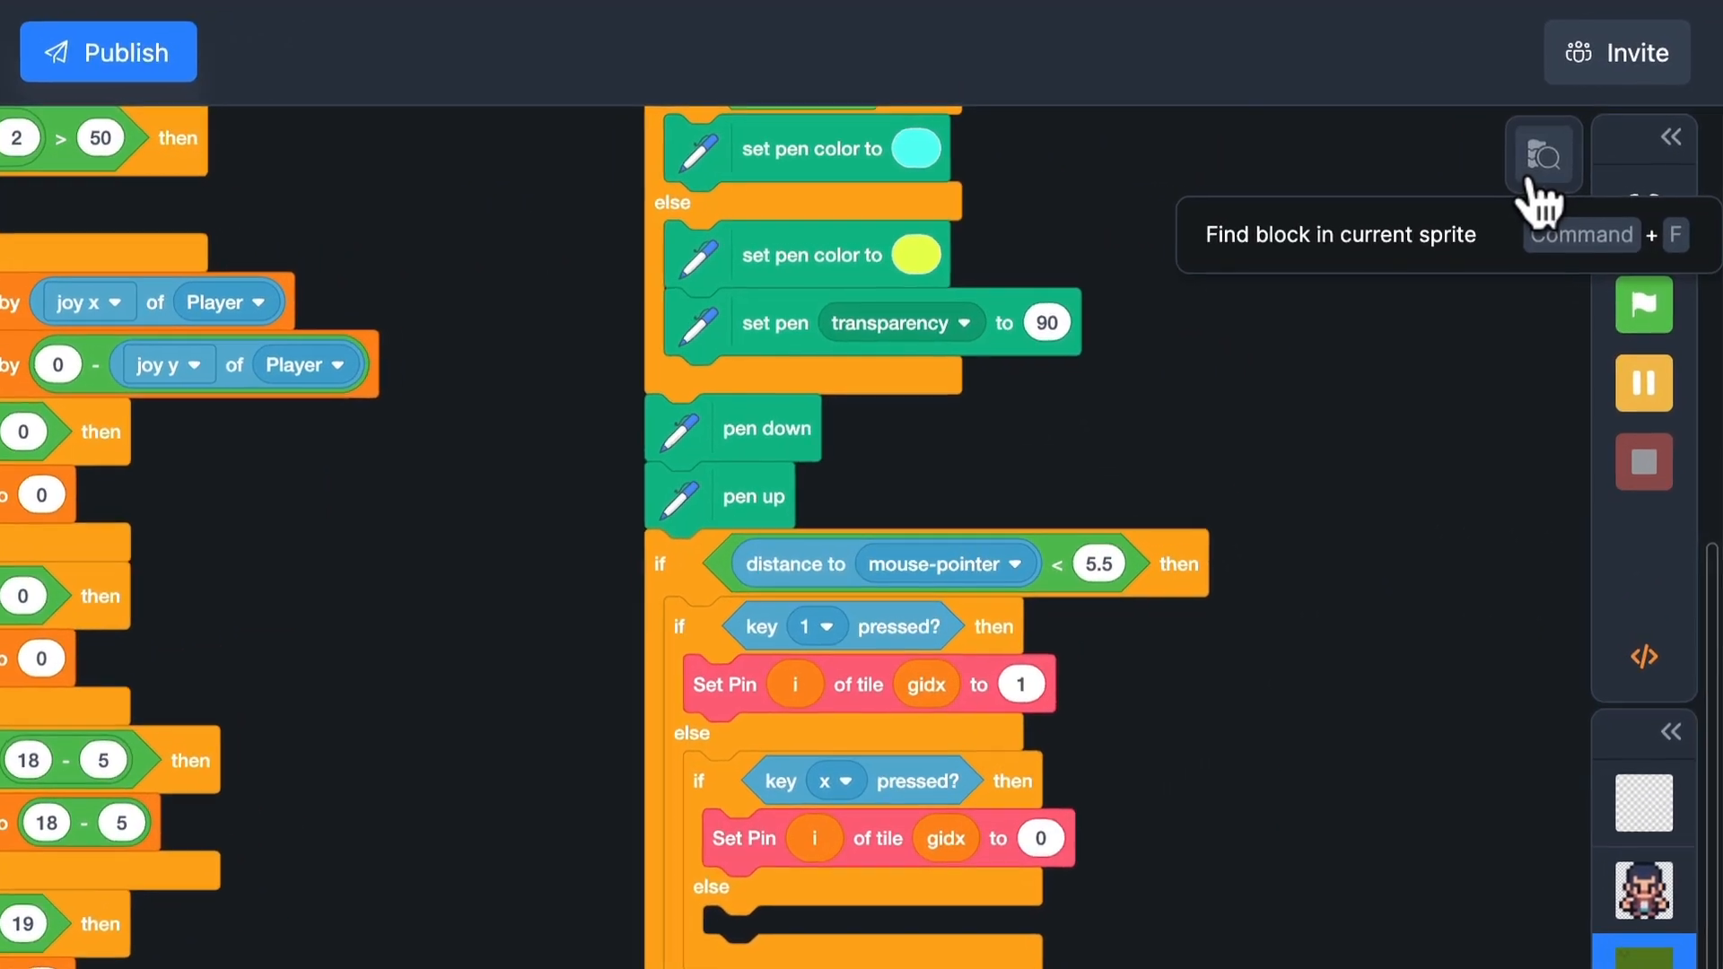
Find the GRID replace block and attach an MMO broadcast sending tmp with brush as content
left_click(1544, 154)
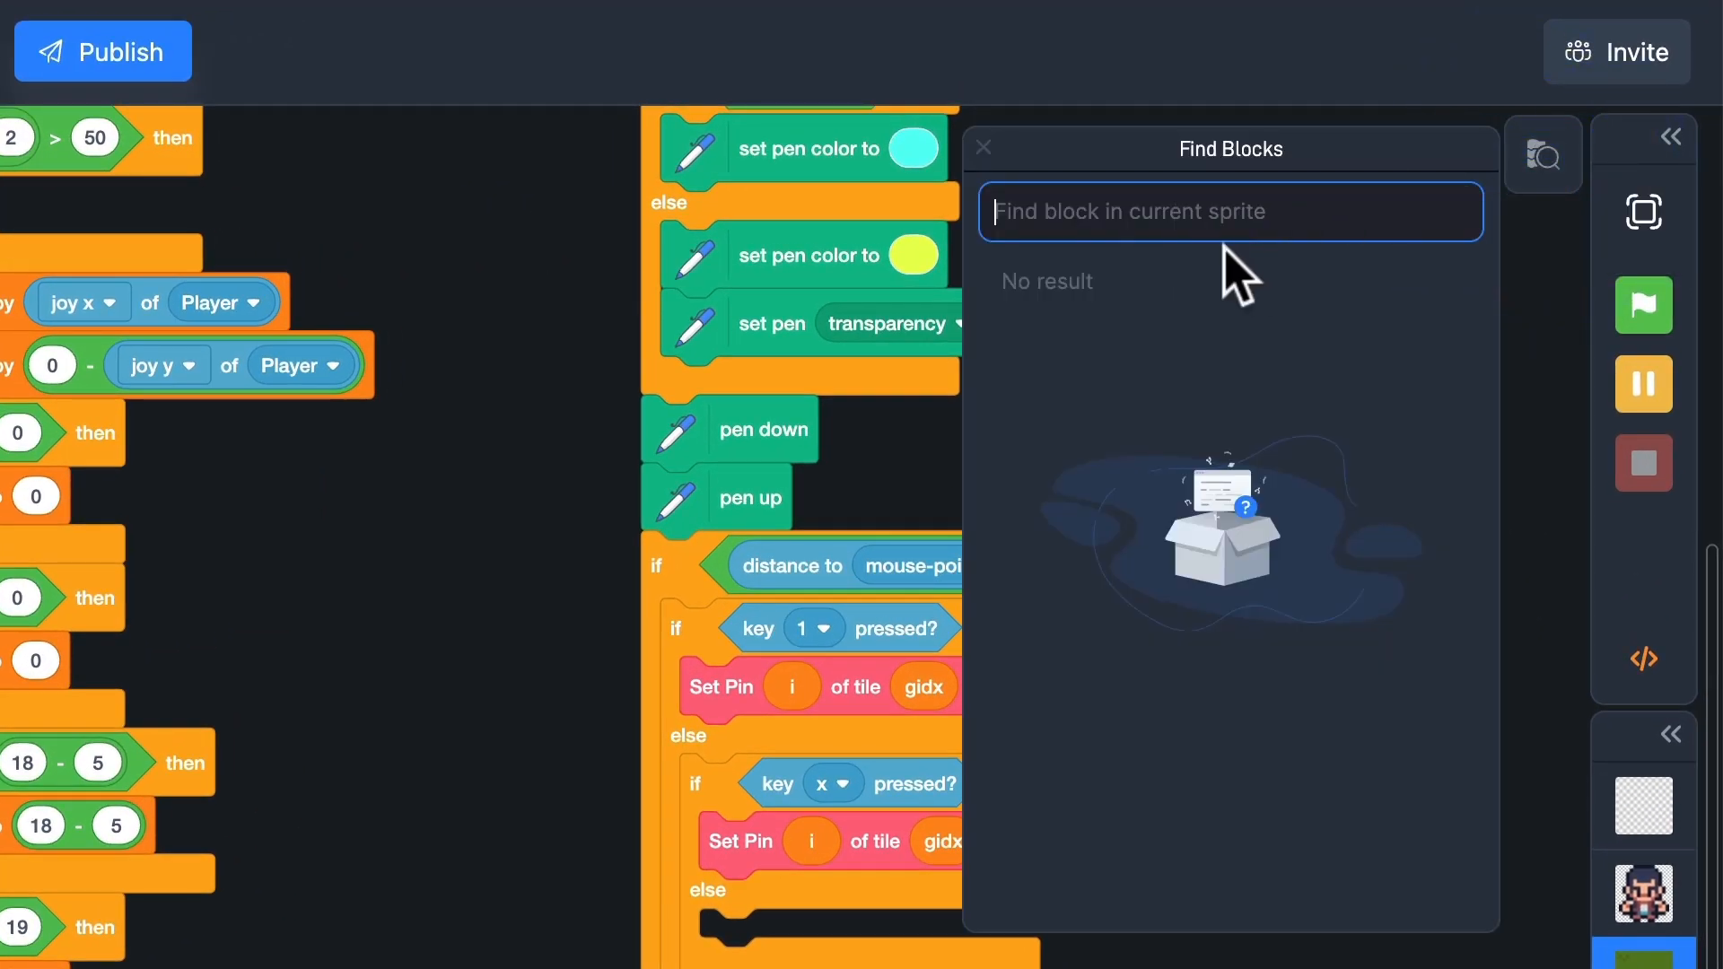
type("GRID")
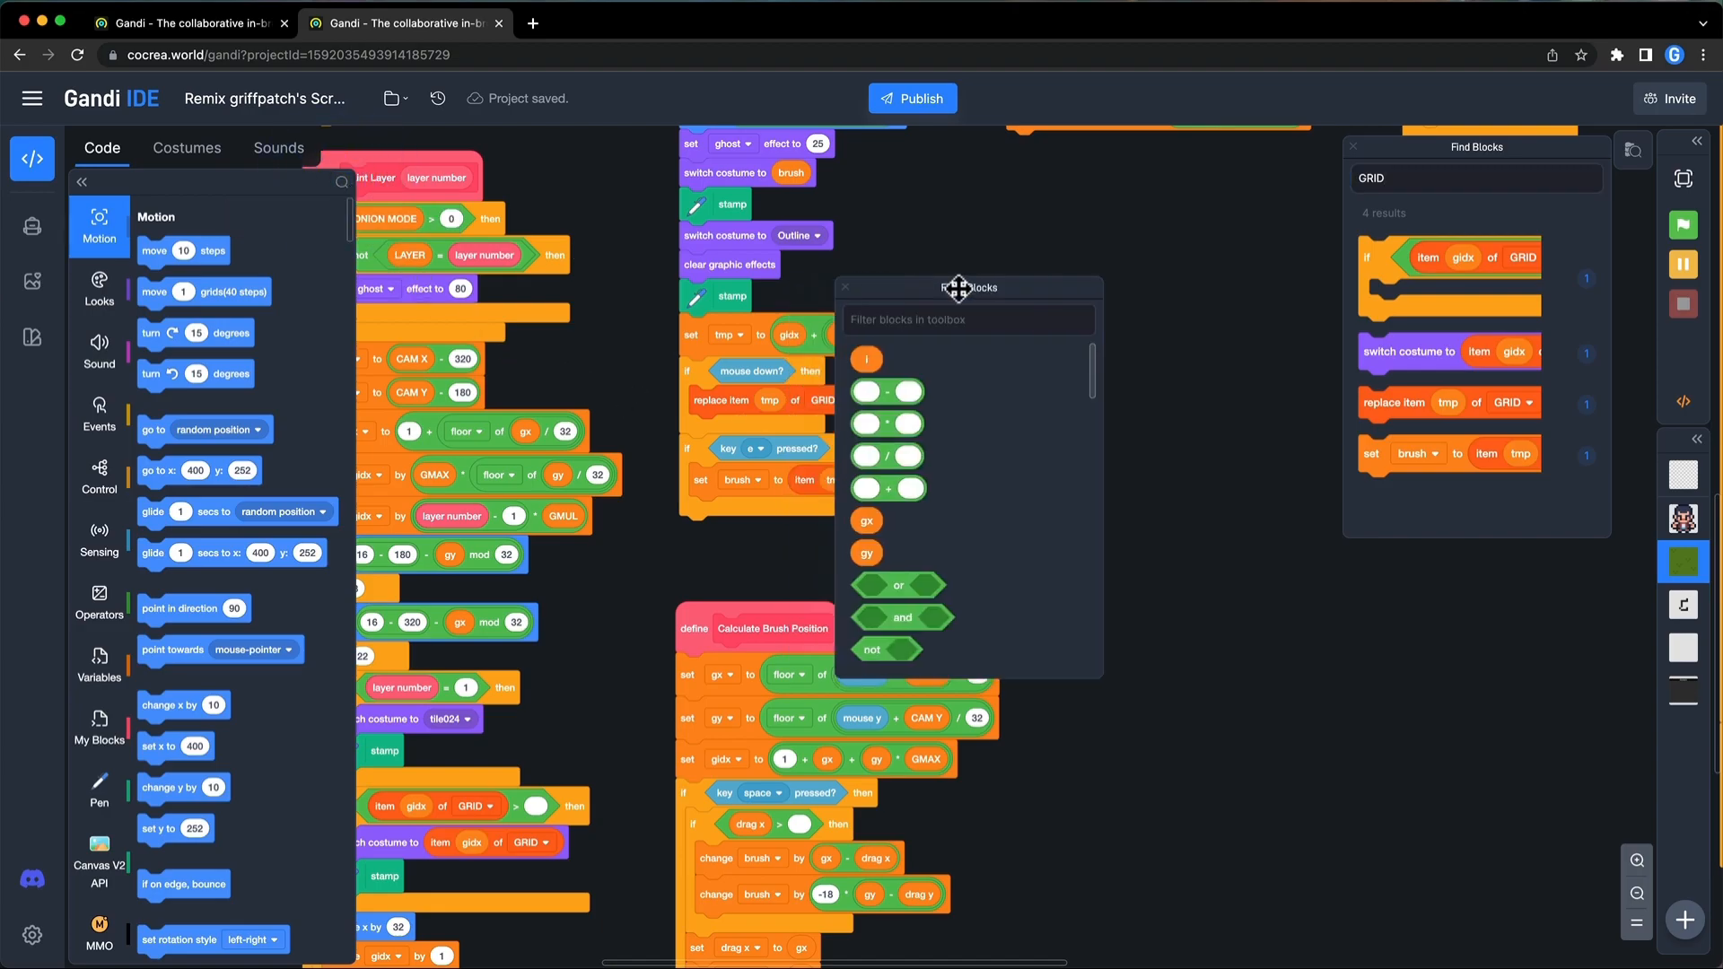
type("message")
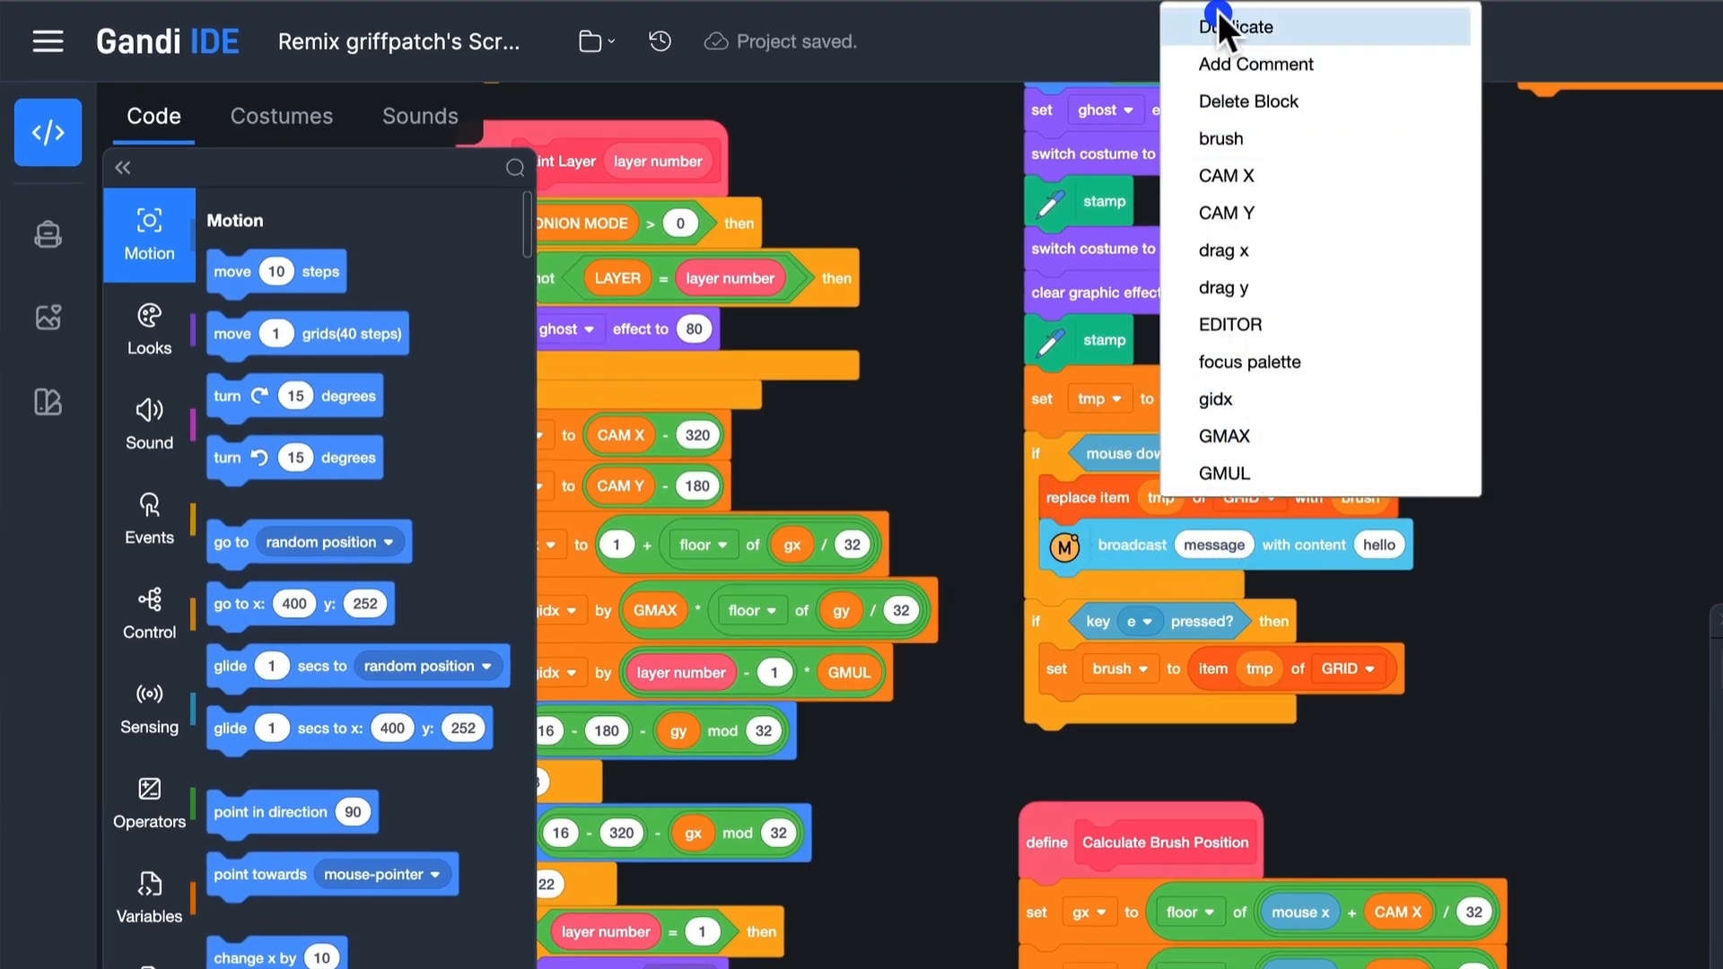
left_click(1235, 26)
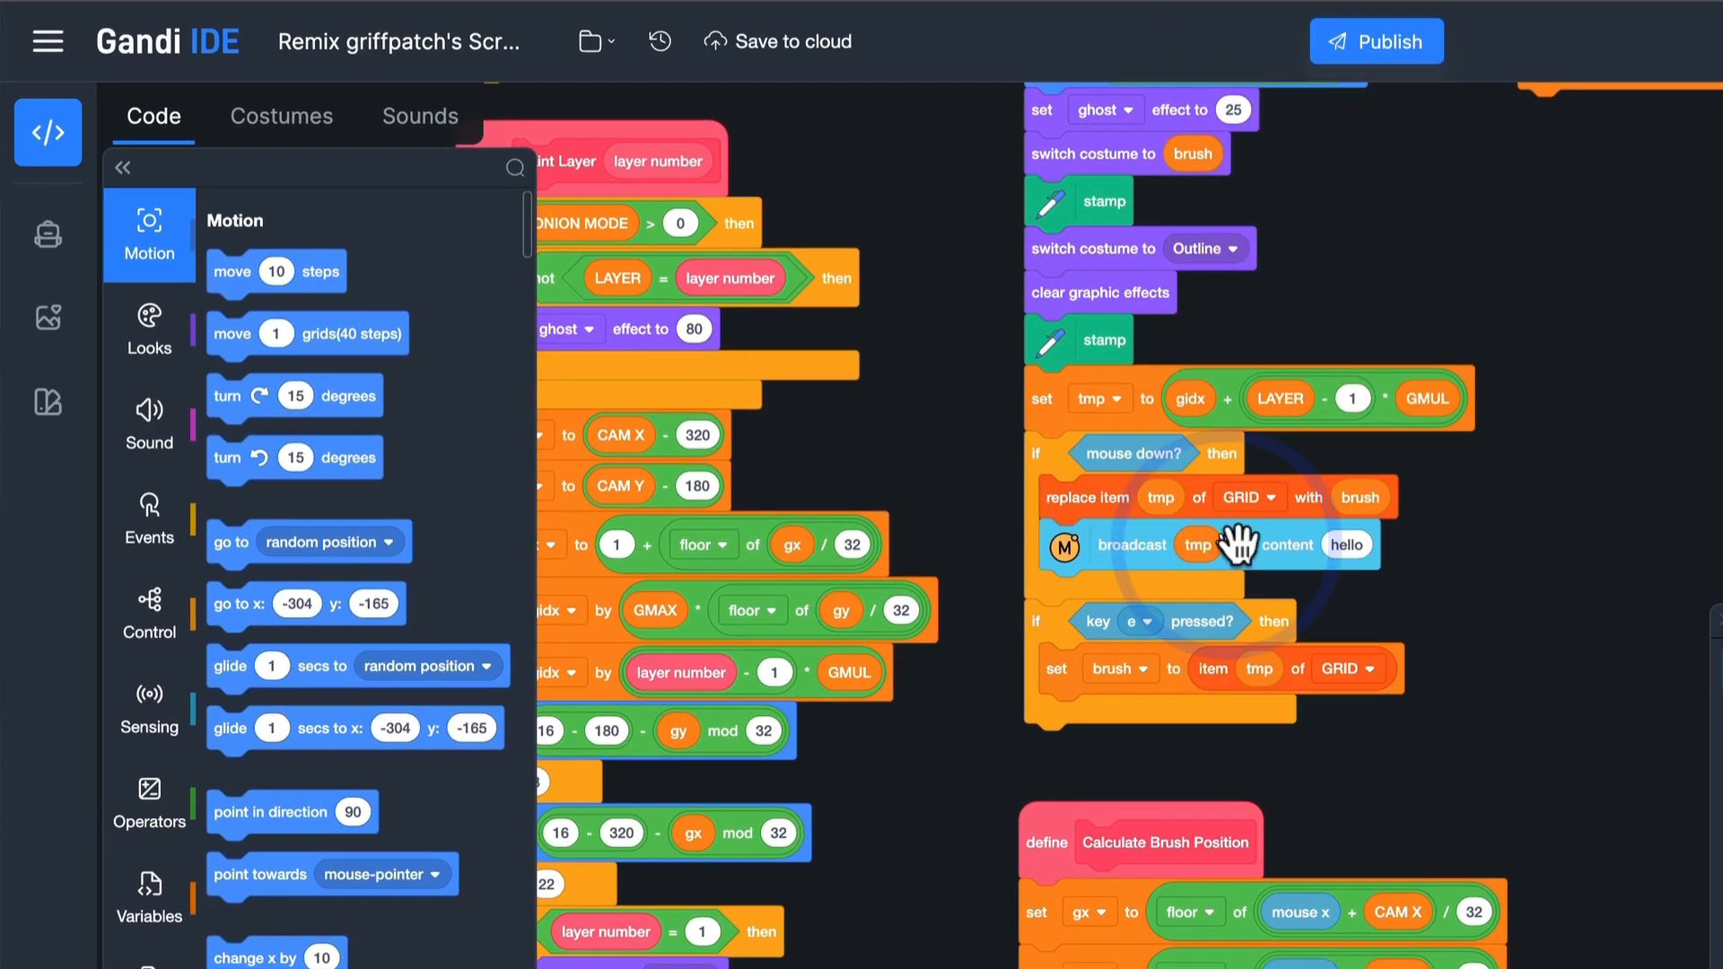
mouse_move(1368, 501)
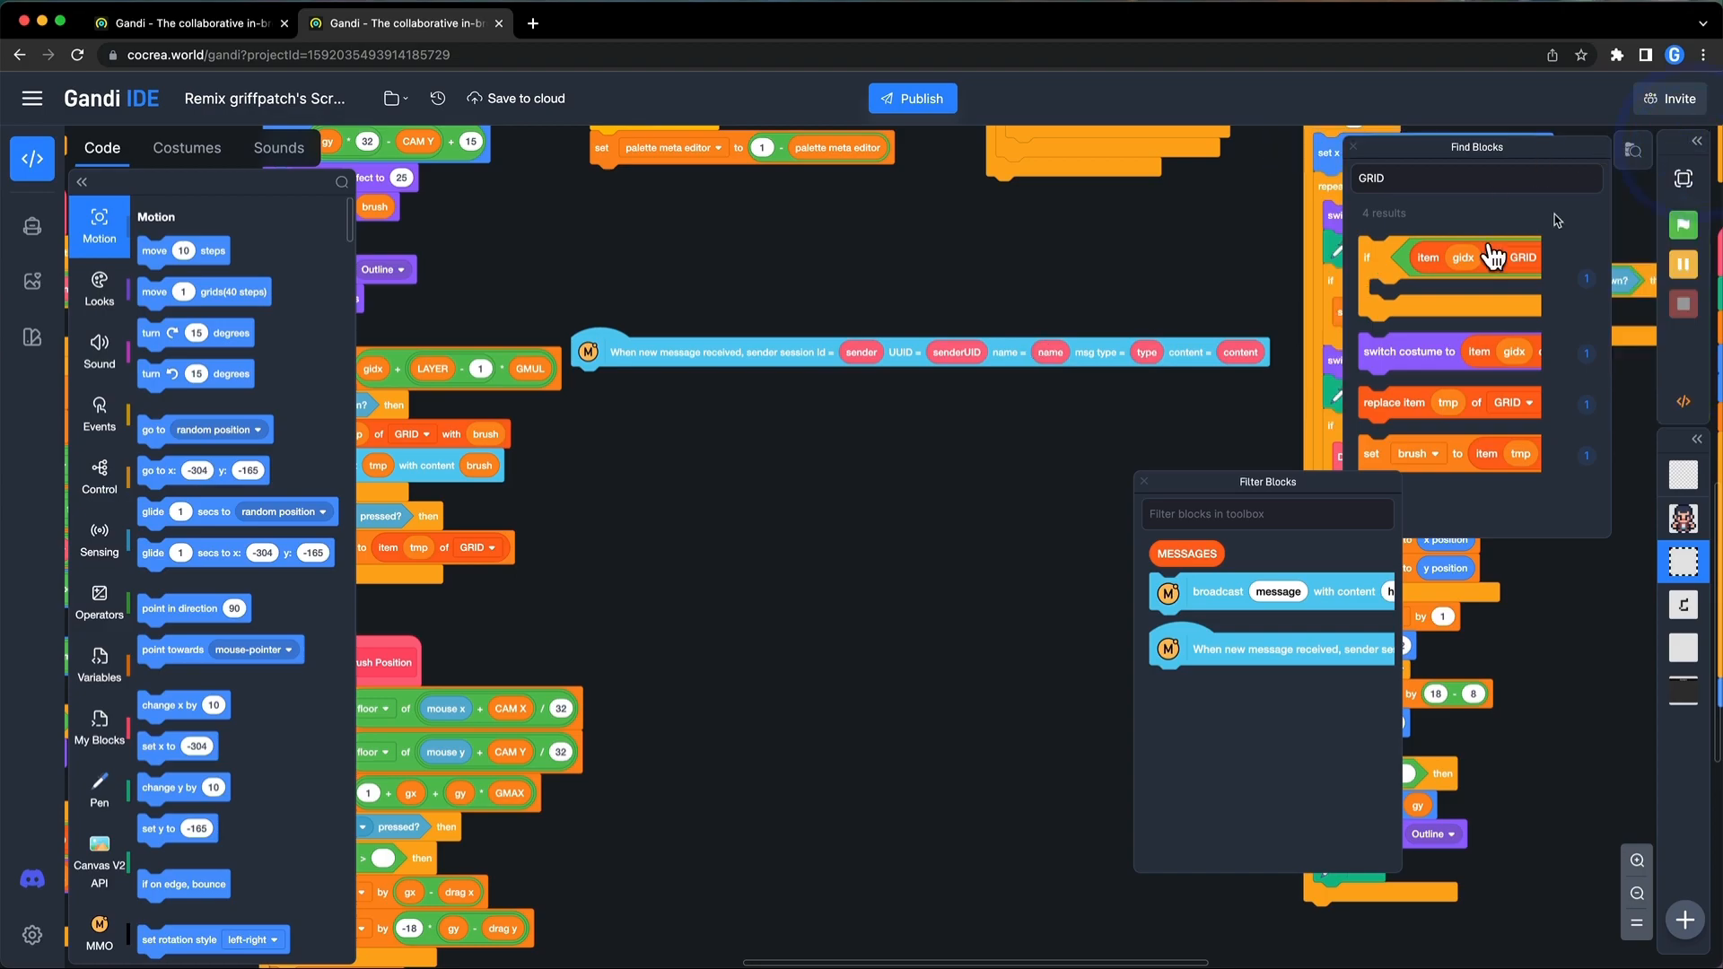
Build the 'if not type = chat' check that writes content into GRID at index type
left_click(97, 478)
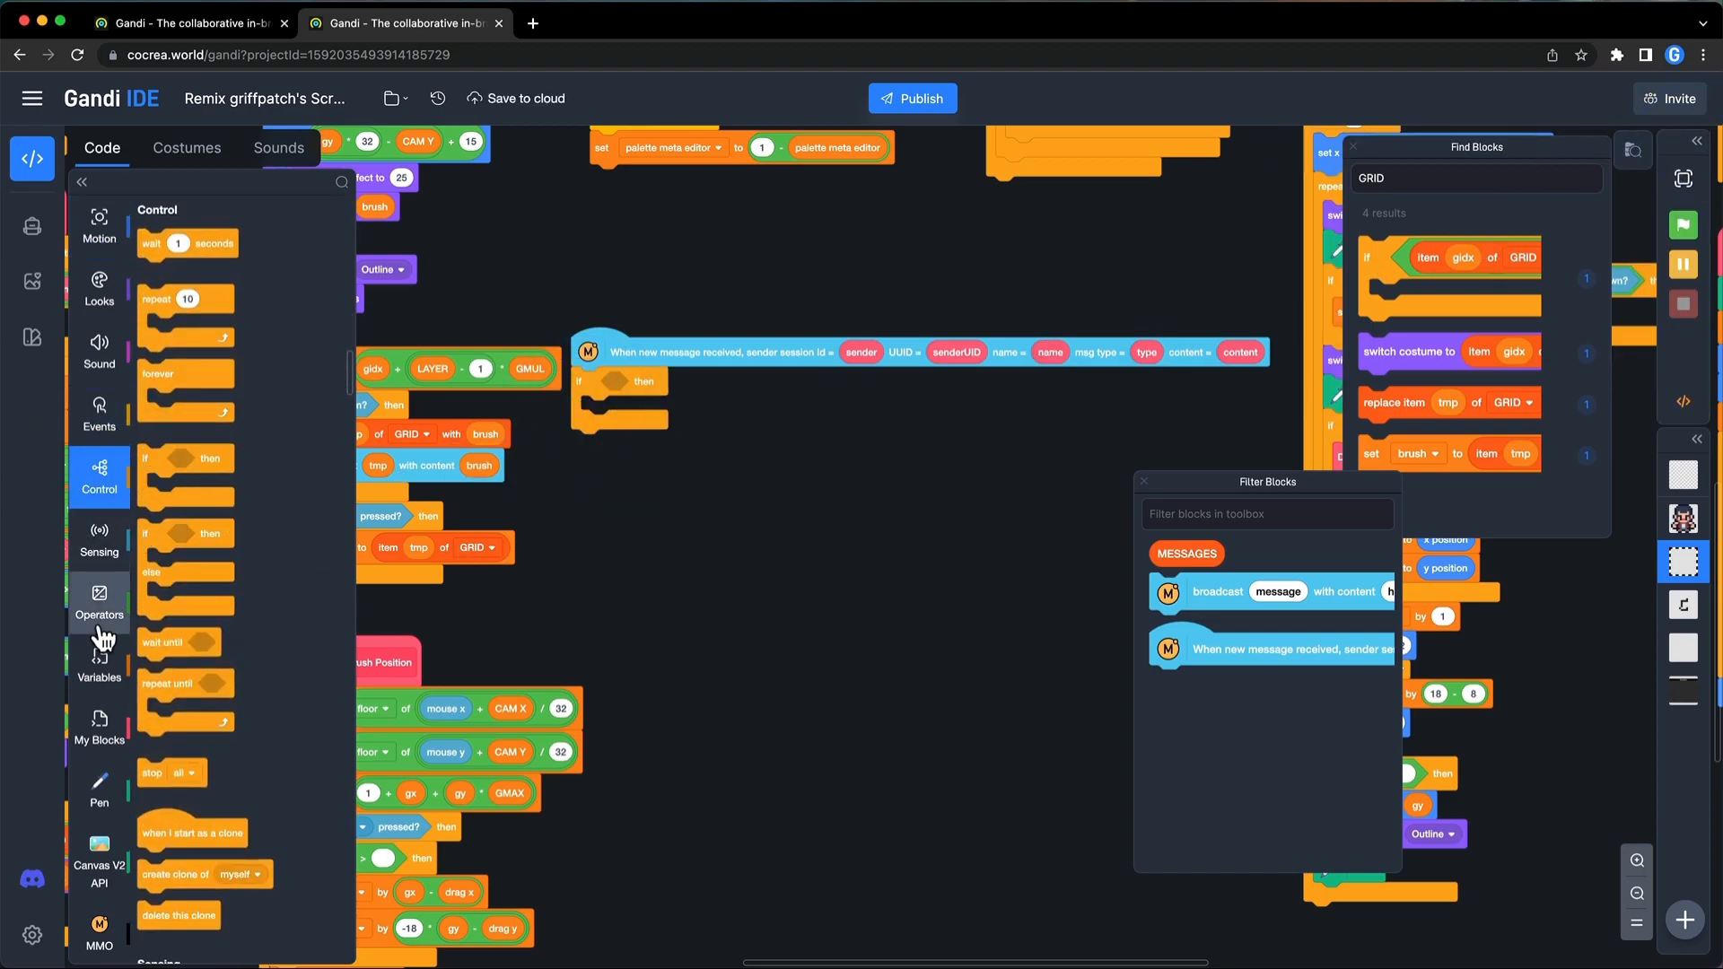
left_click(97, 601)
type("chat")
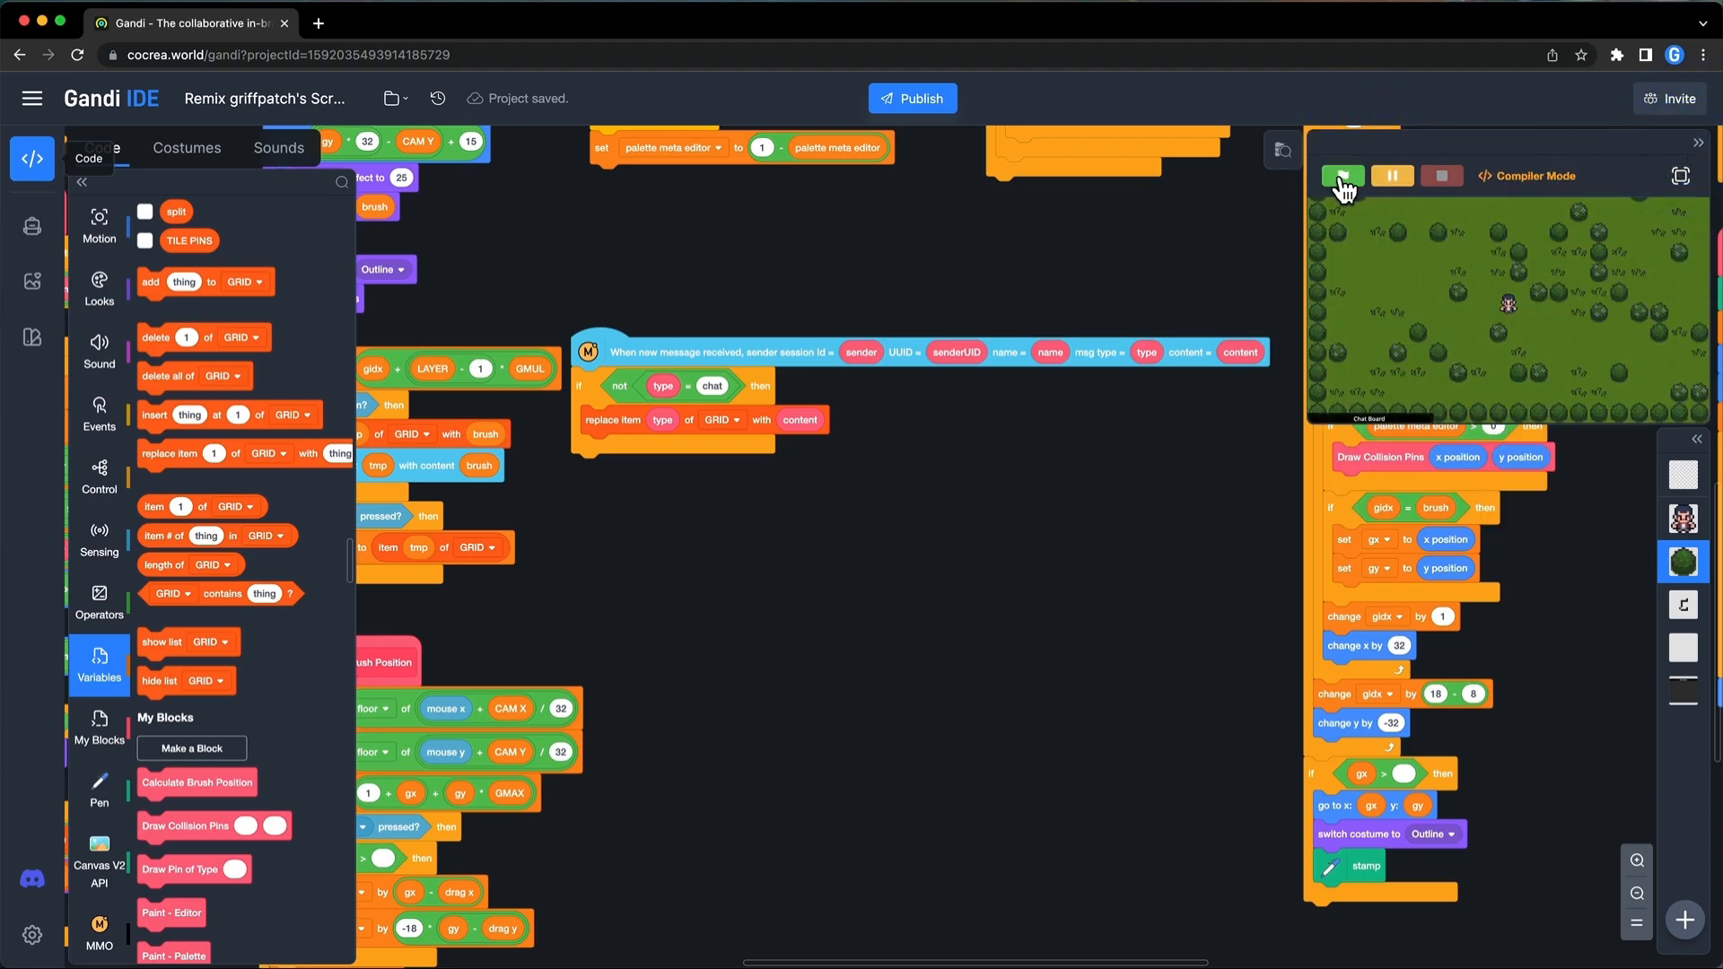
Start the project with the green flag in both browser windows to test syncing
left_click(1343, 176)
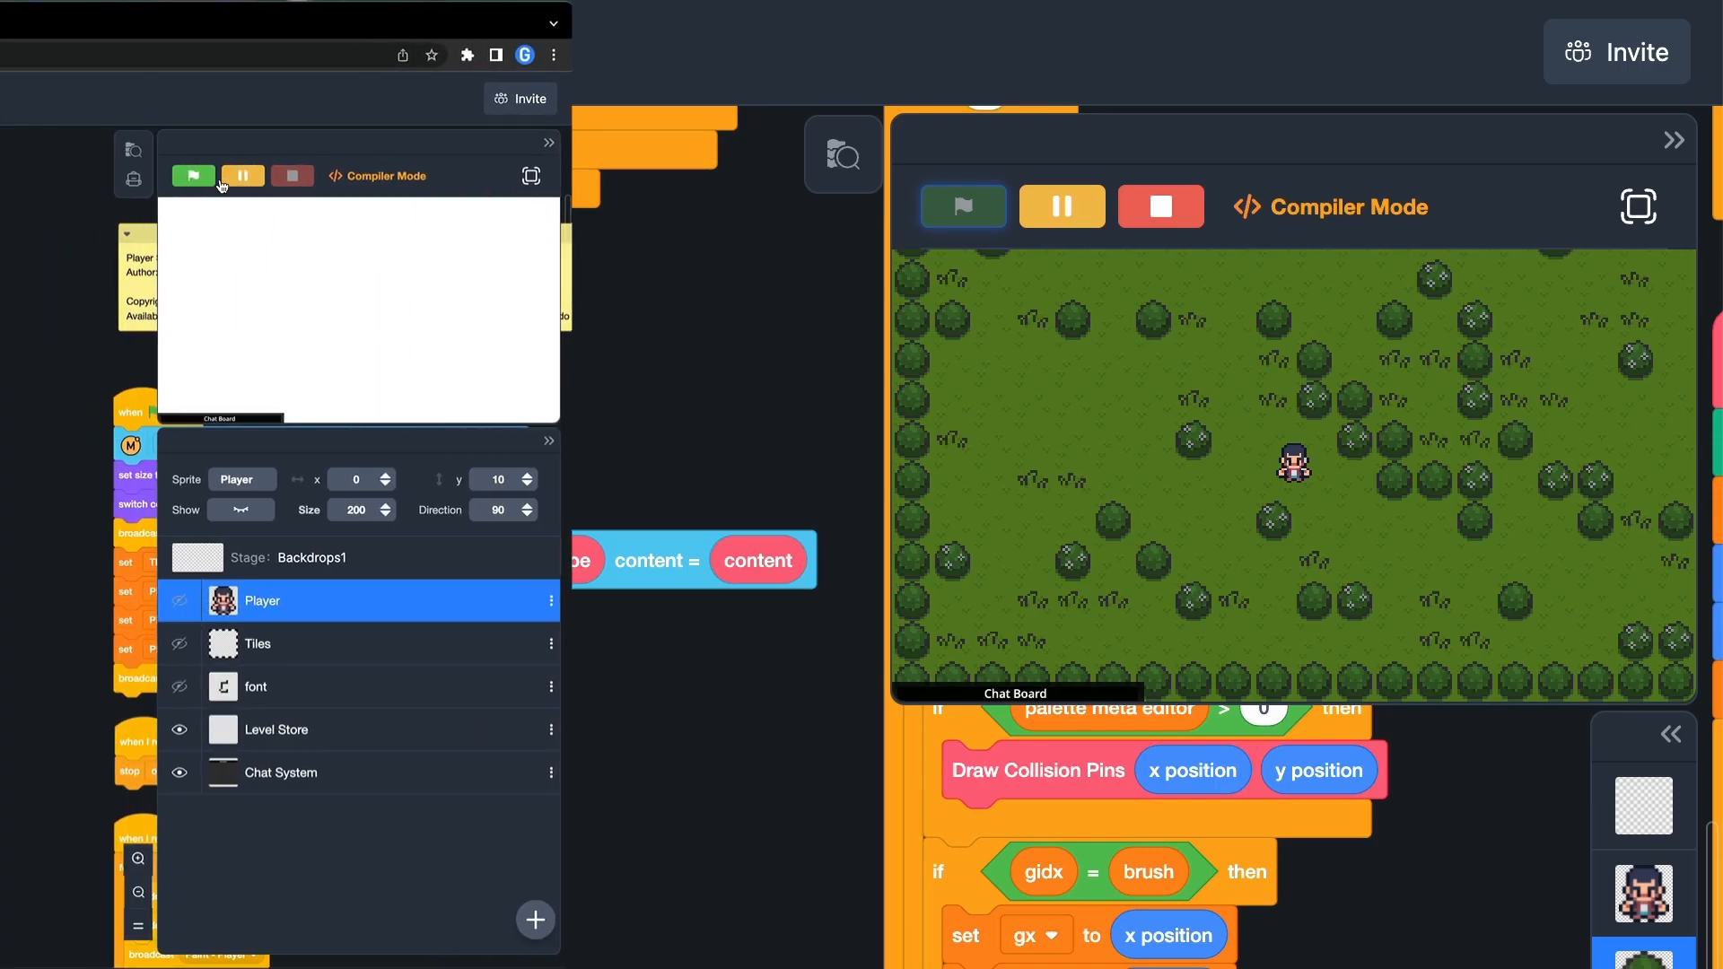
left_click(192, 176)
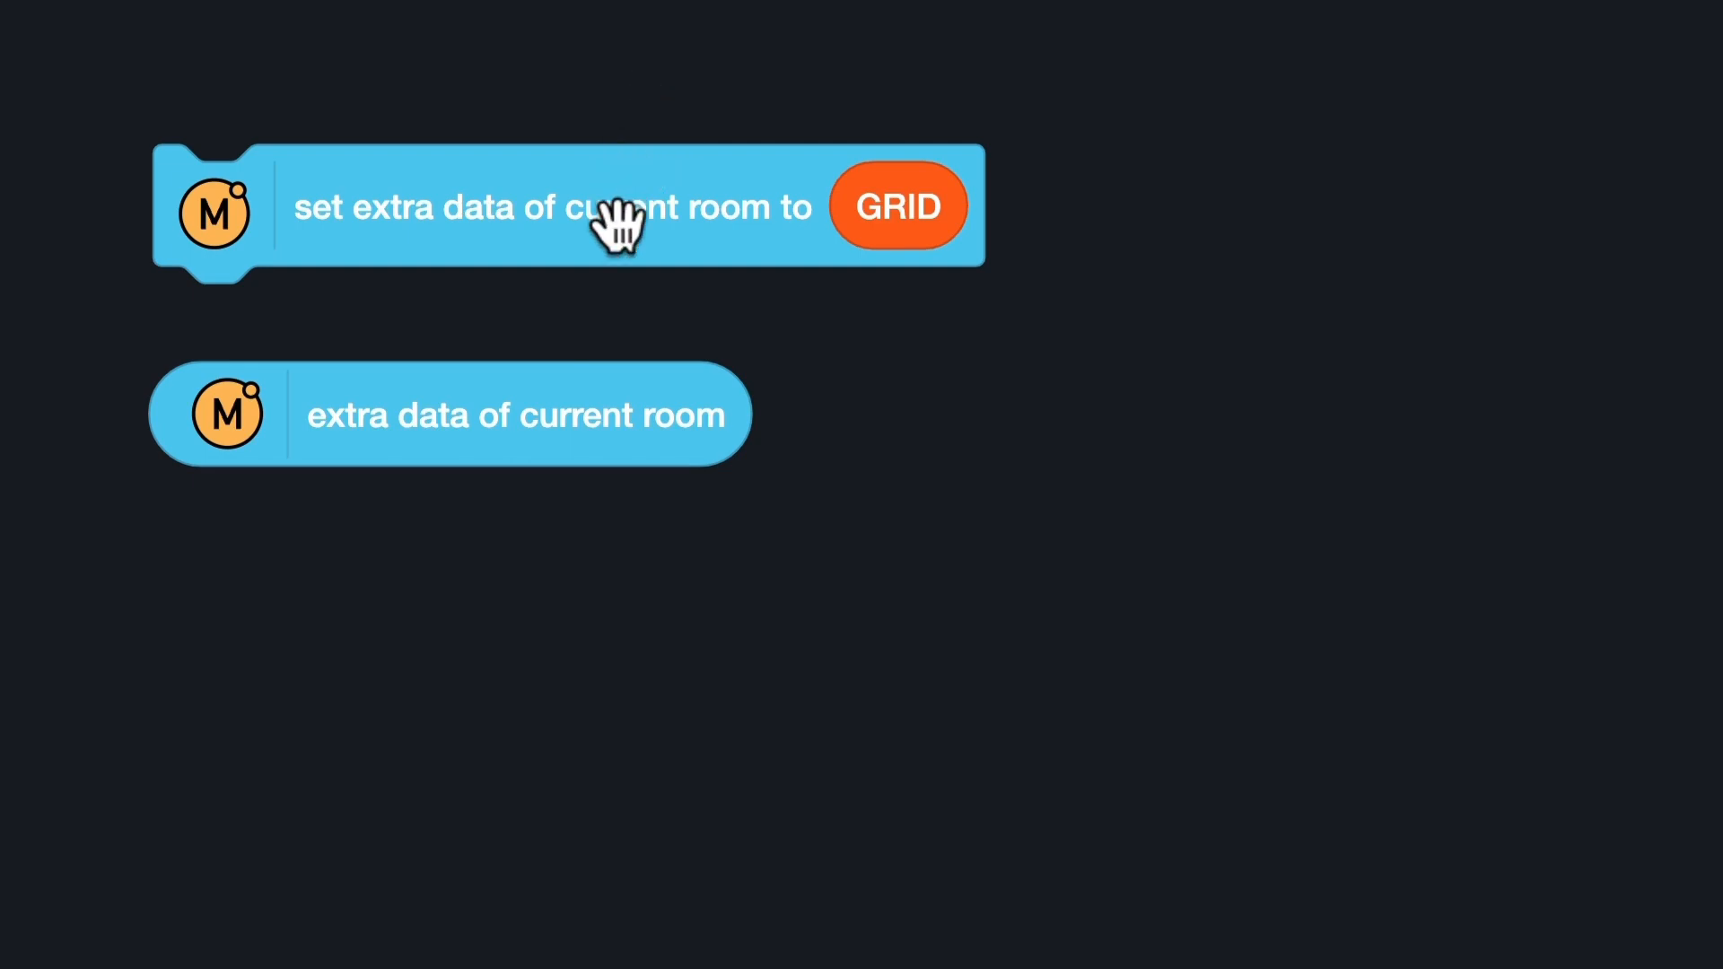
mouse_move(670, 390)
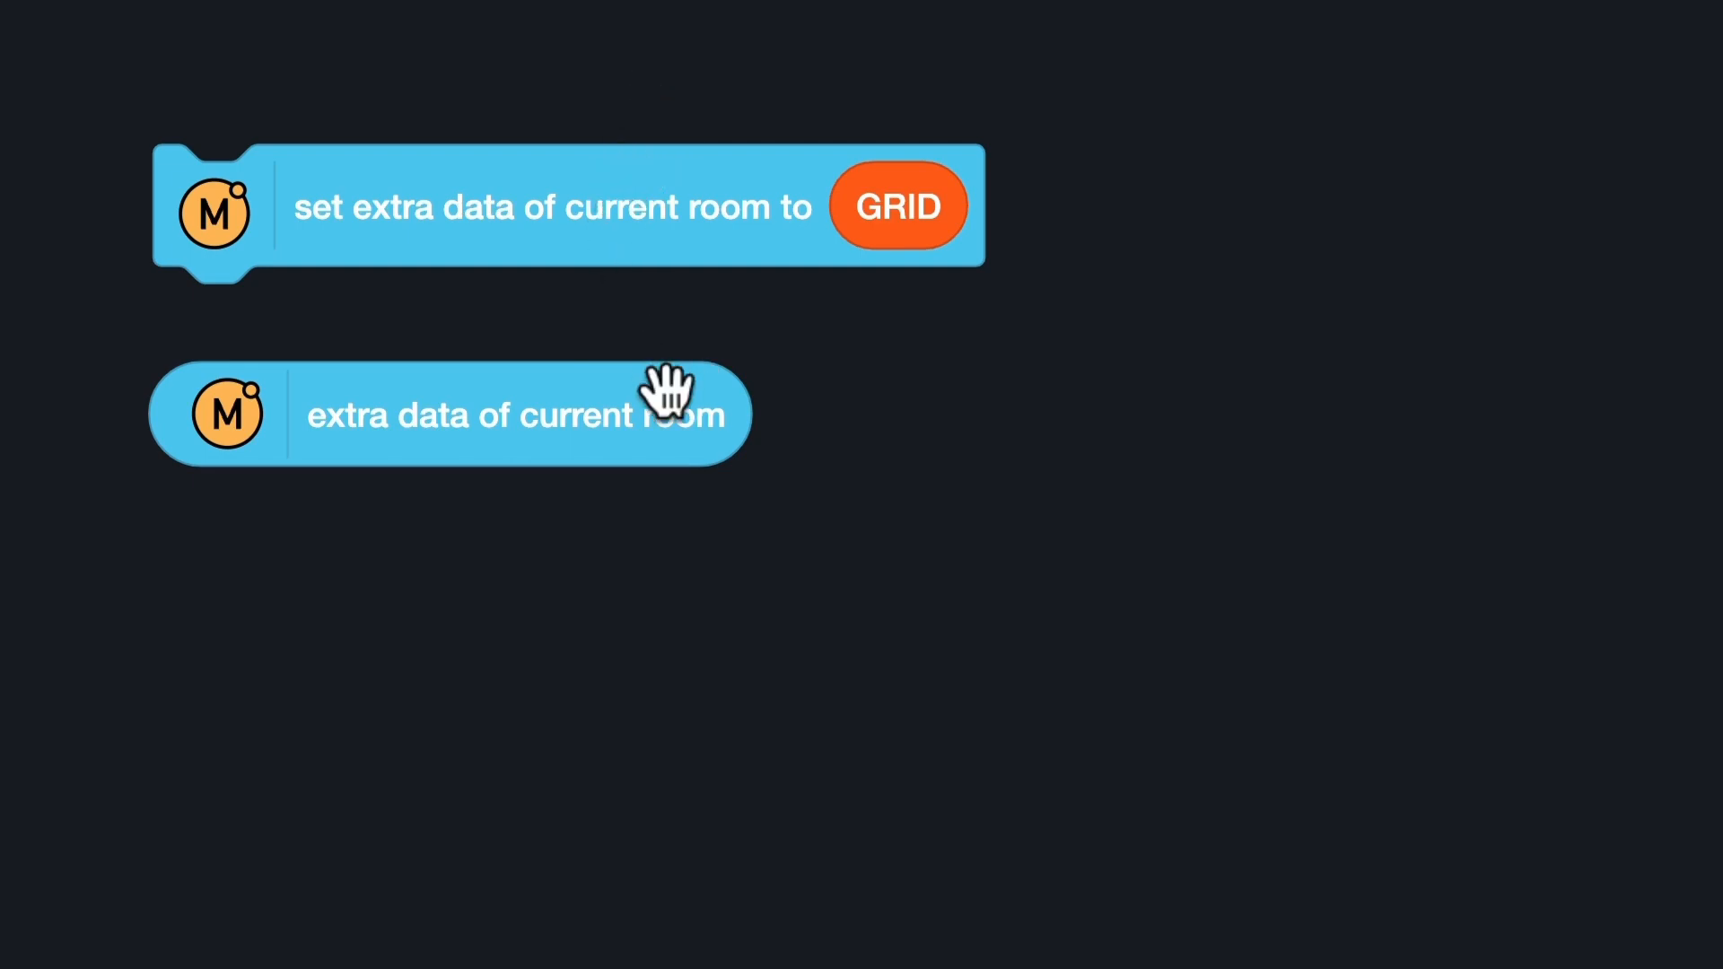
mouse_move(548, 248)
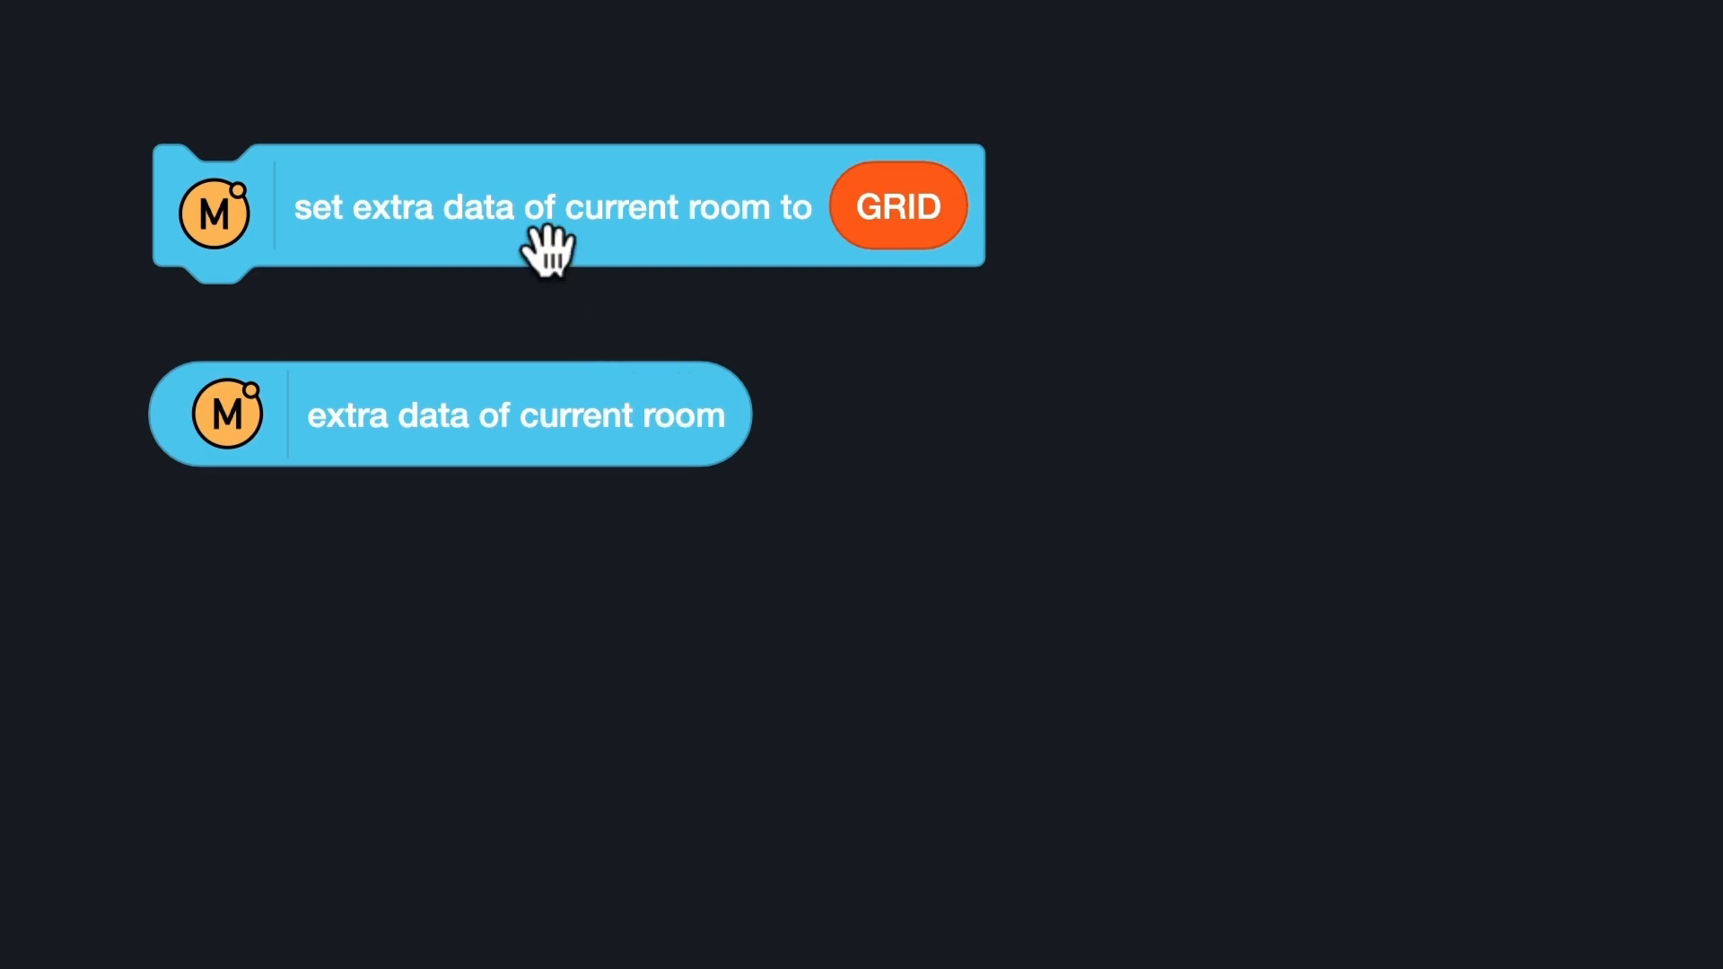
mouse_move(611, 362)
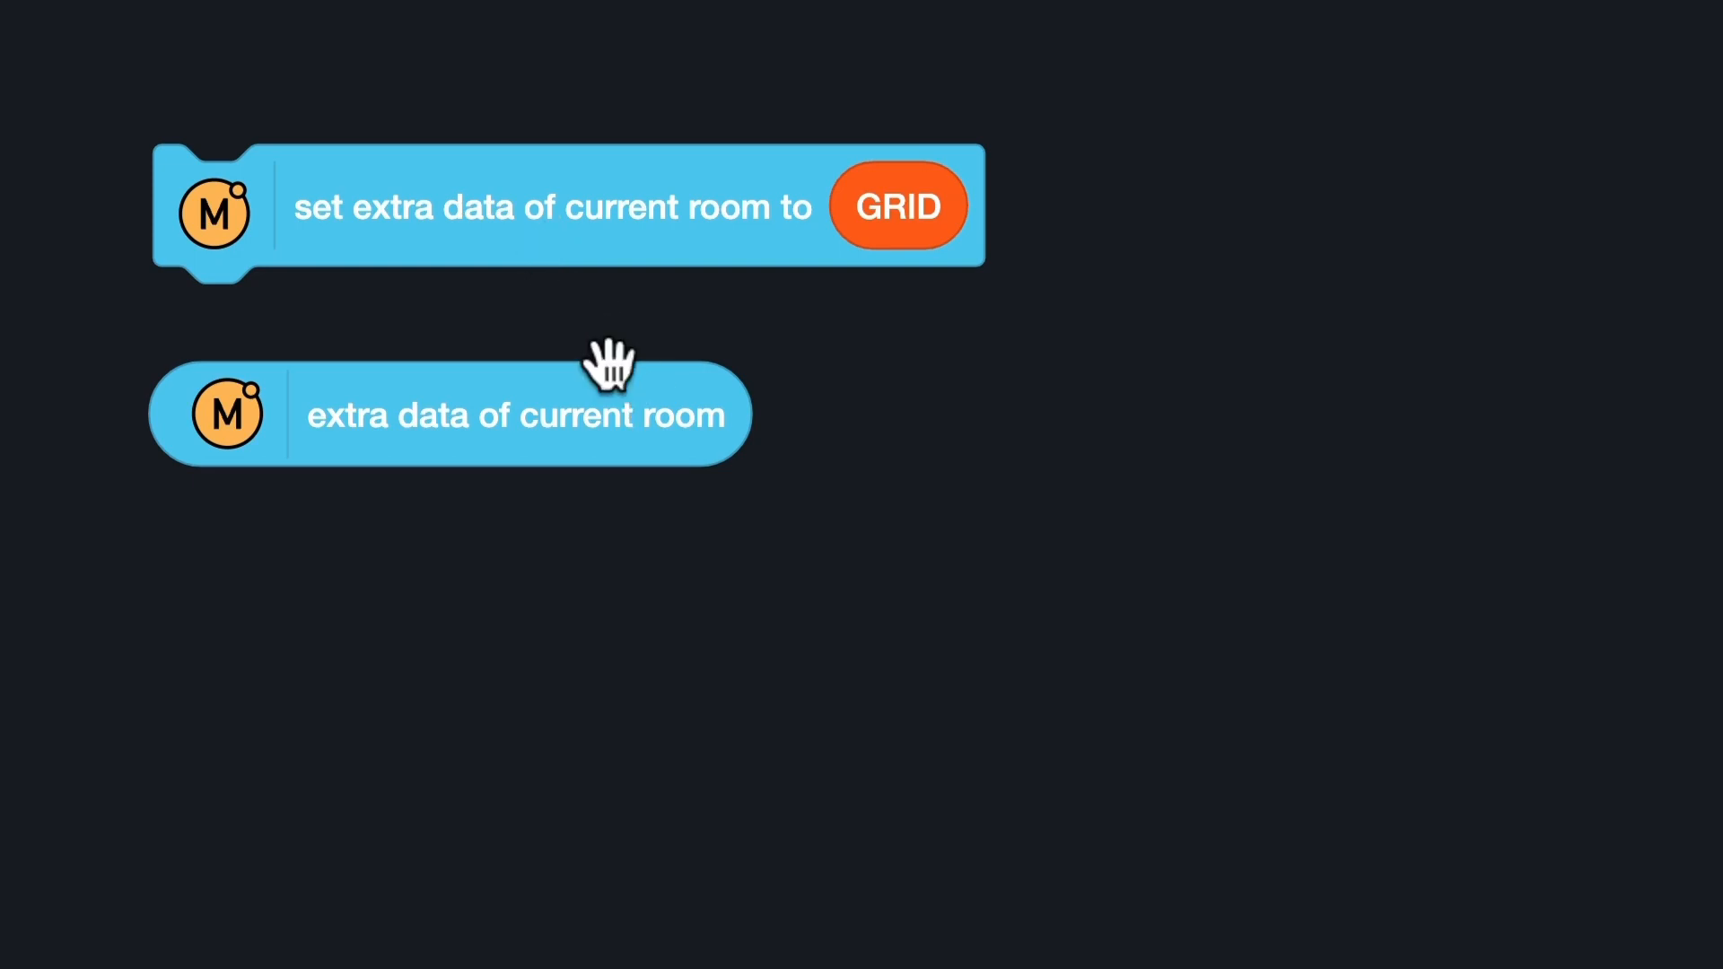
left_click(449, 414)
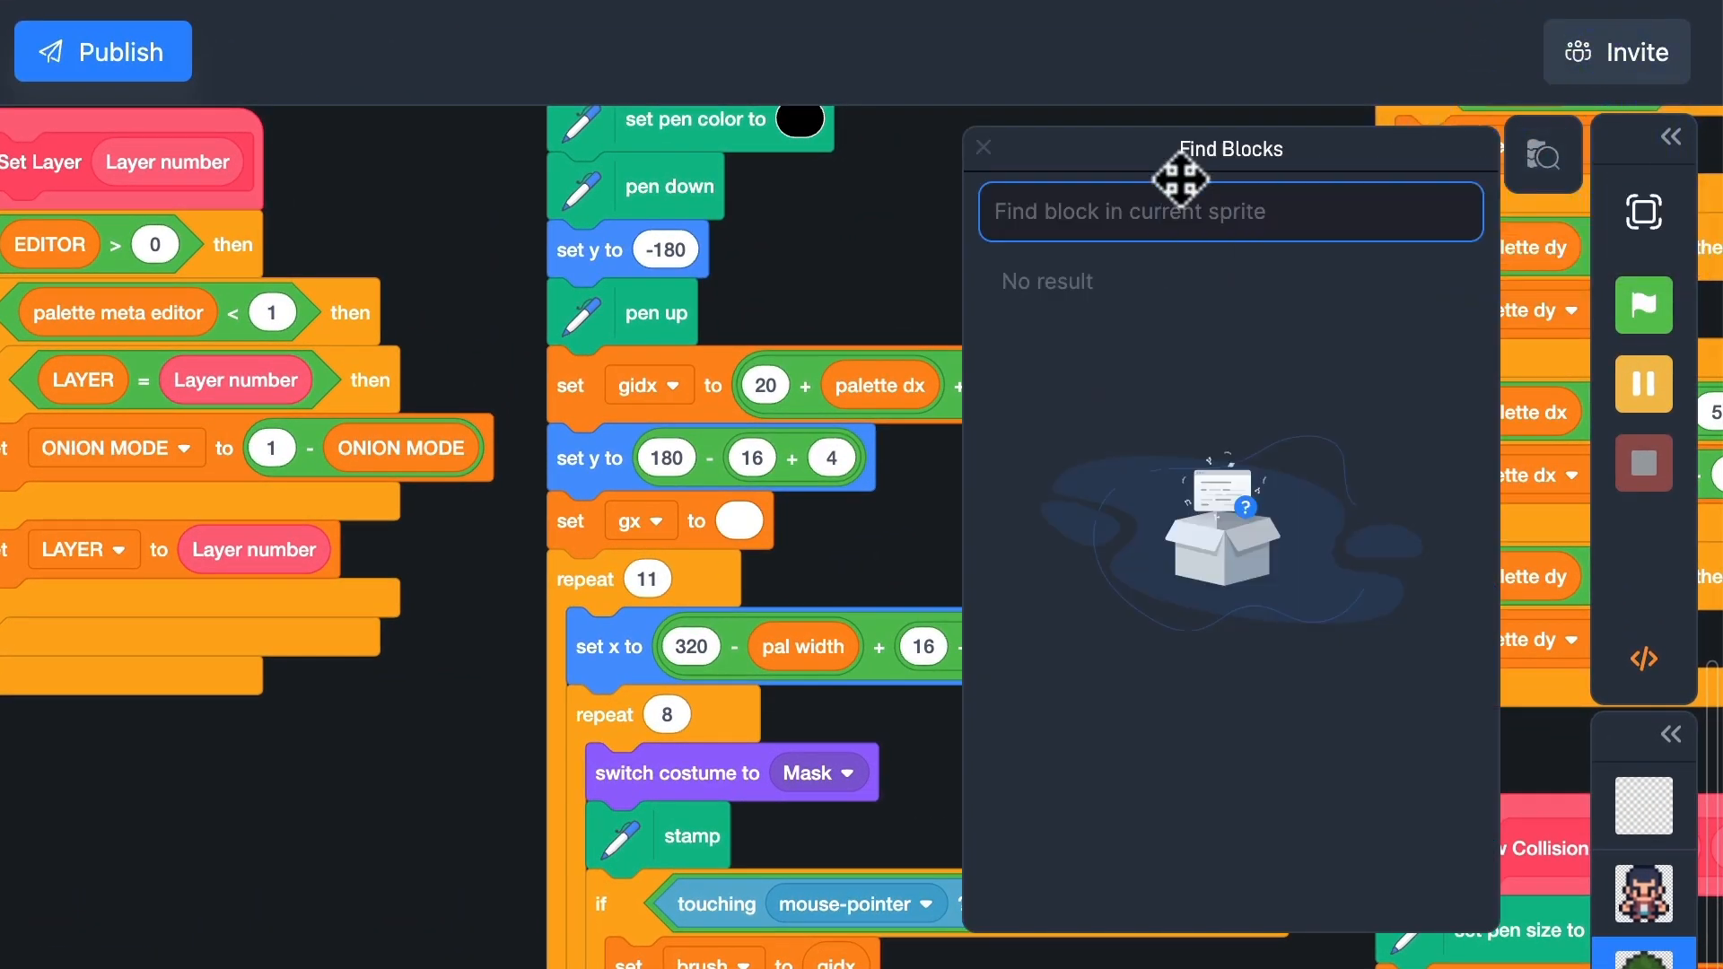
Add a broadcast to a new 'Update map' message after the tile-change broadcast
type("GRI")
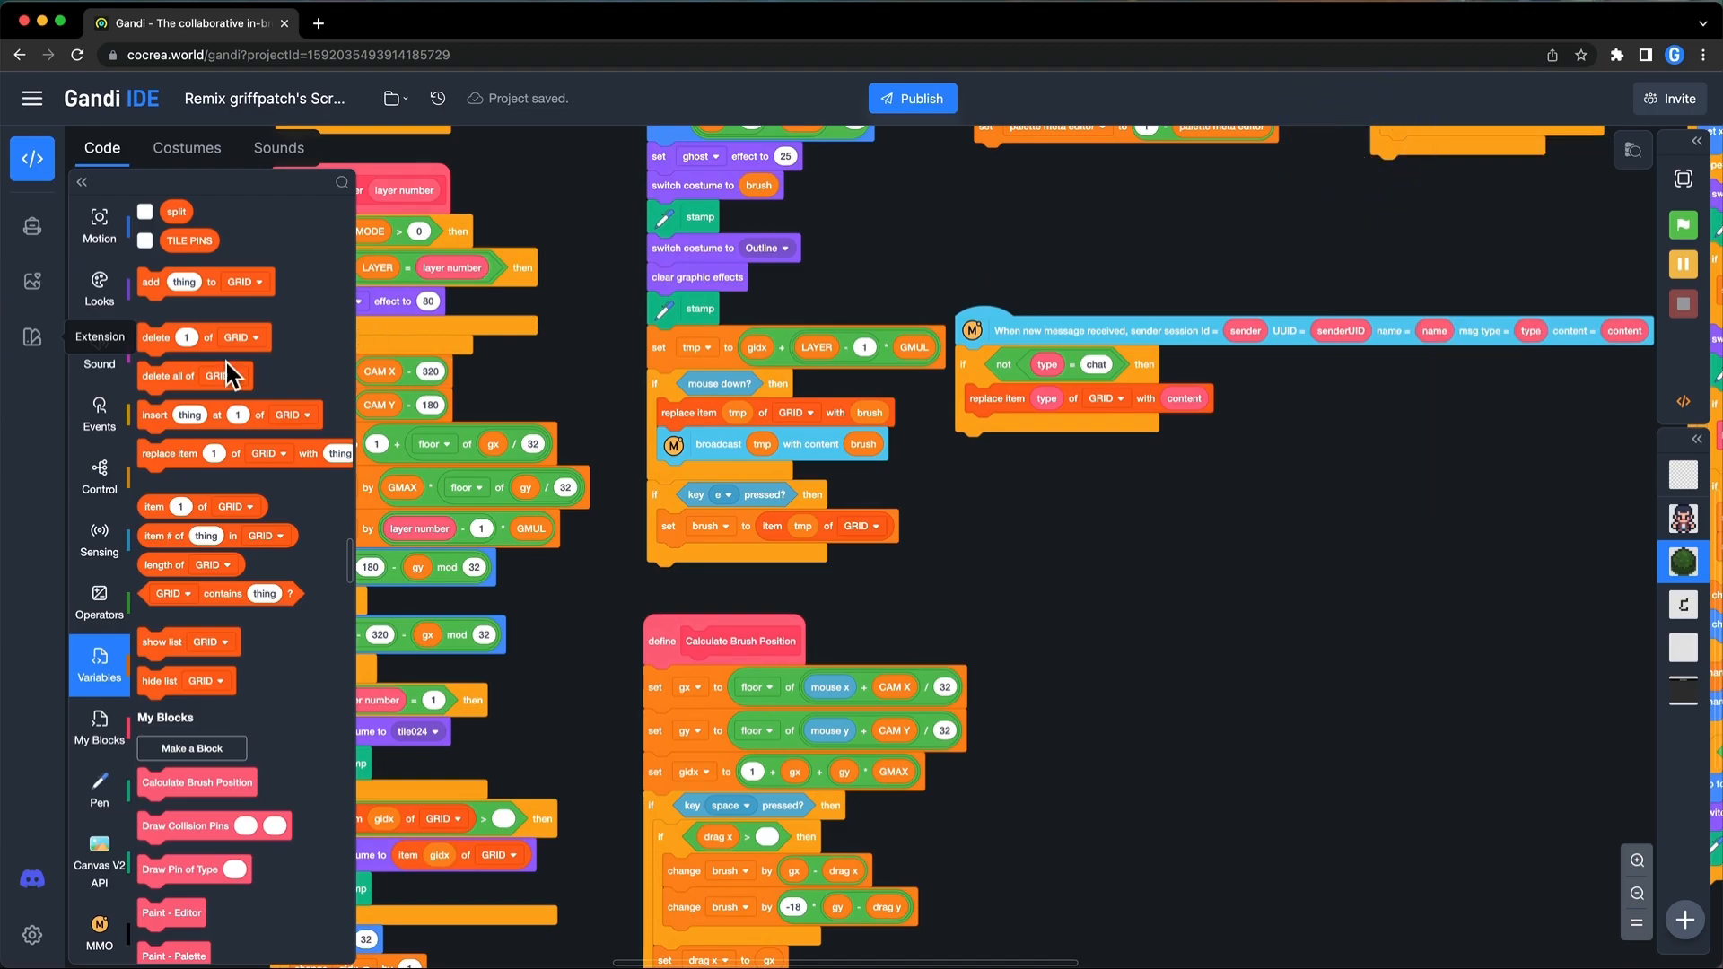
left_click(97, 413)
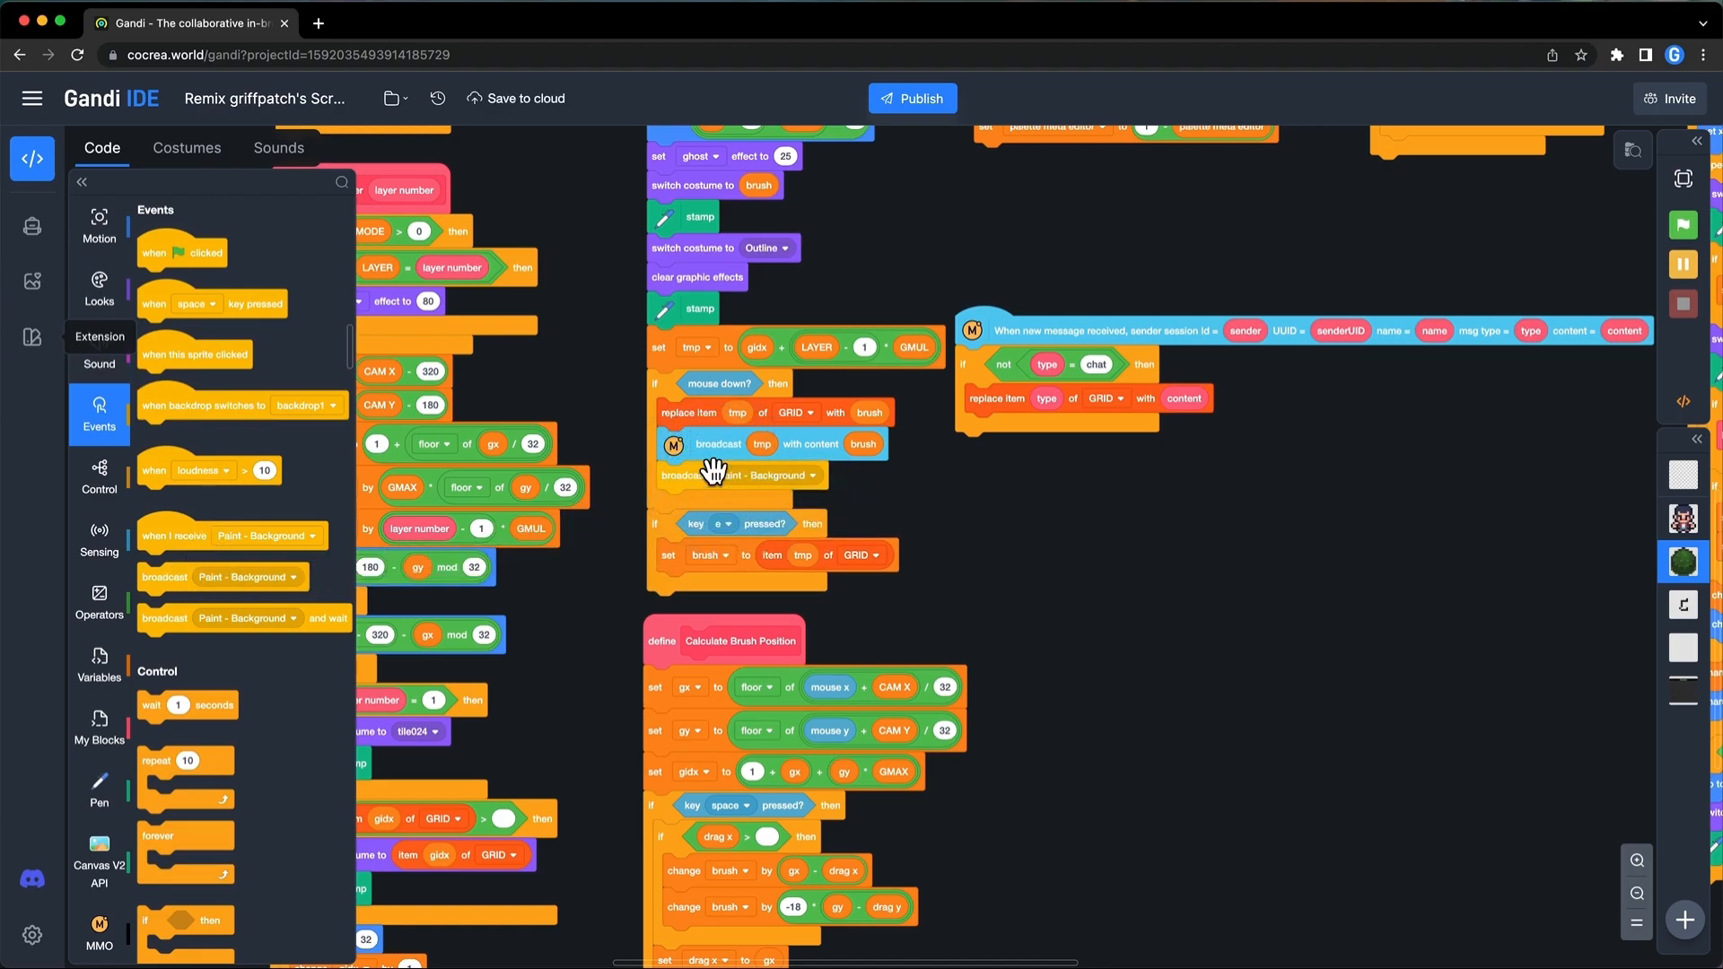
mouse_move(810, 486)
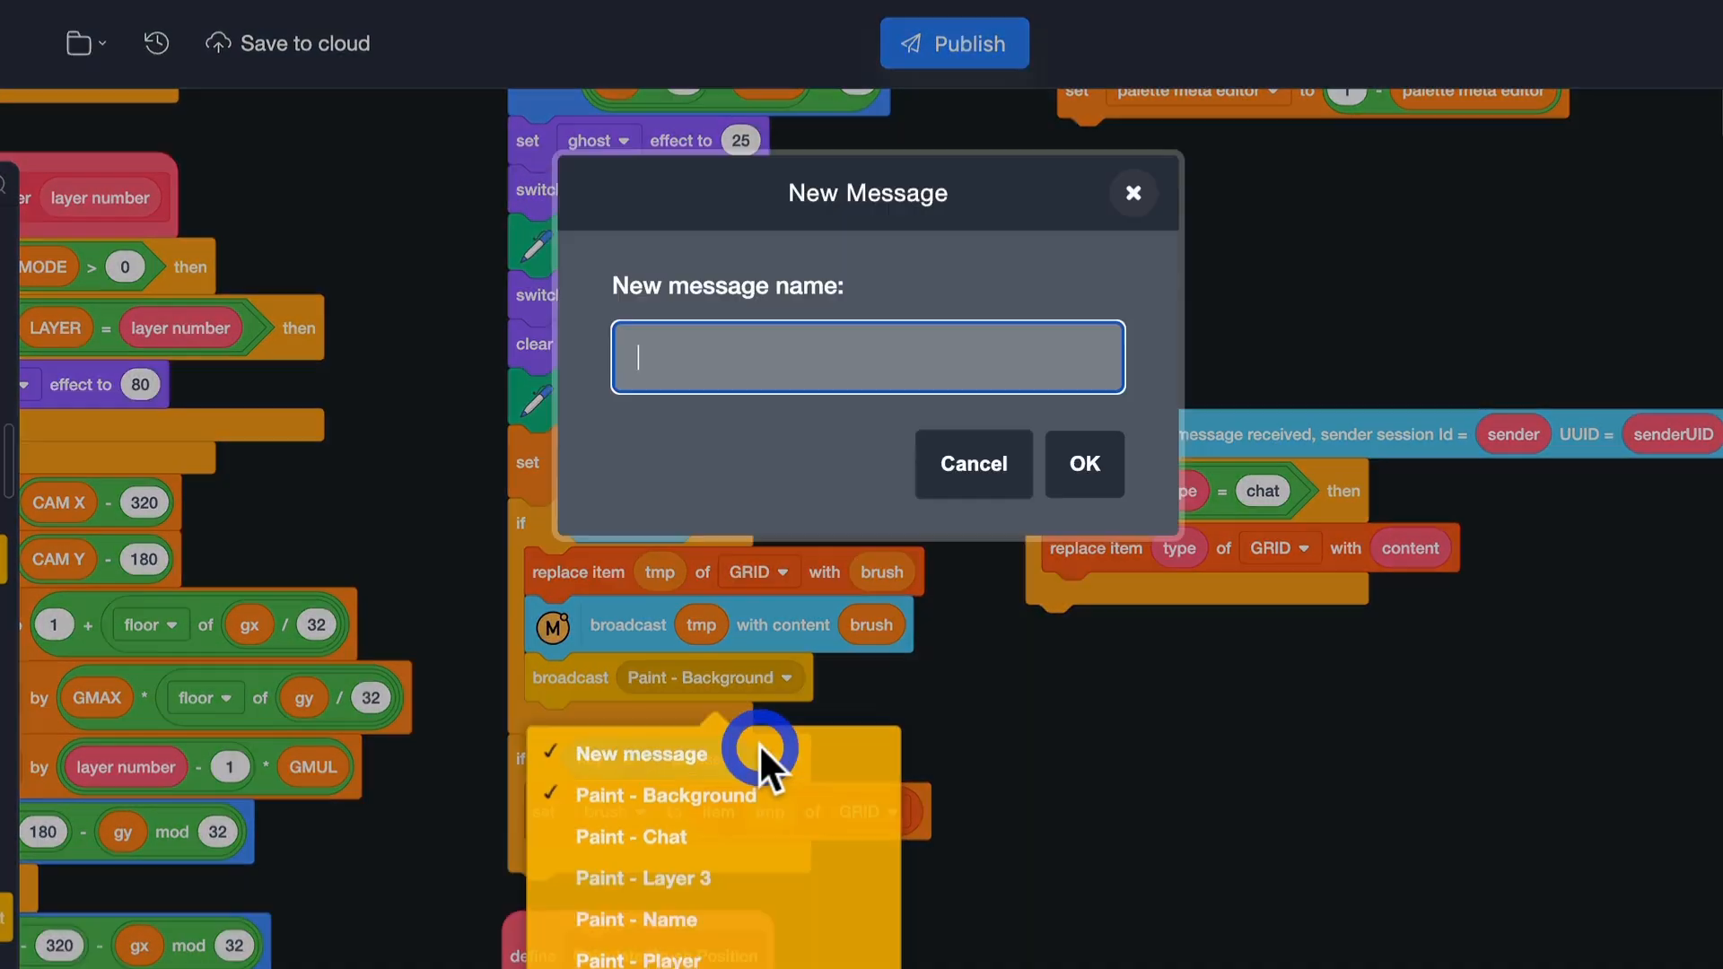
type("u")
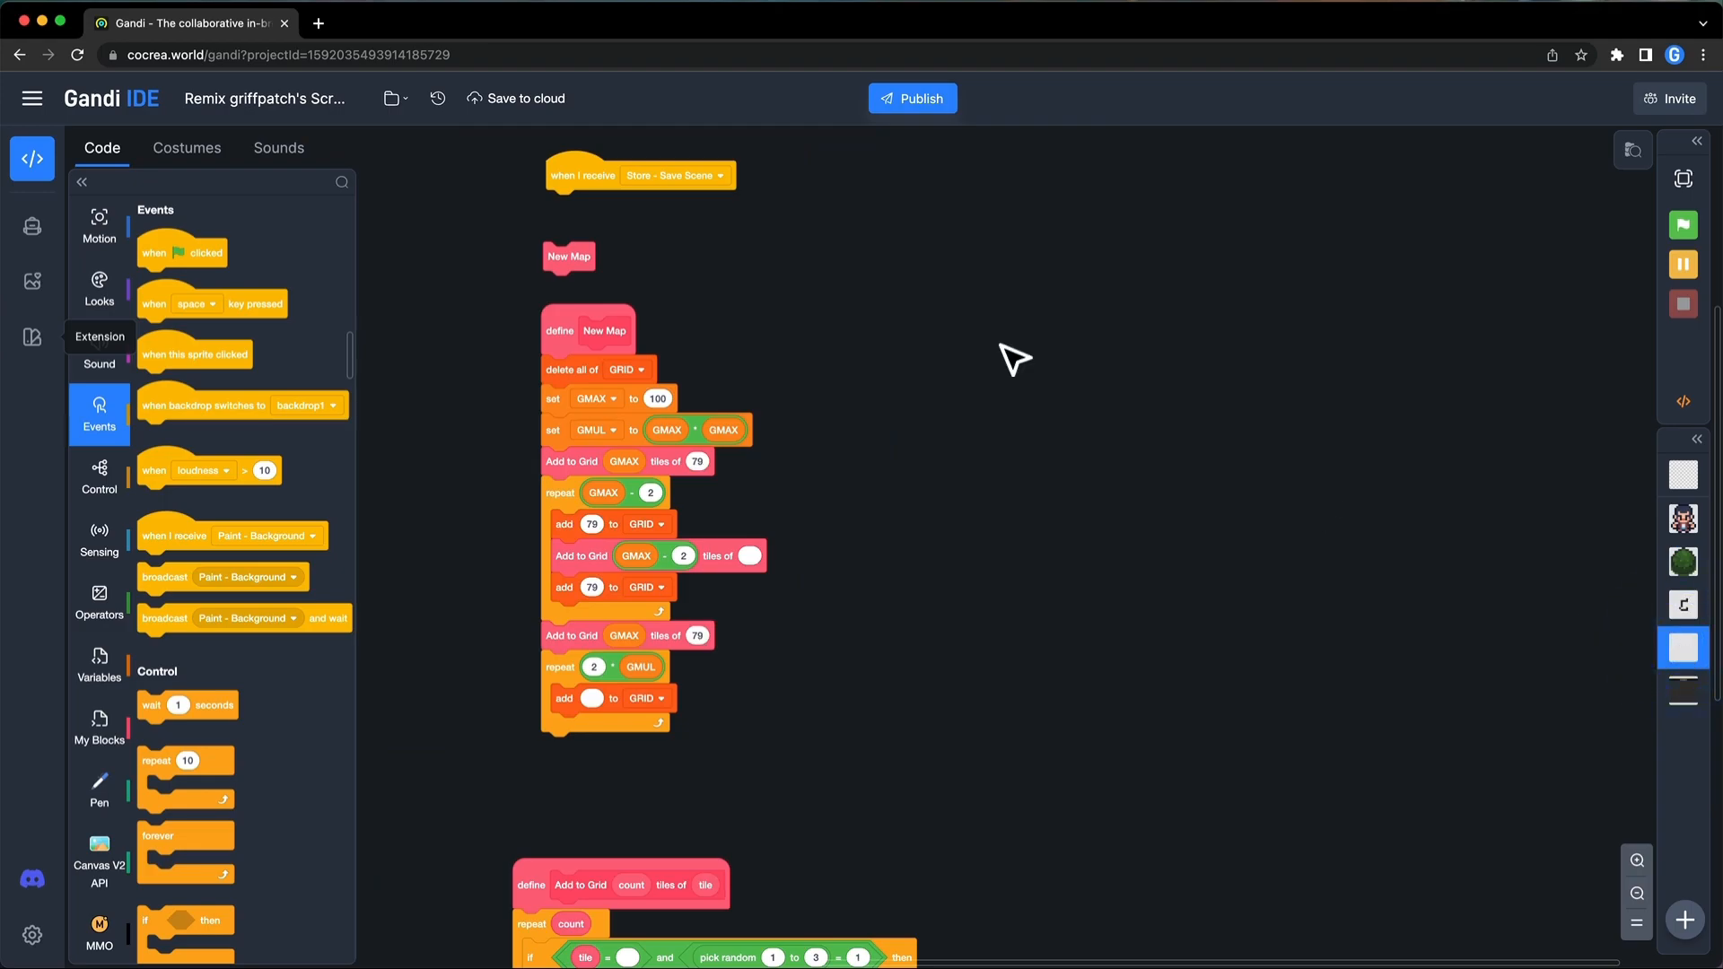
Create a 'when I receive Update map' script that sets the current room's extra data
left_click_drag(637, 174, 1050, 274)
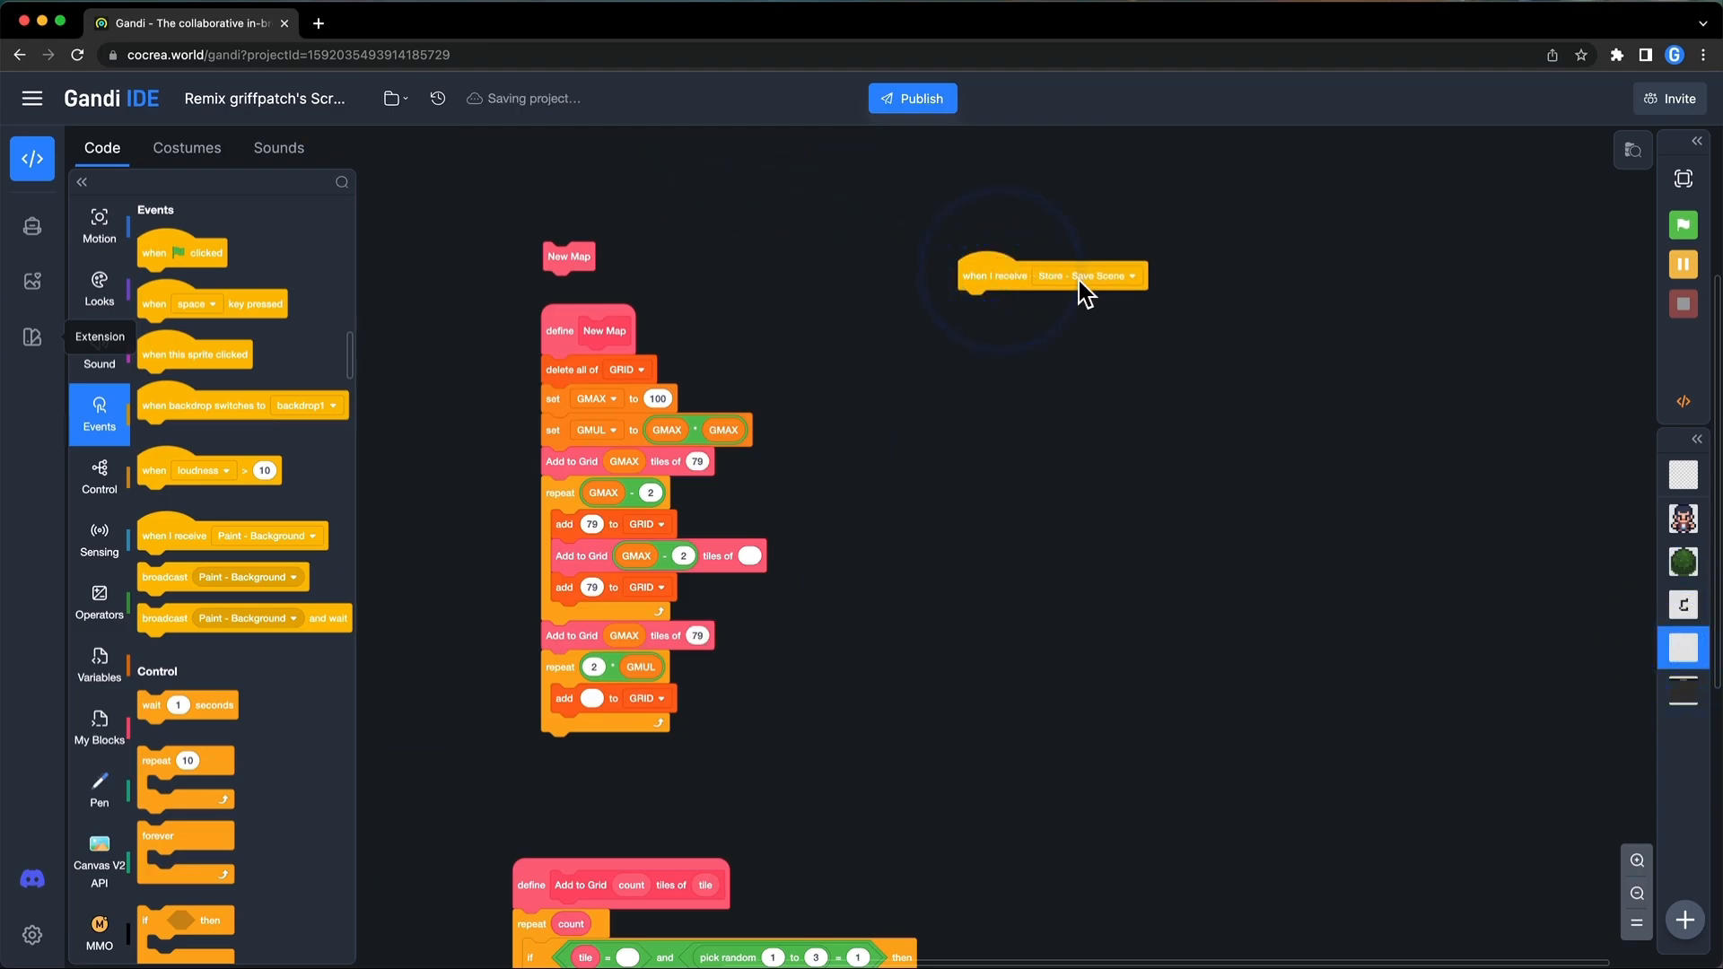
left_click(1131, 275)
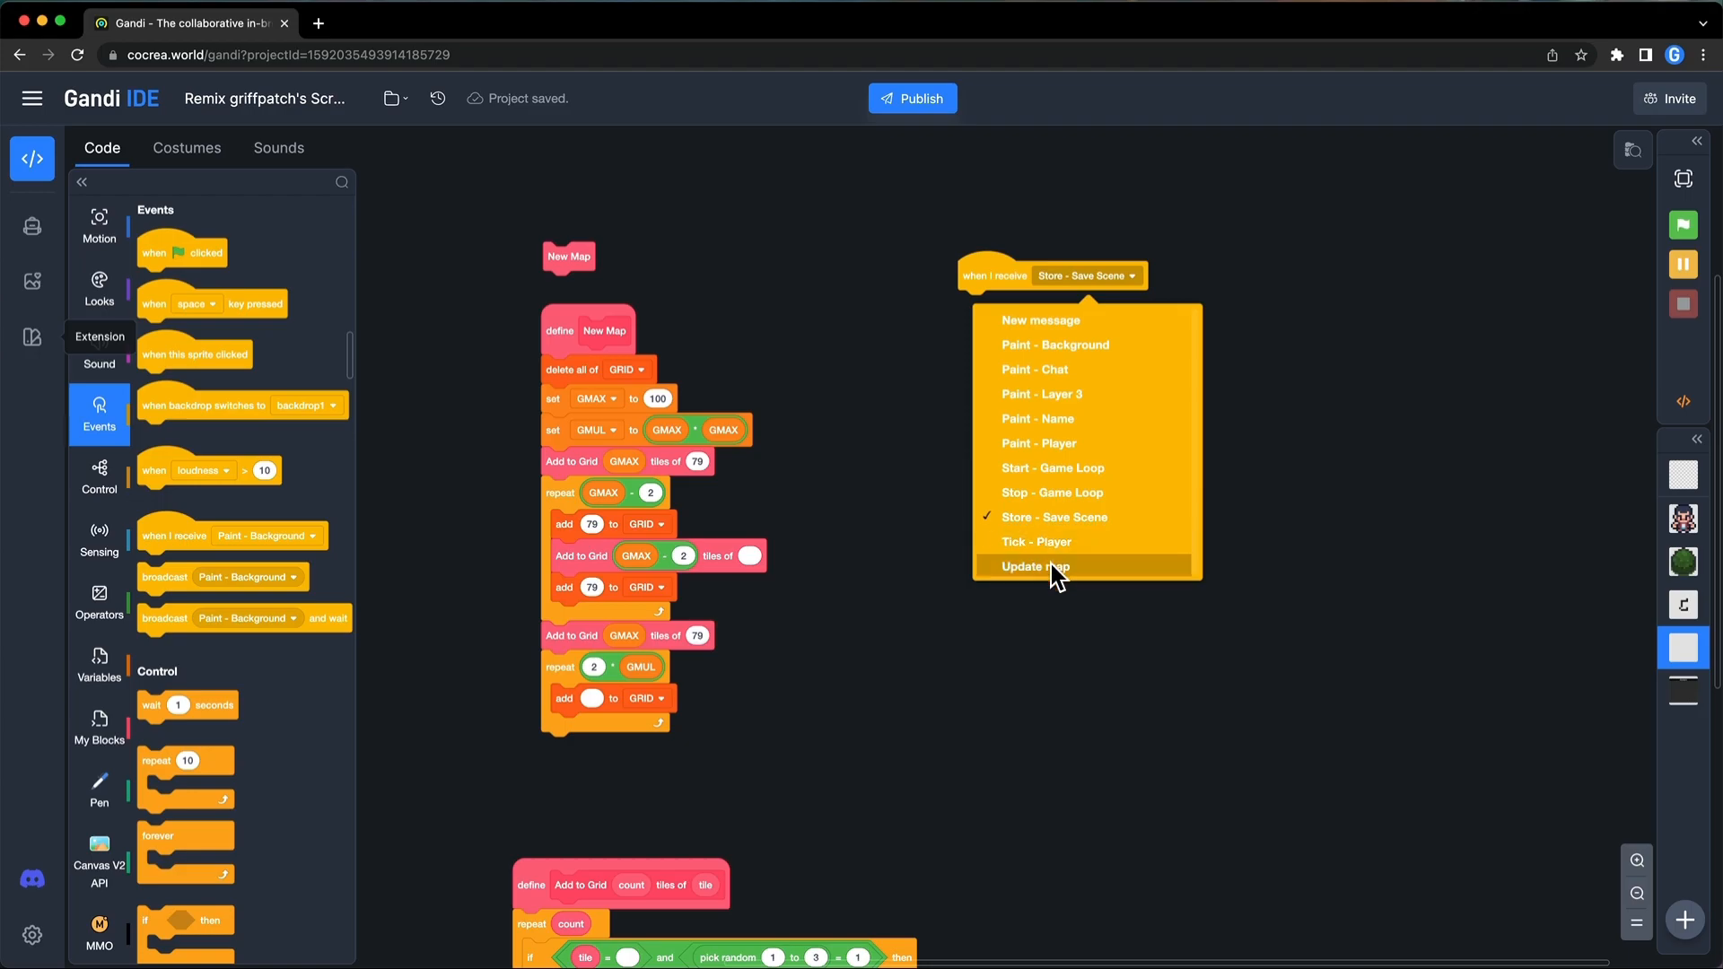
left_click(1034, 565)
type("extra")
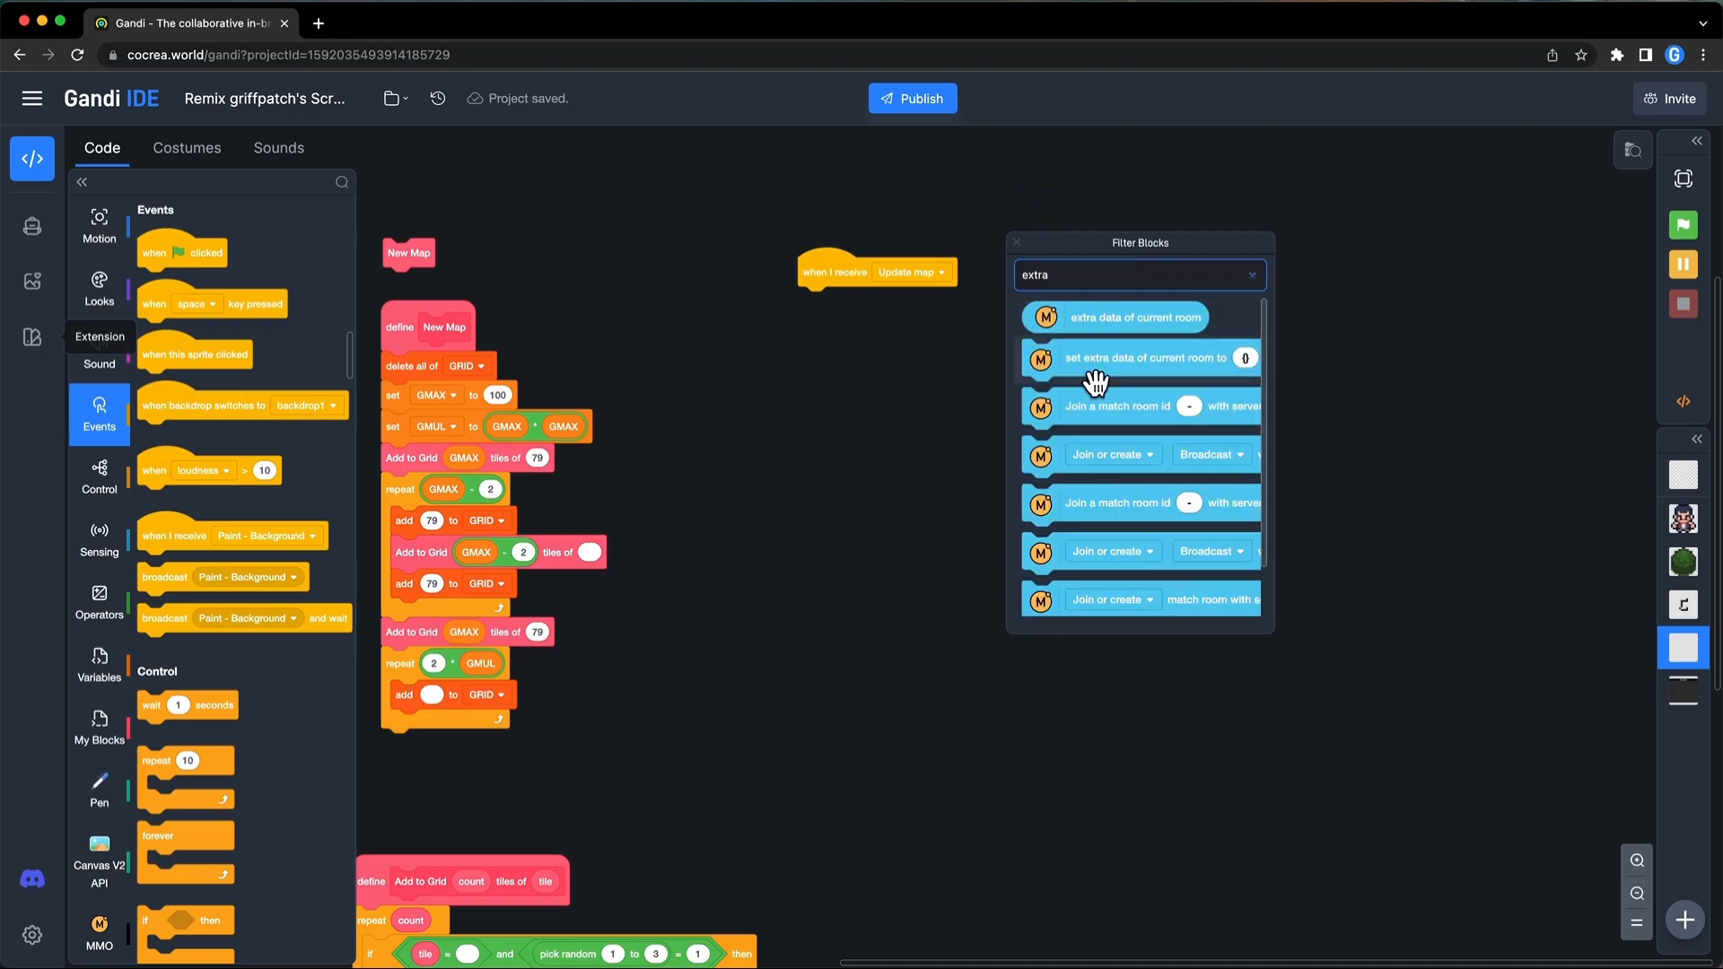
left_click_drag(1115, 358, 879, 311)
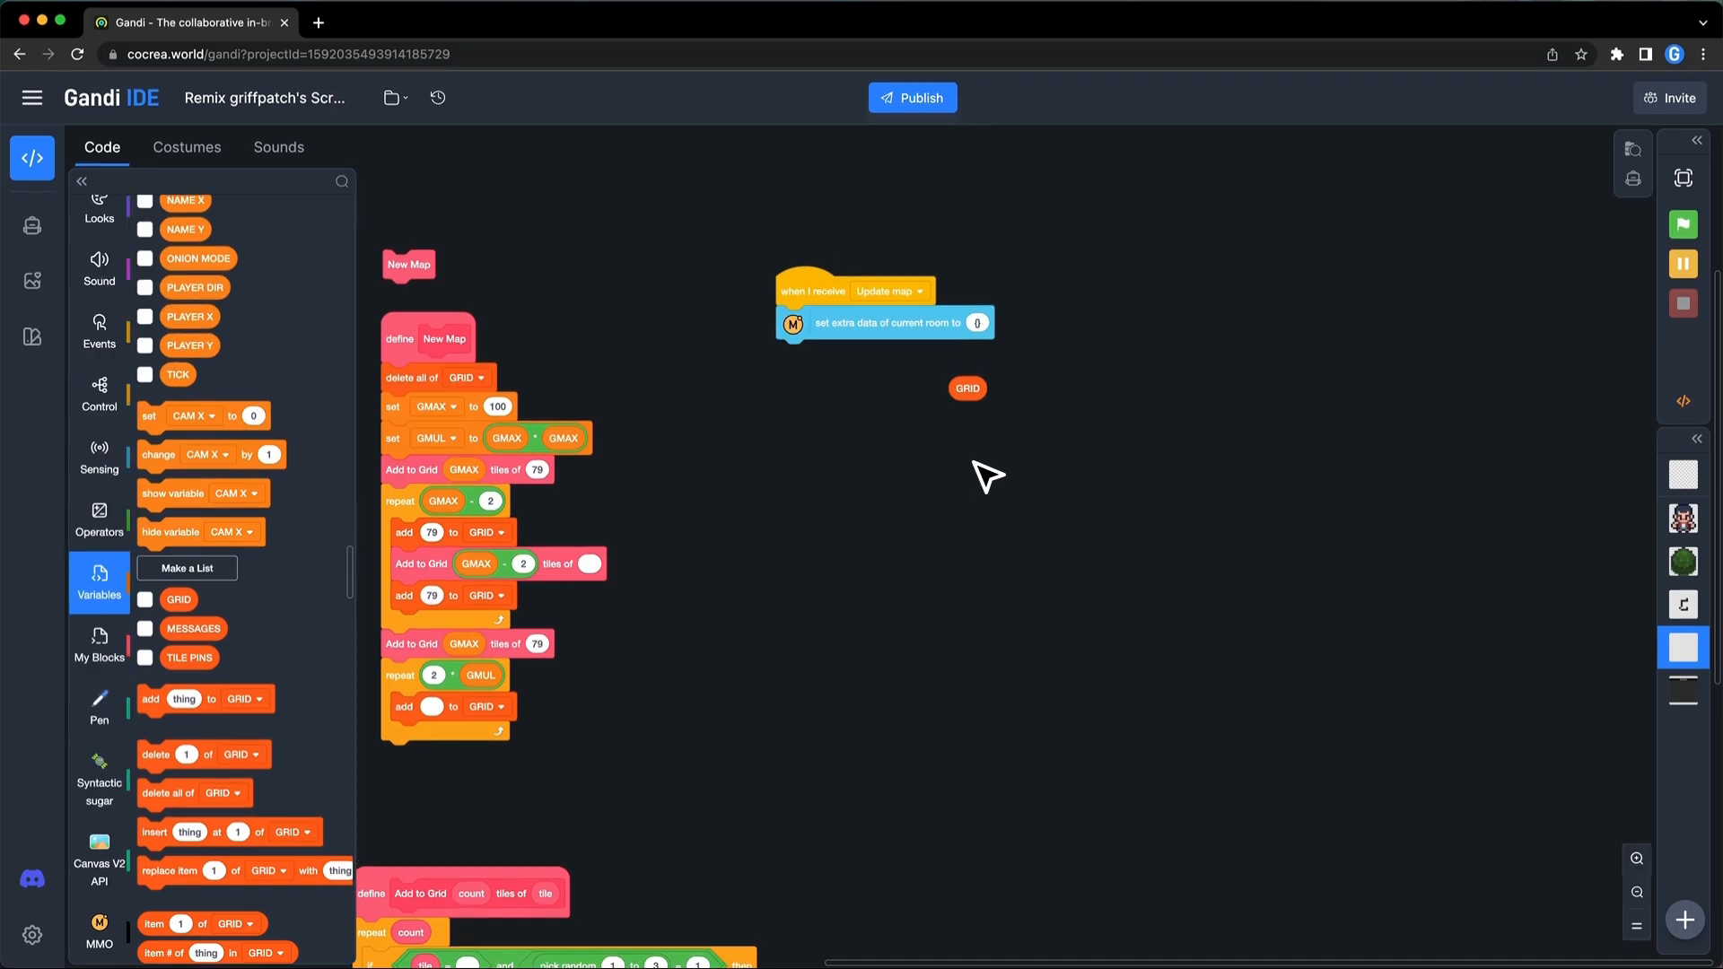
mouse_move(32, 338)
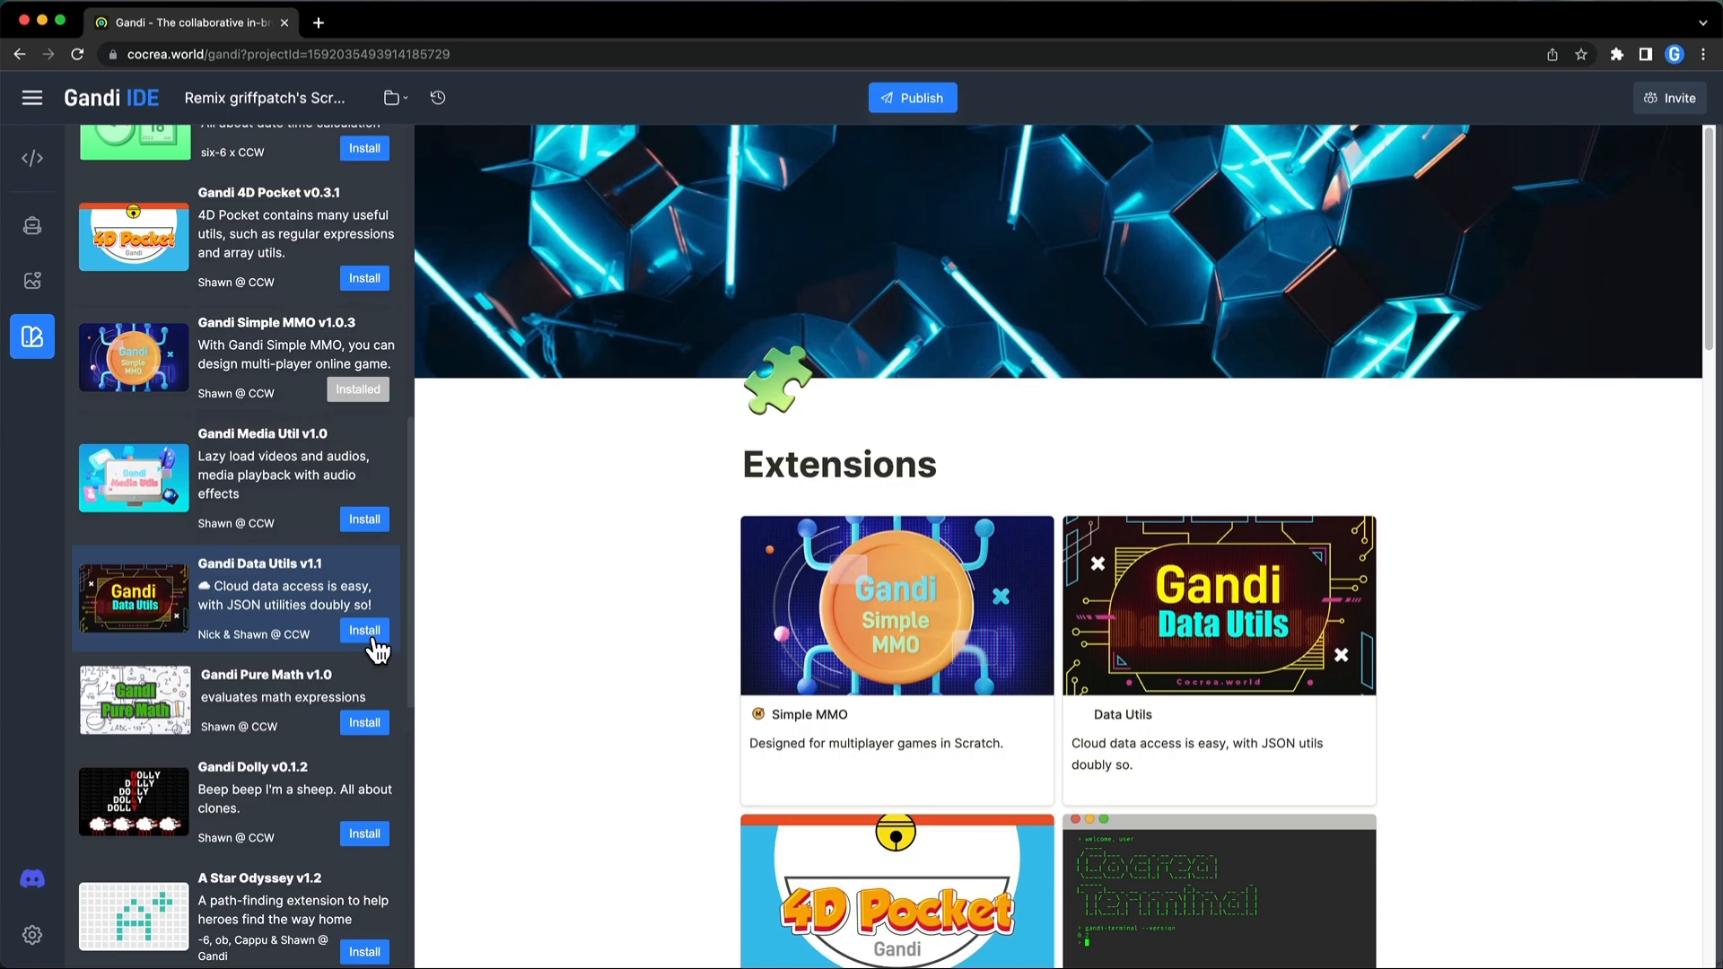
Install Gandi Data Utils v1.1 and return to the code editor
left_click(364, 631)
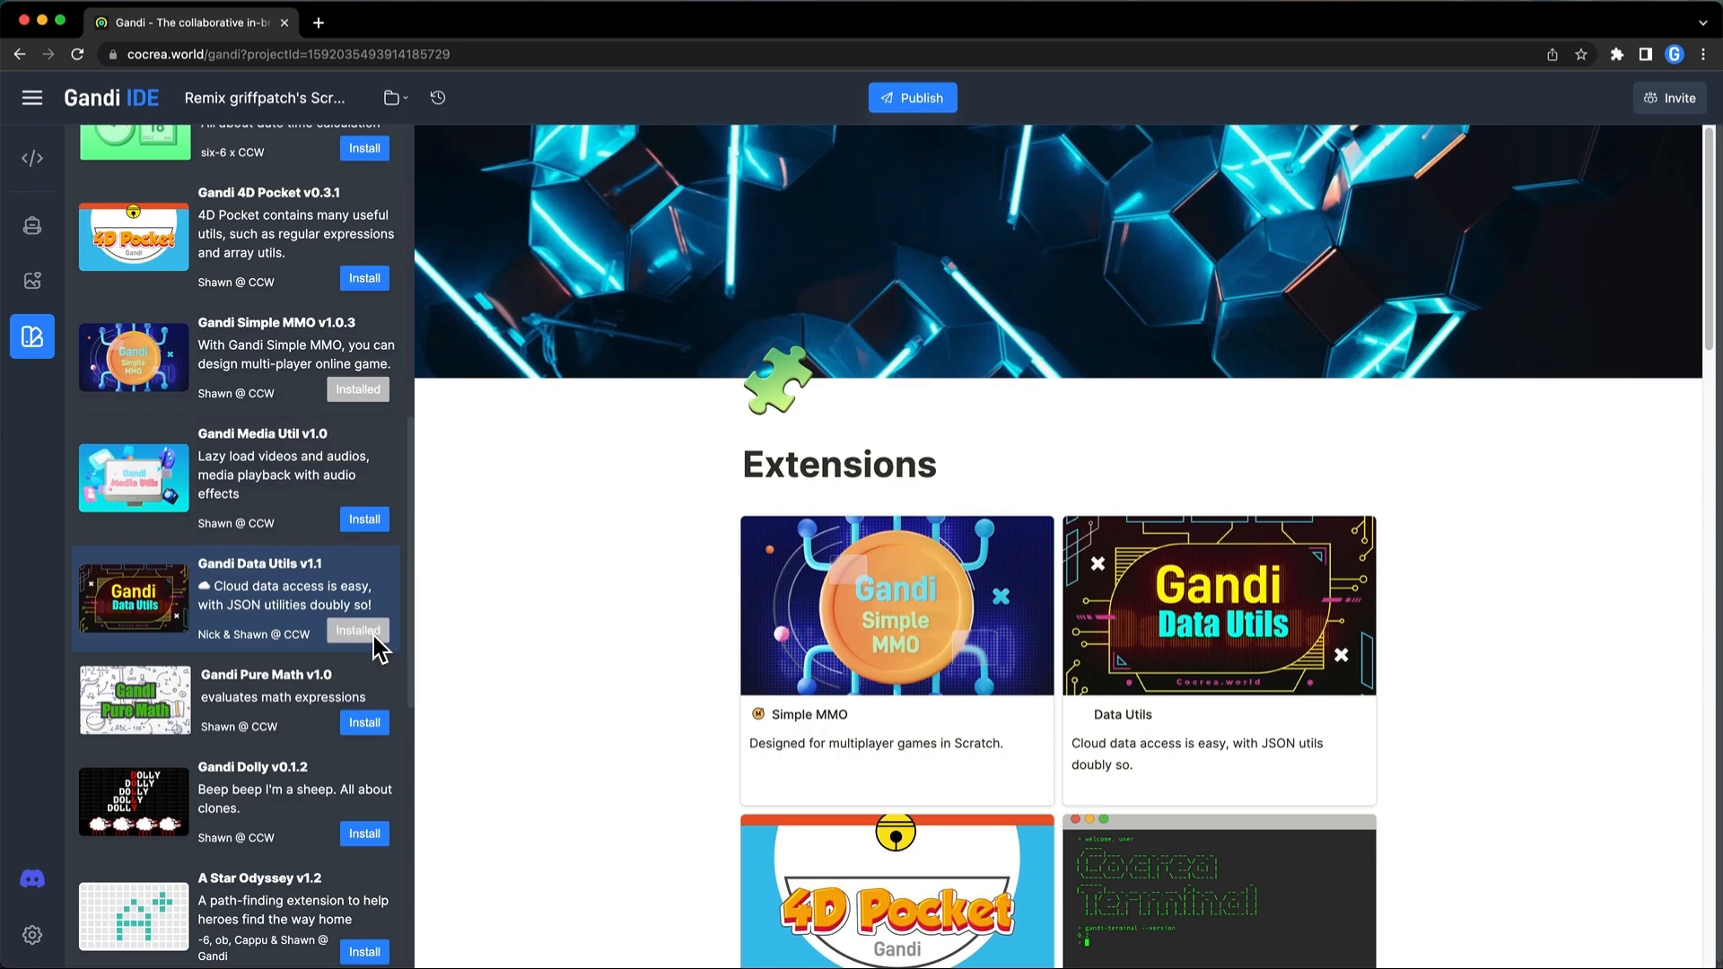
left_click(32, 158)
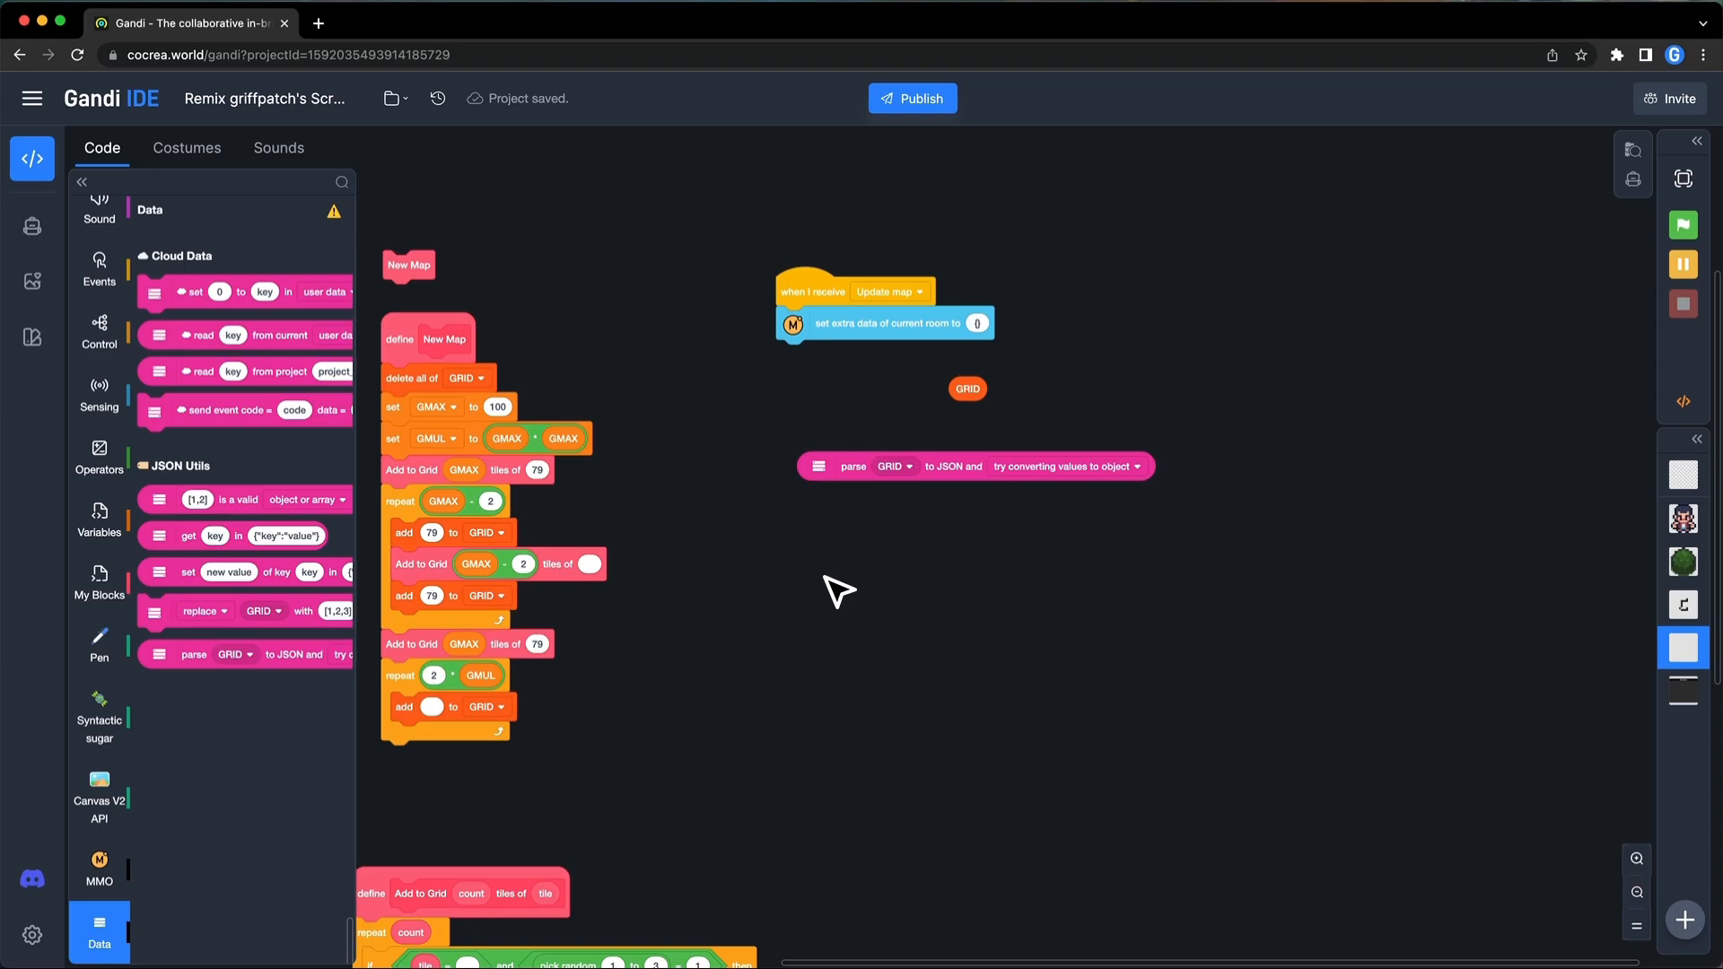
mouse_move(815, 589)
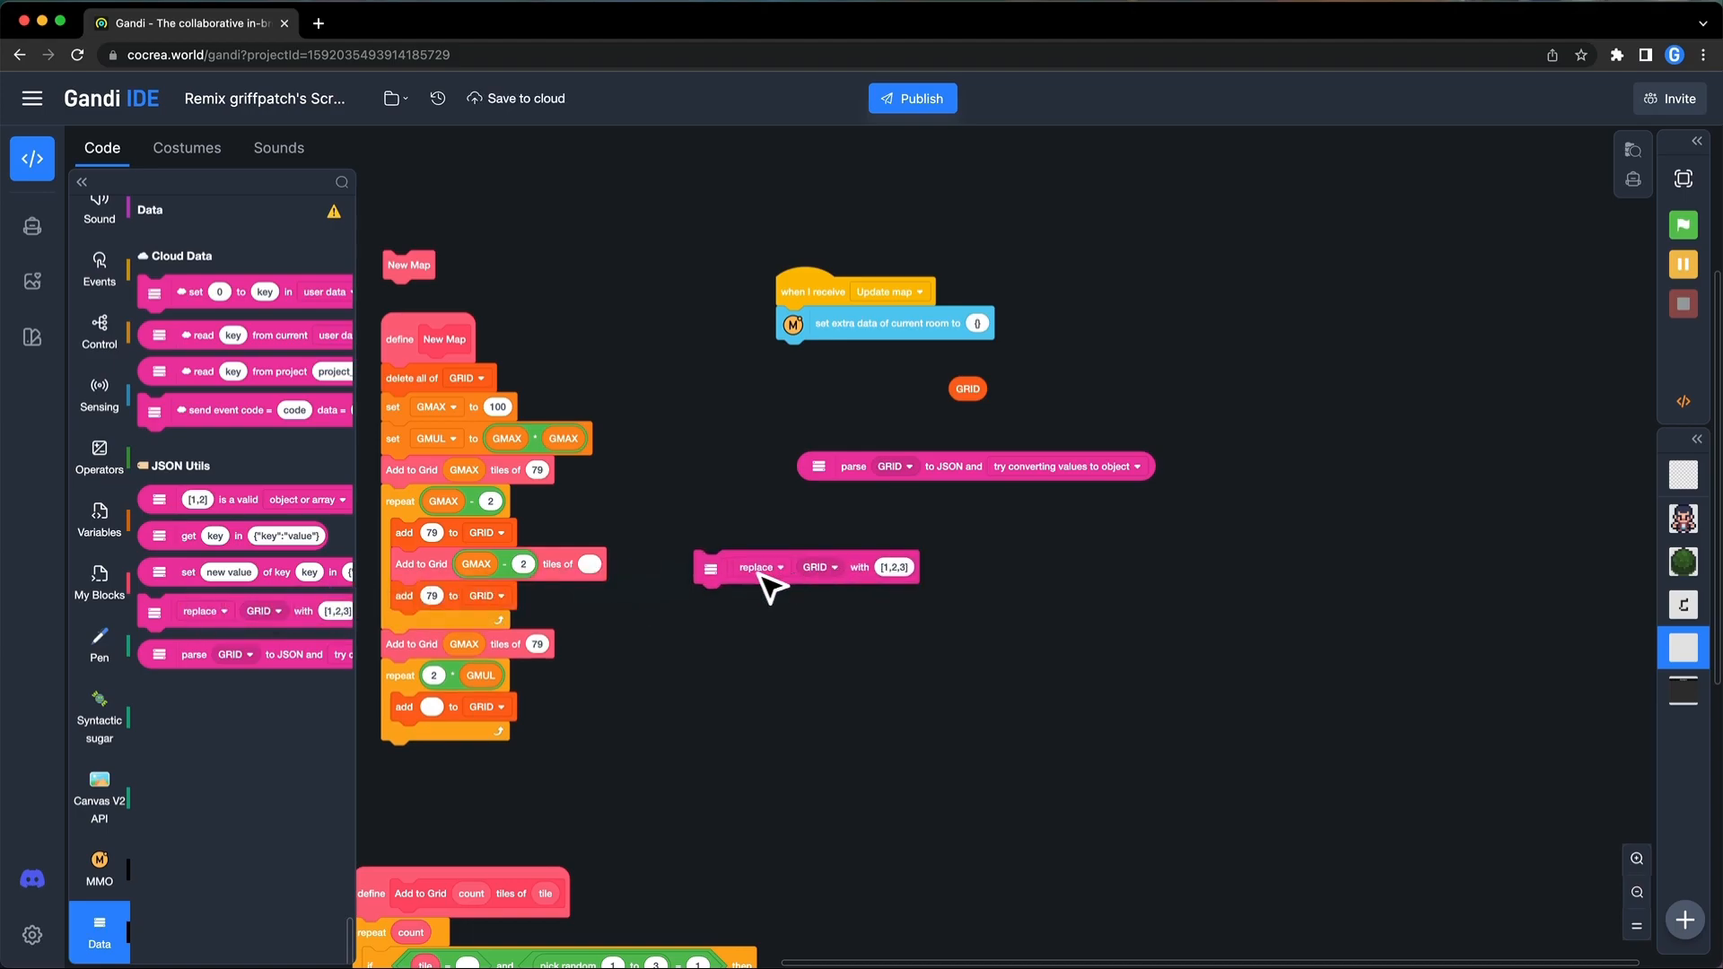
Place the 'replace GRID with [1,2,3]' block on the workspace beside the parse-to-JSON block
left_click_drag(762, 569, 860, 546)
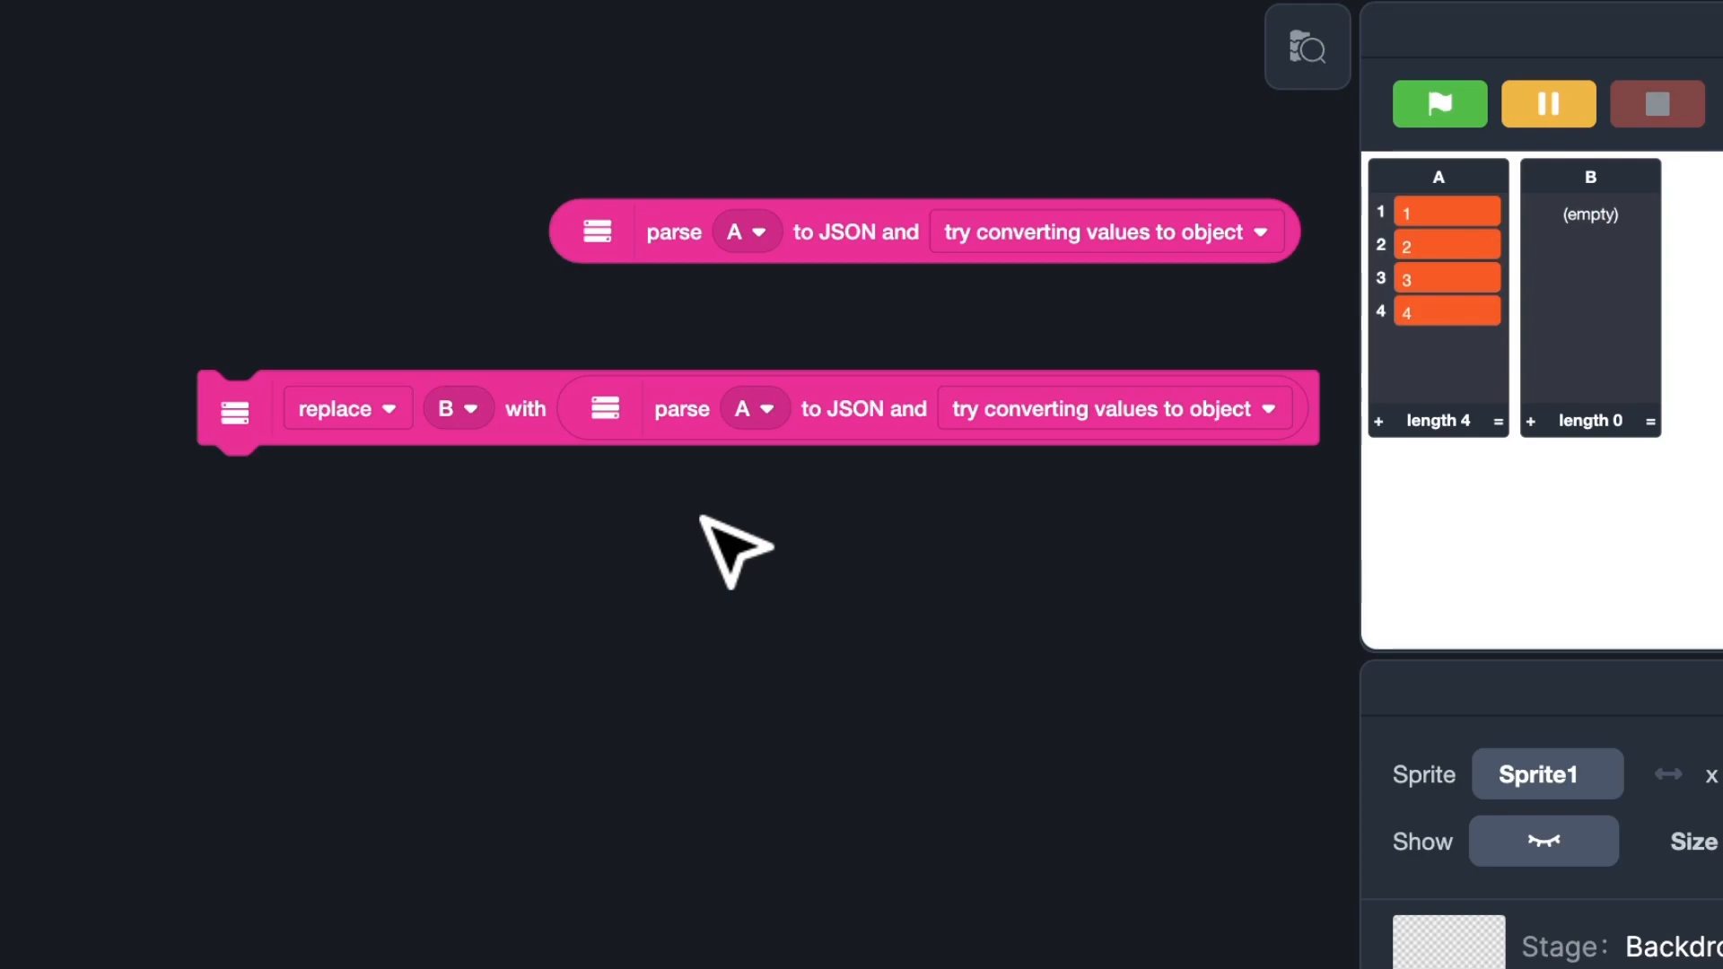
mouse_move(736, 390)
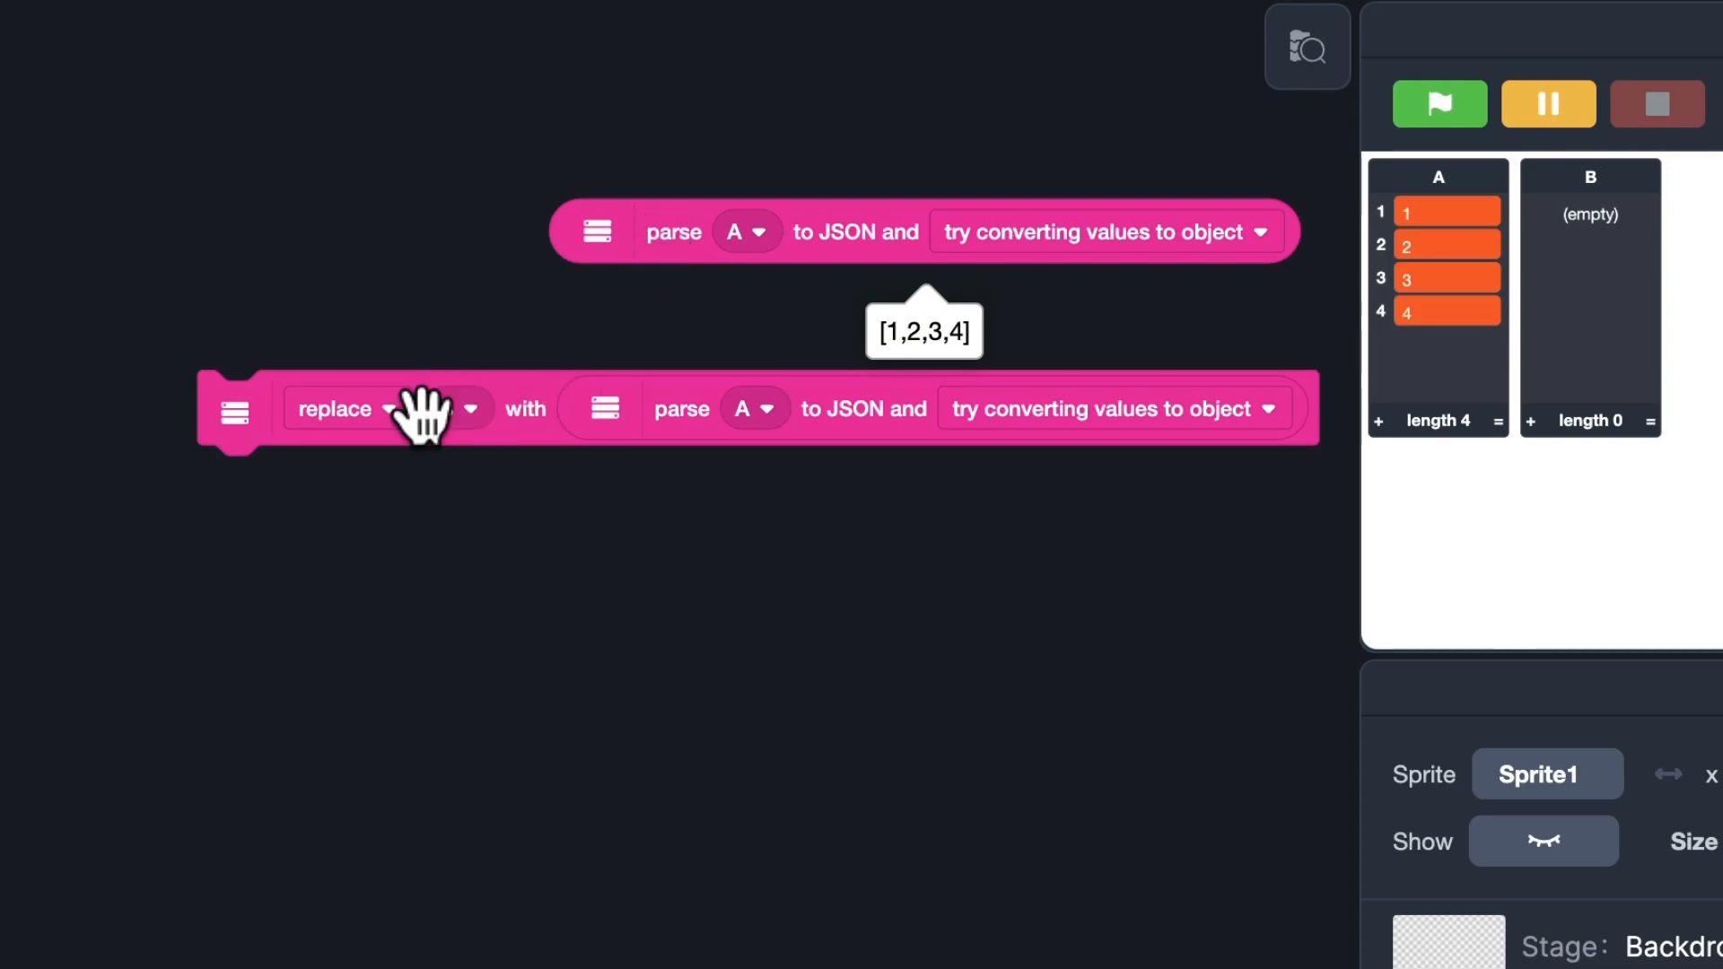
Run 'replace B with parse A to JSON' so list B holds [1,2,3,4]
left_click(451, 410)
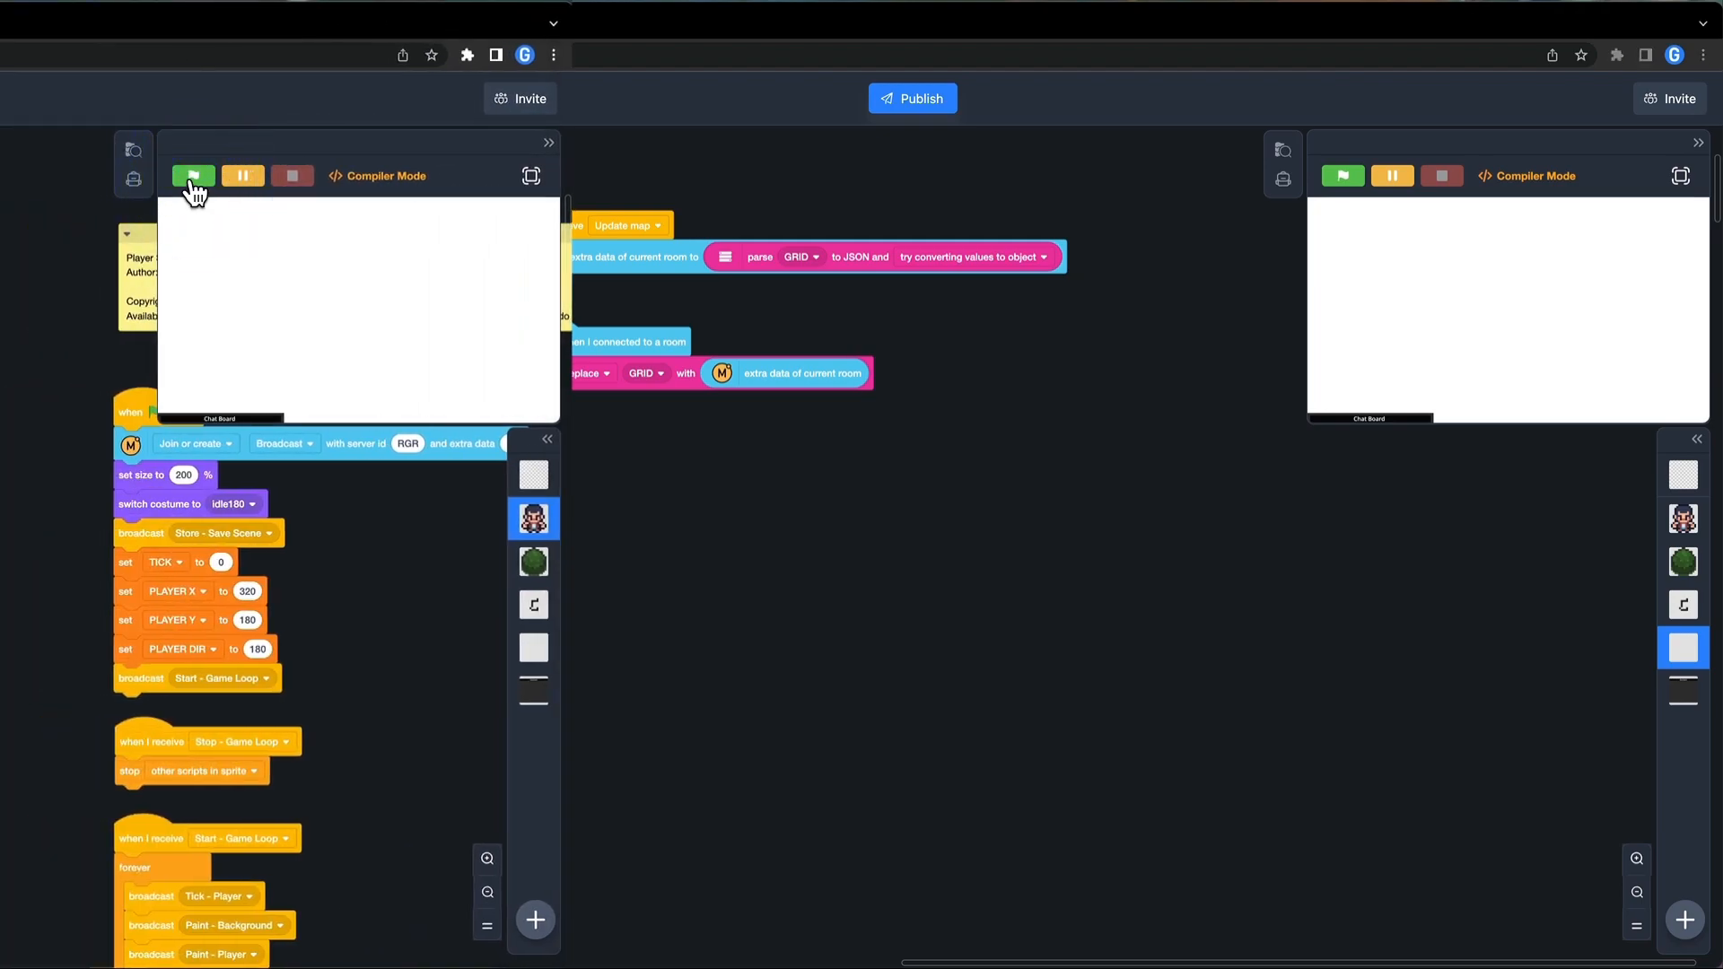
Run the project in both windows and rerun to confirm the joined copy shows the same map
left_click(193, 176)
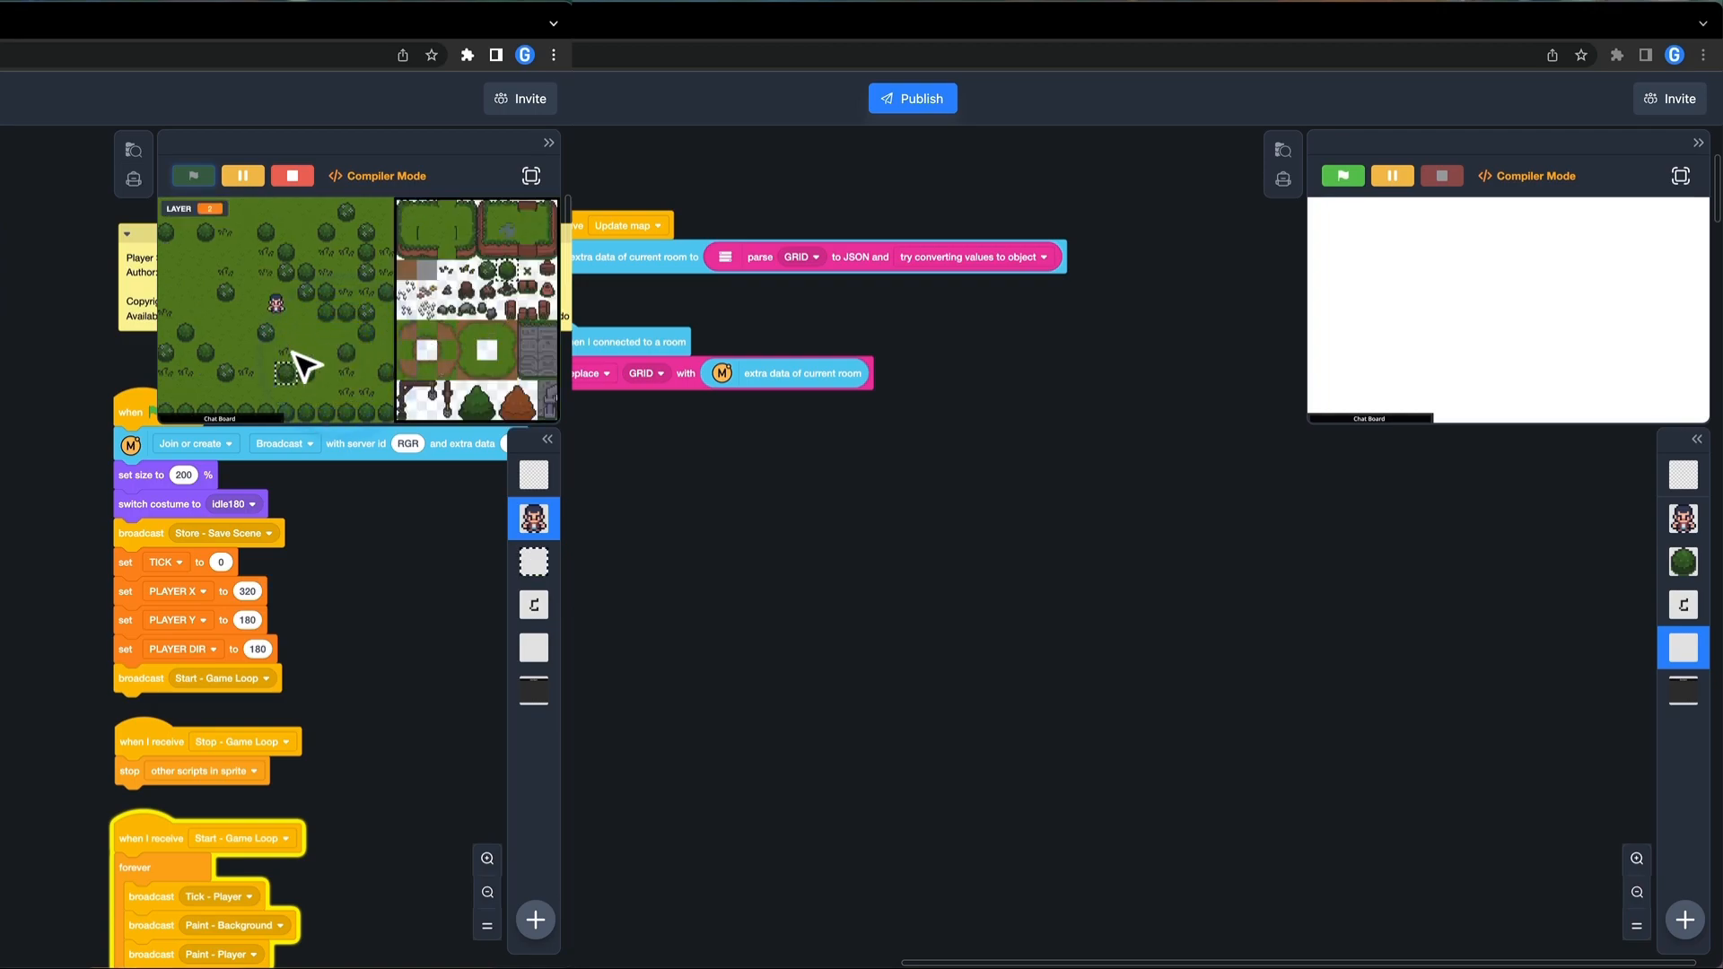
mouse_move(336, 356)
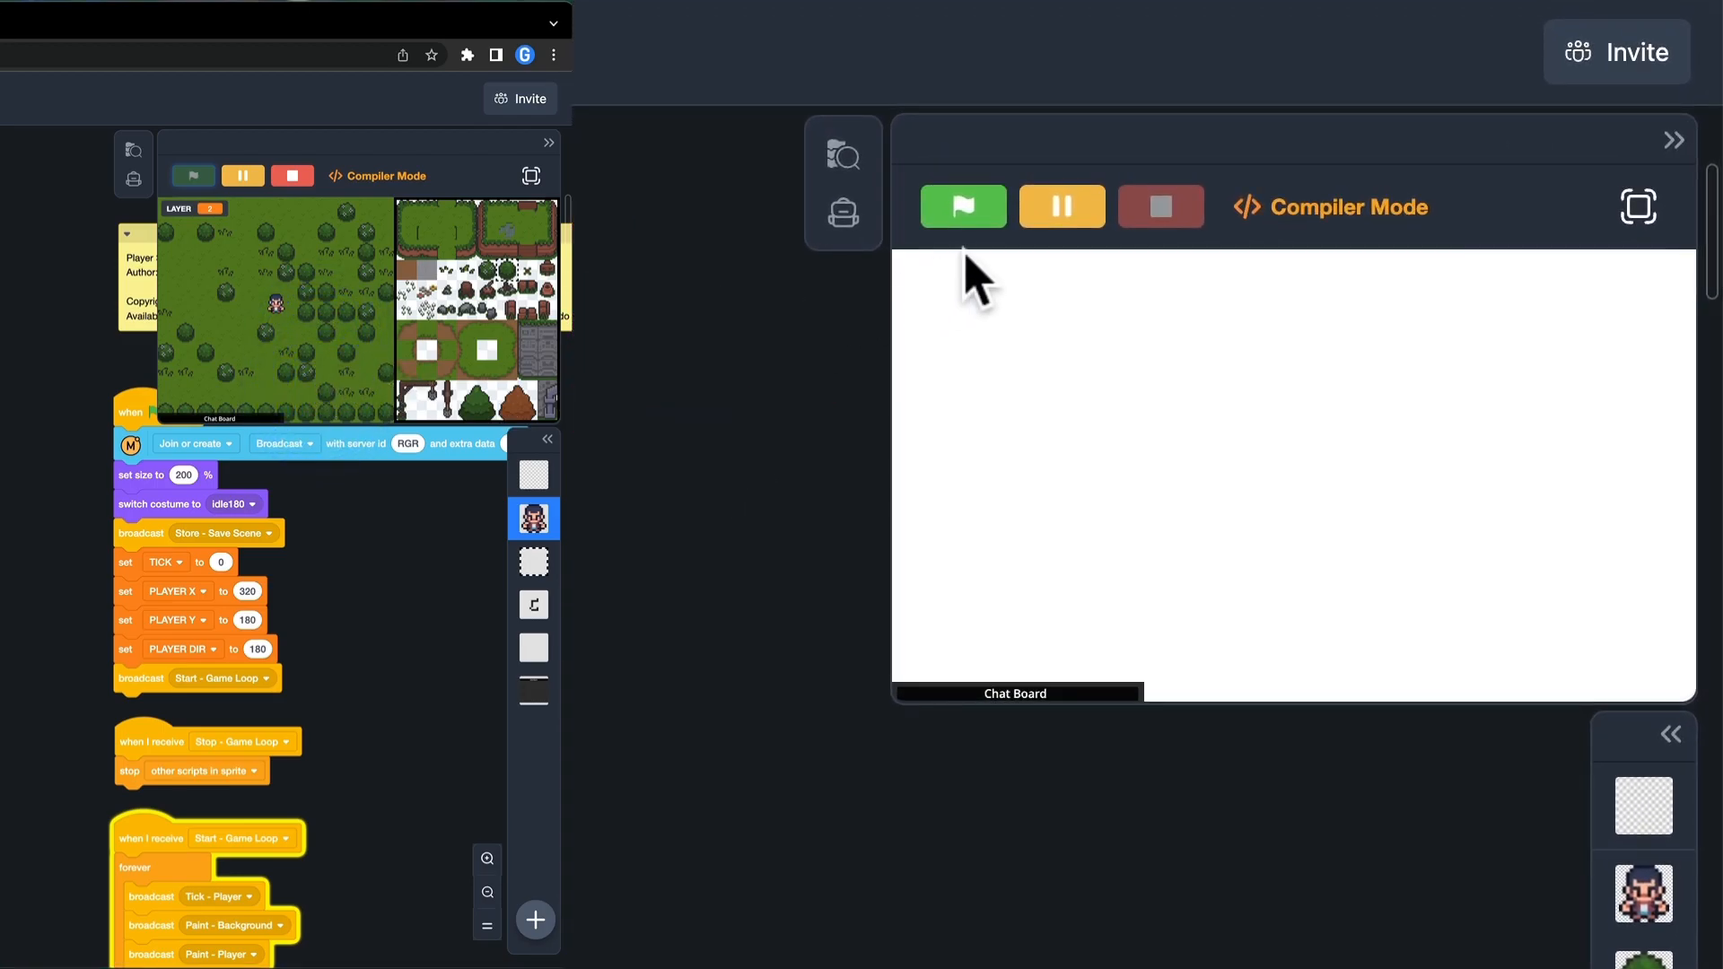
left_click(962, 206)
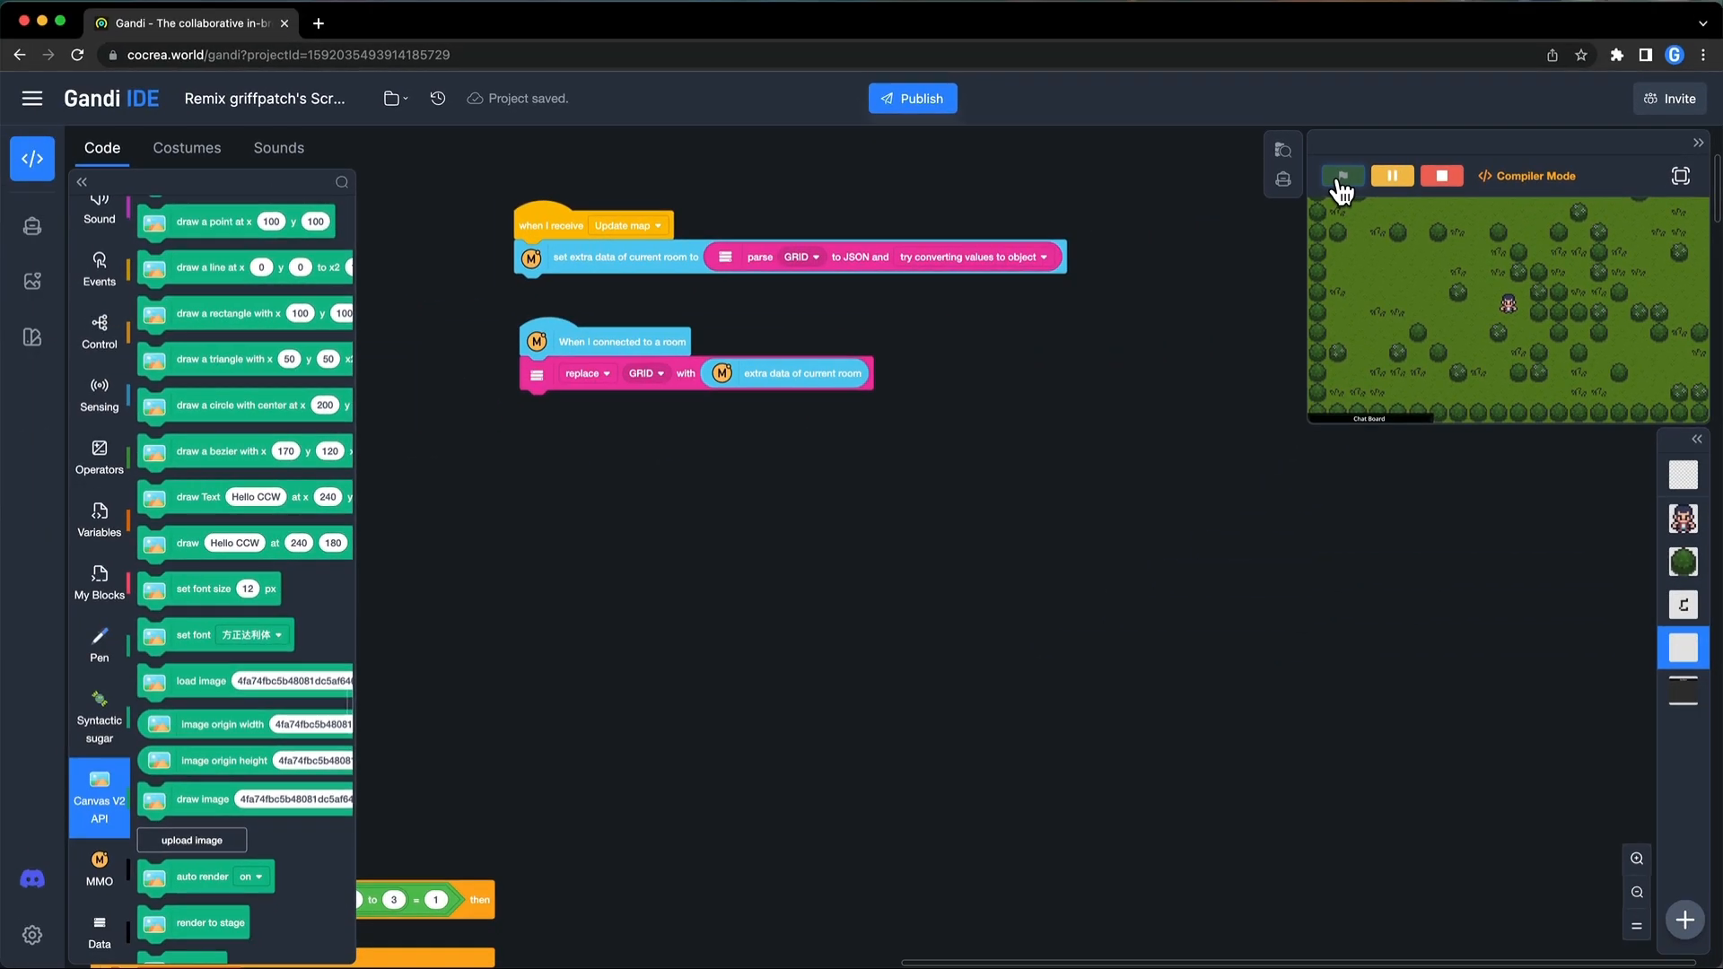
left_click(1342, 176)
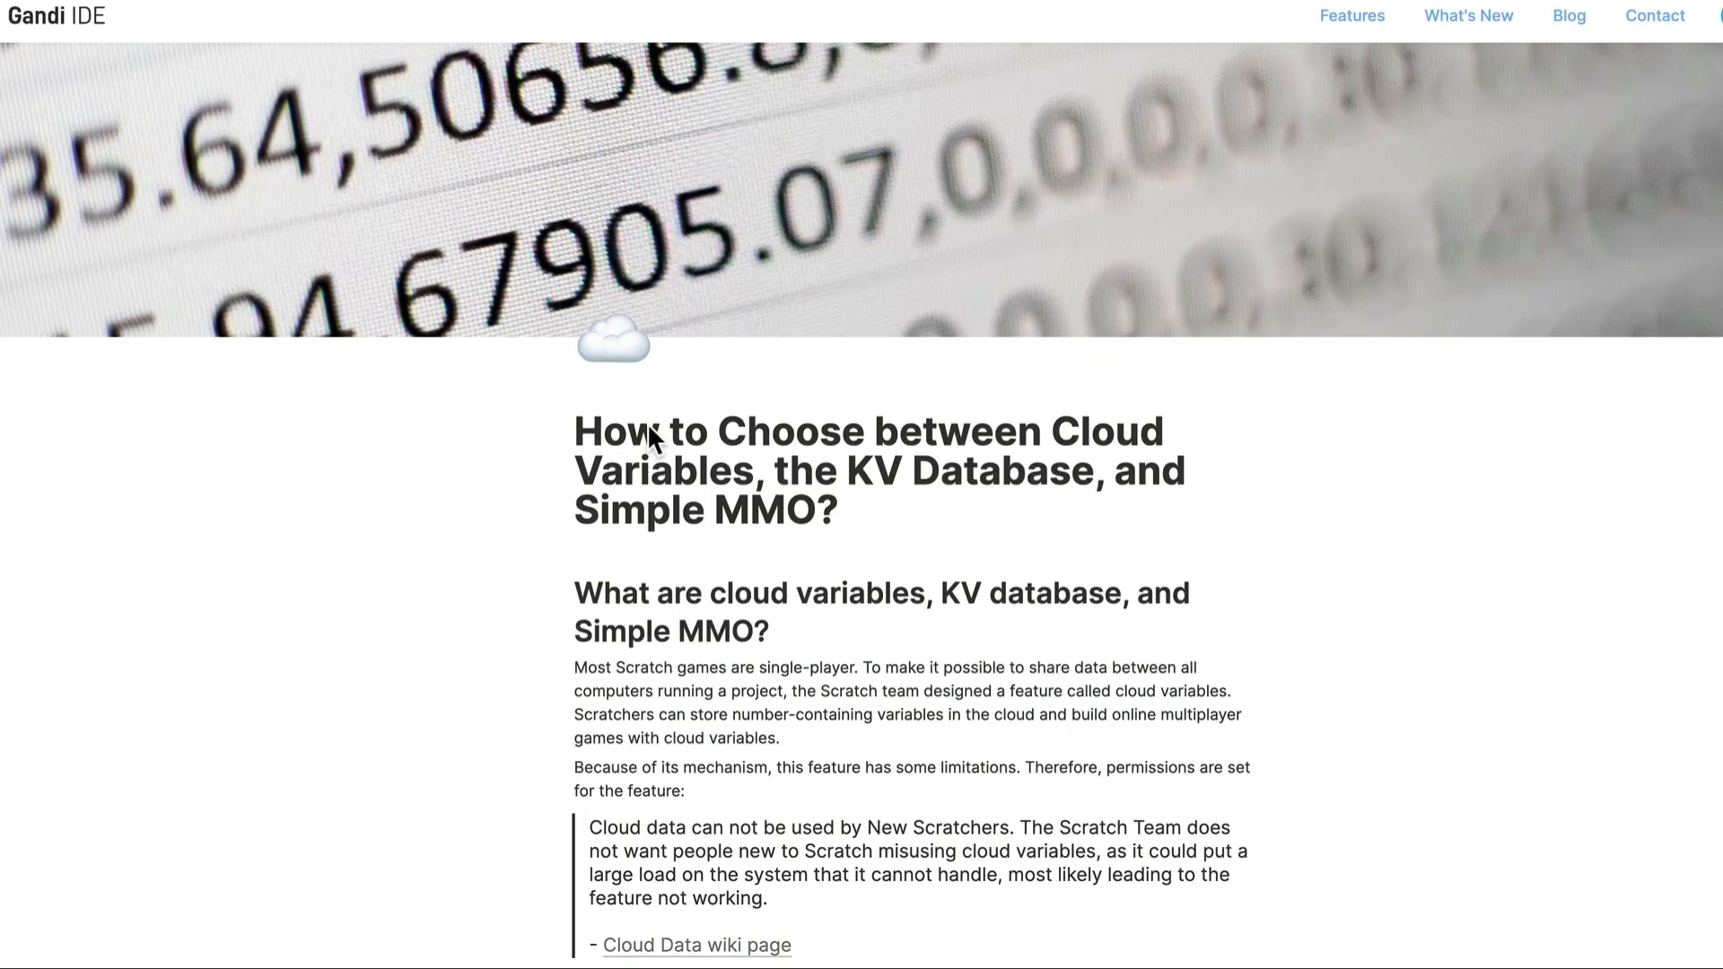
Scroll through the blog article comparing cloud variables, KV database and Simple MMO
scroll("down", 3)
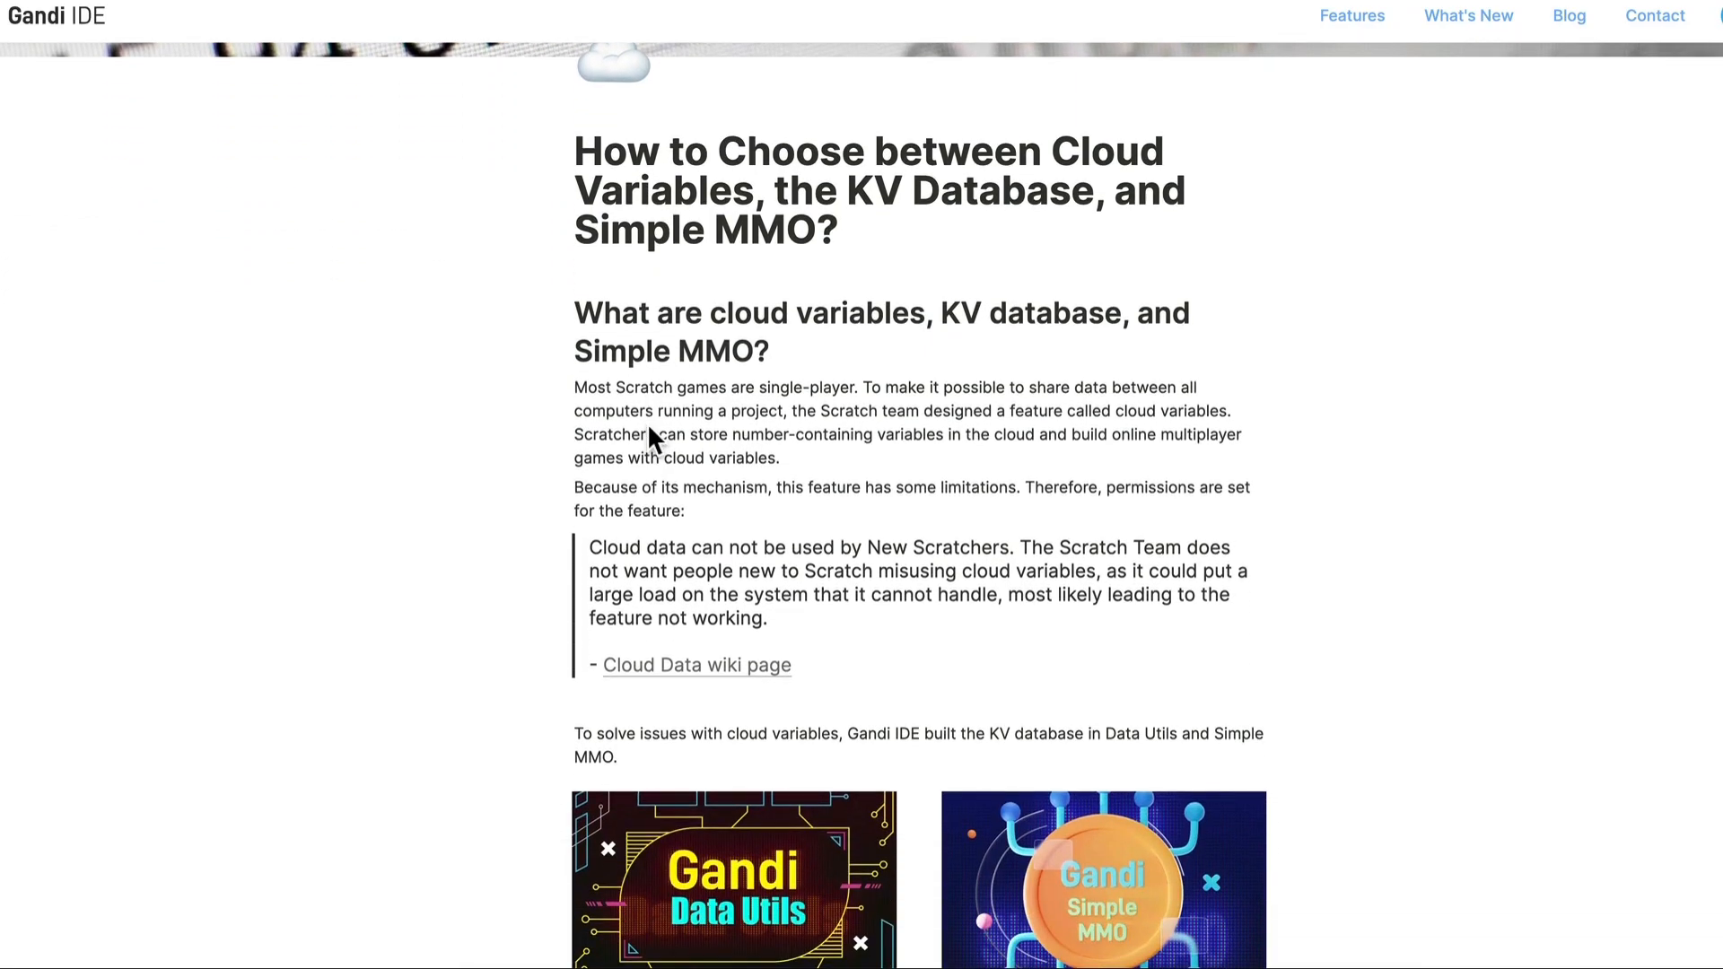
scroll("down", 3)
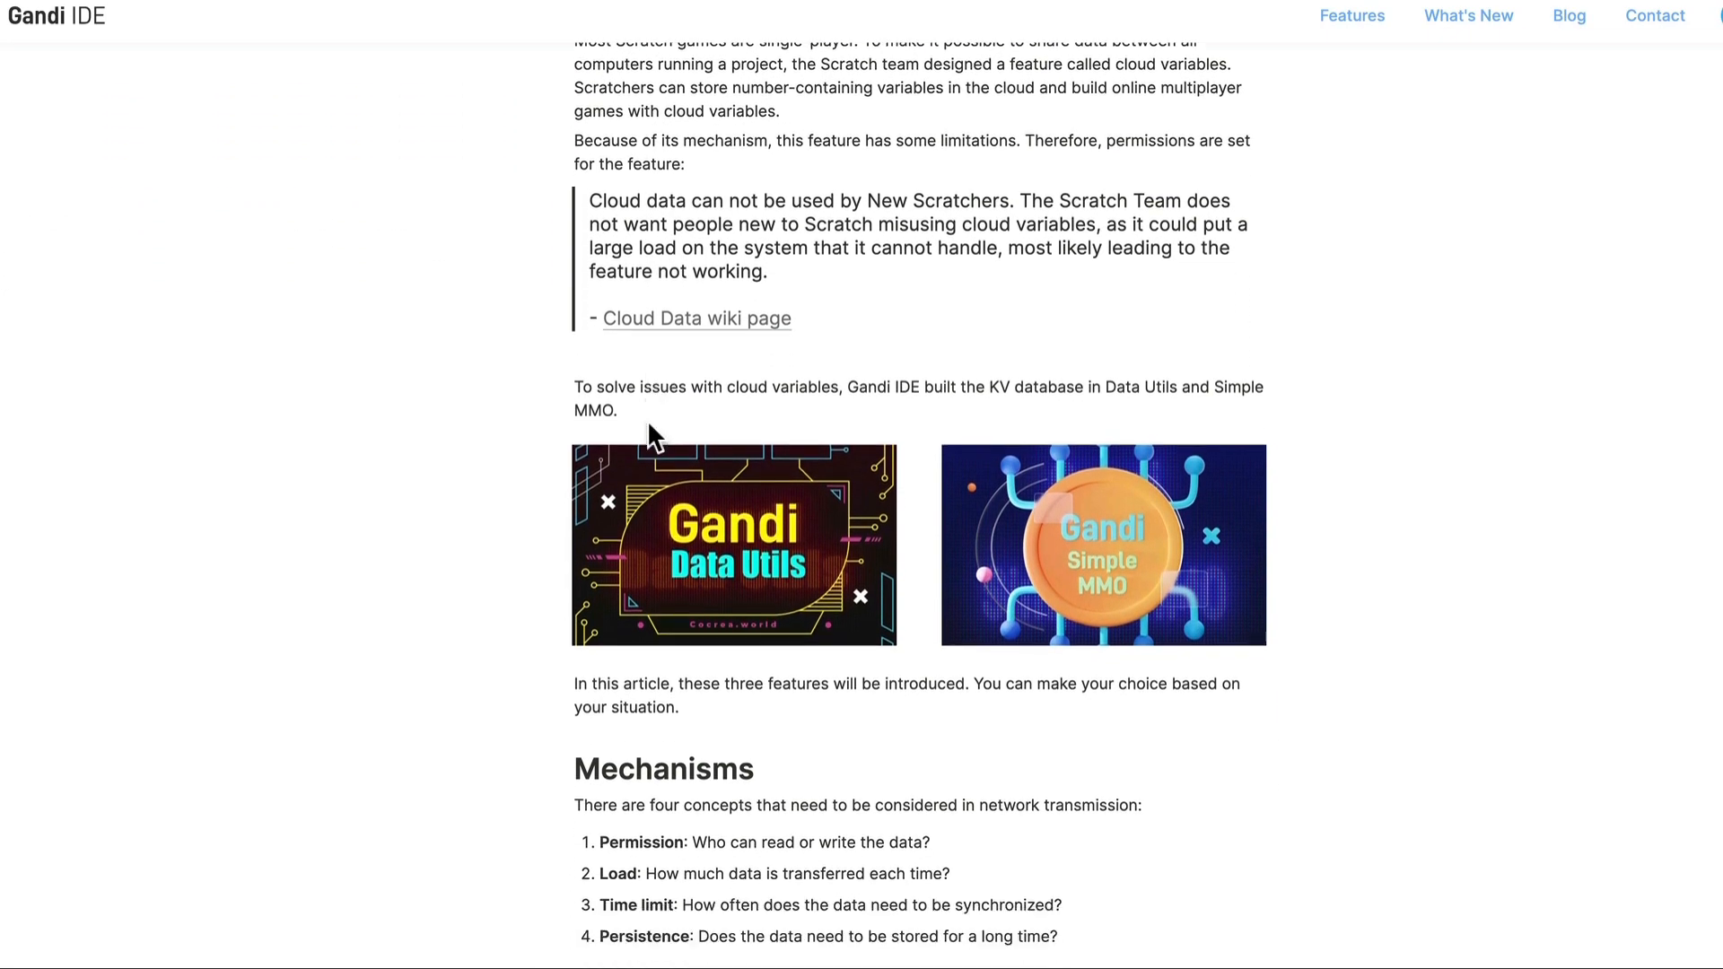
scroll("down", 3)
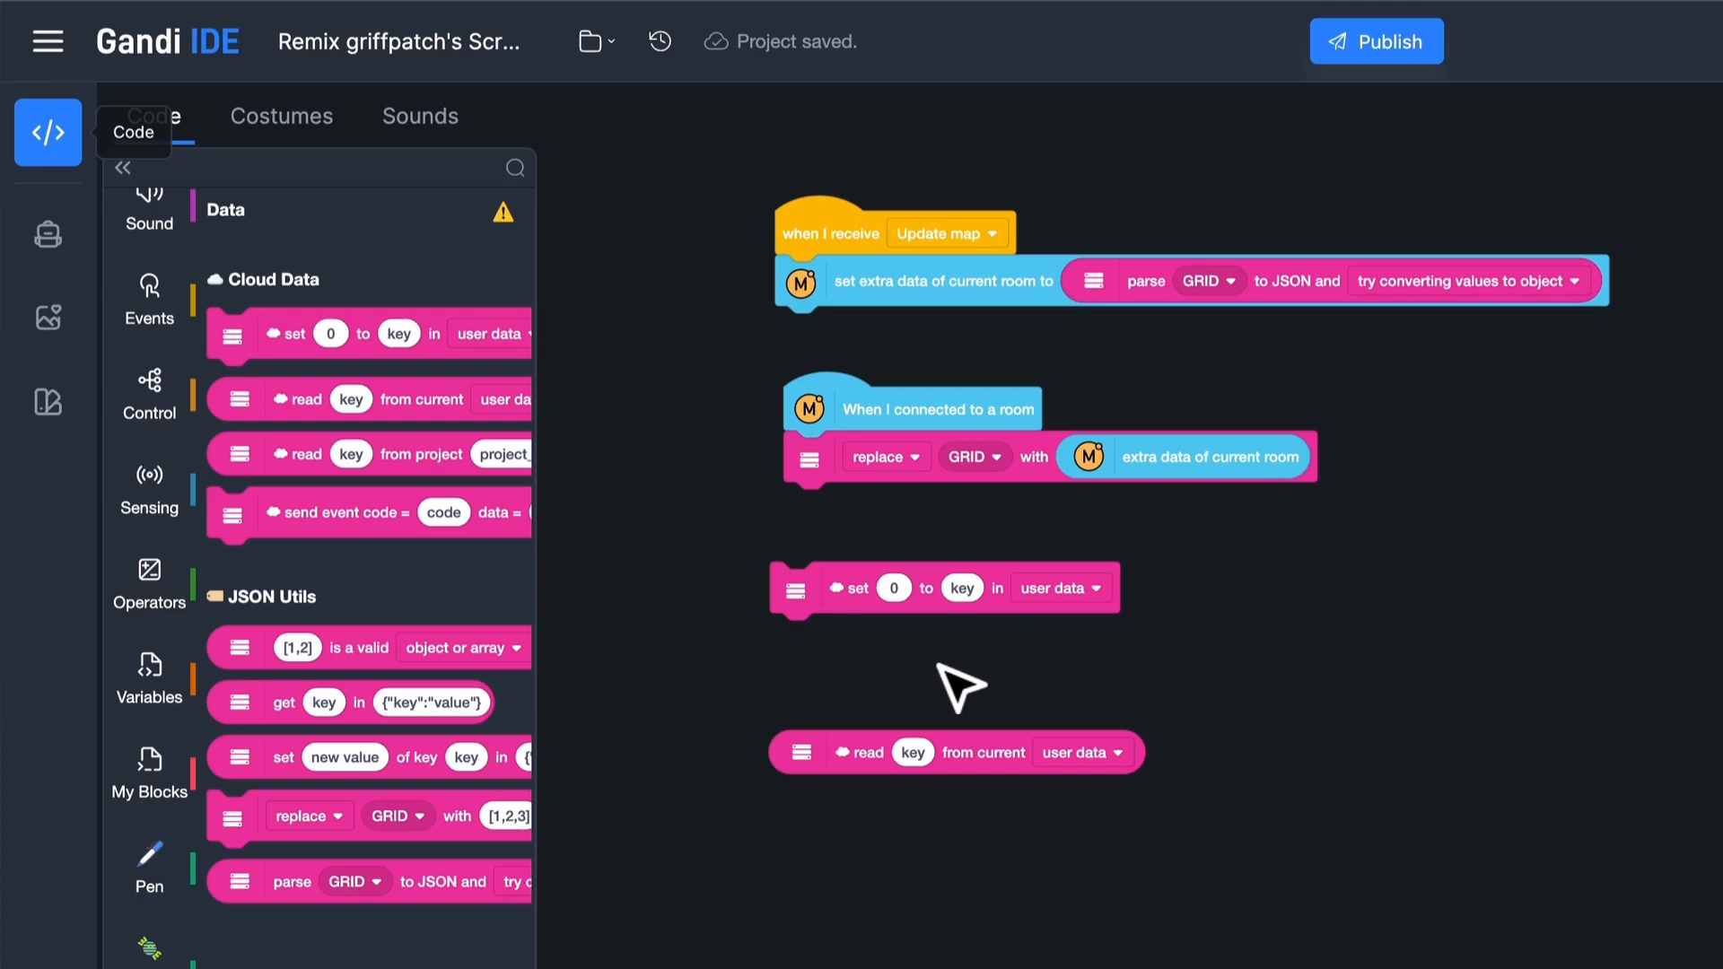
mouse_move(856, 663)
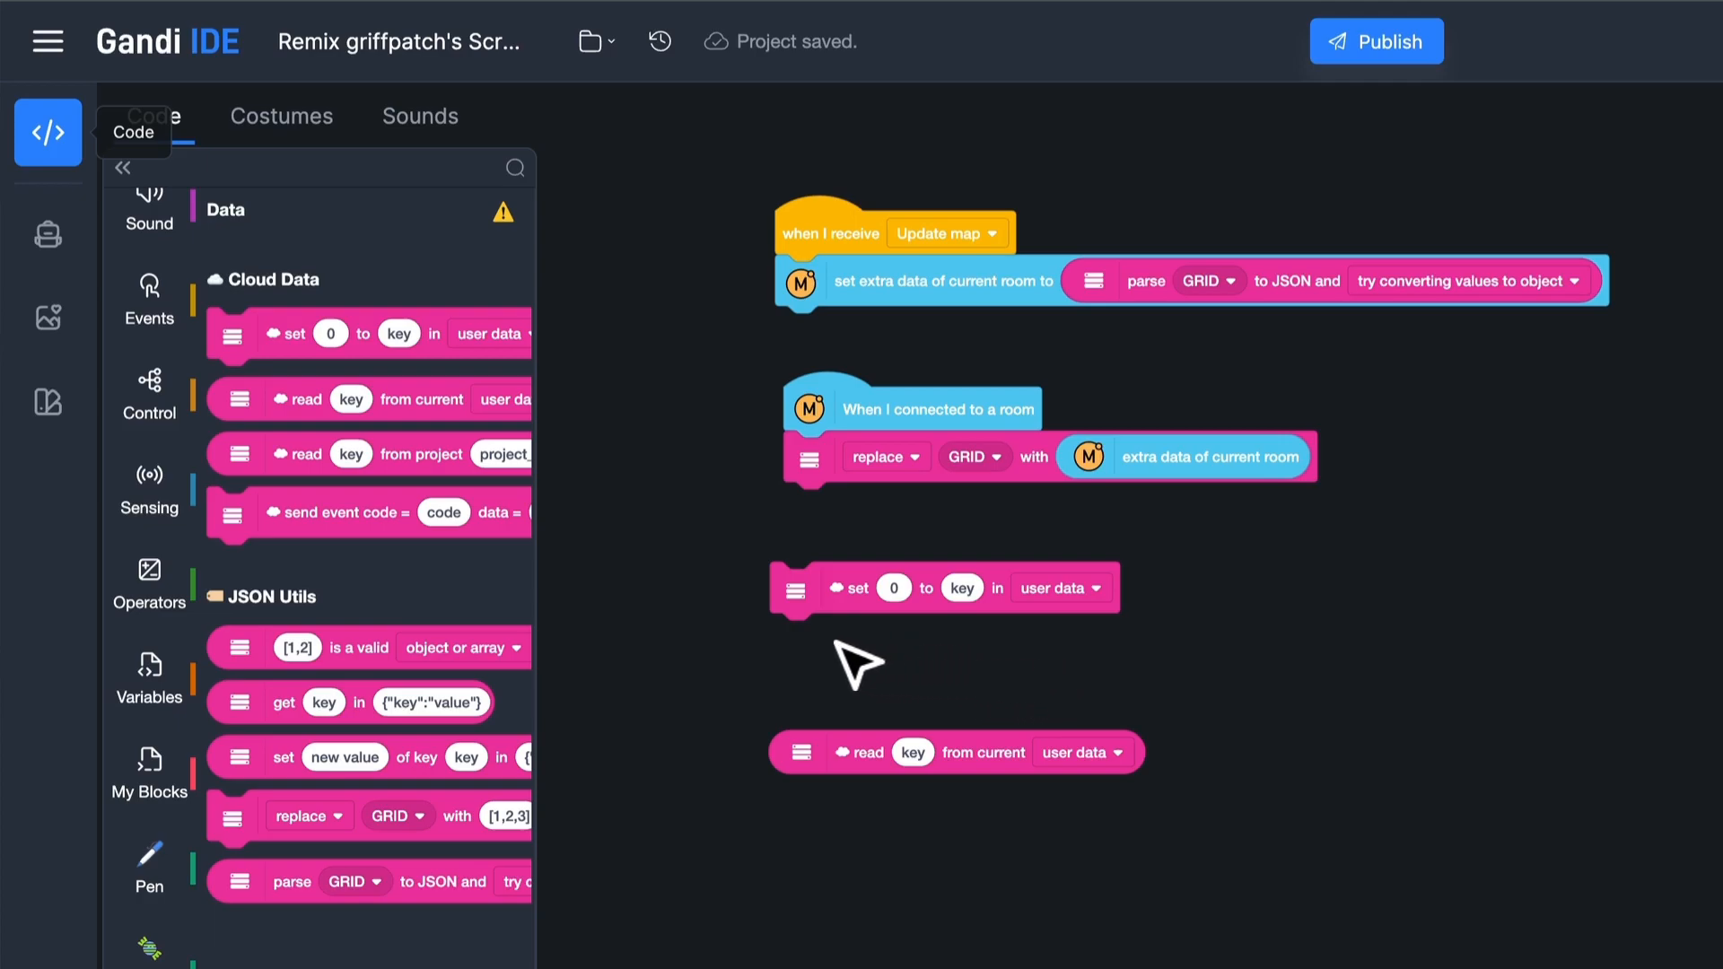
mouse_move(1095, 612)
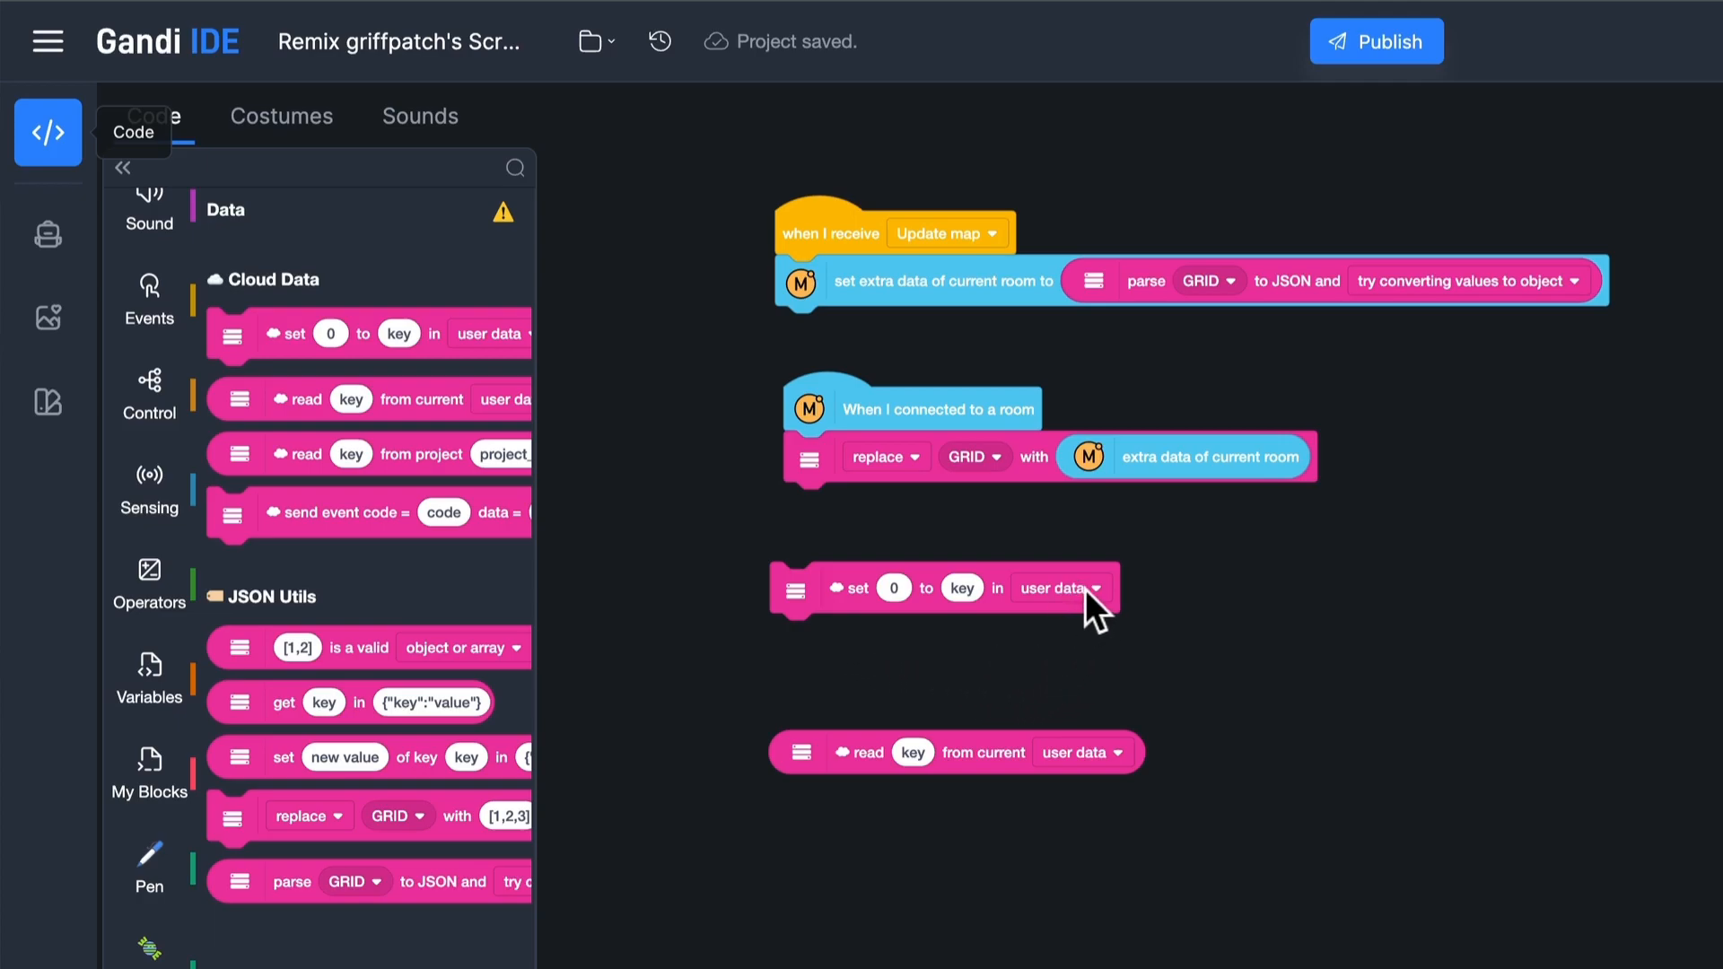
Store GRID parsed to JSON under key GRID in project data, wrapped in an if block
left_click(1059, 589)
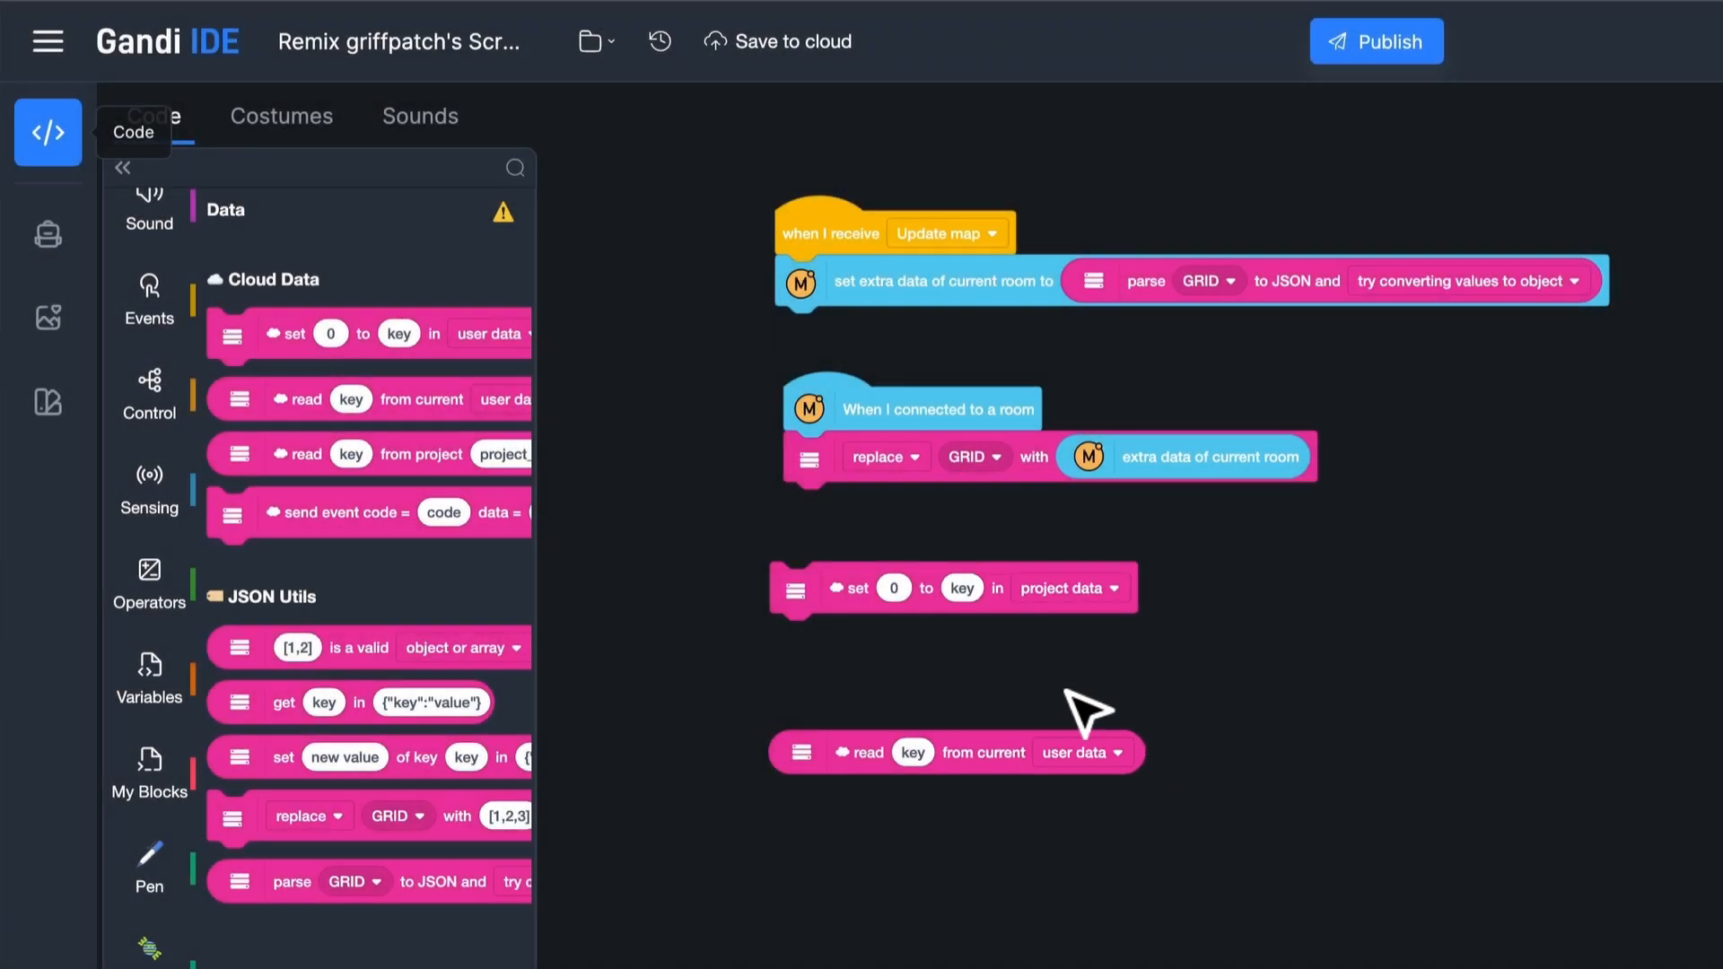
left_click(962, 589)
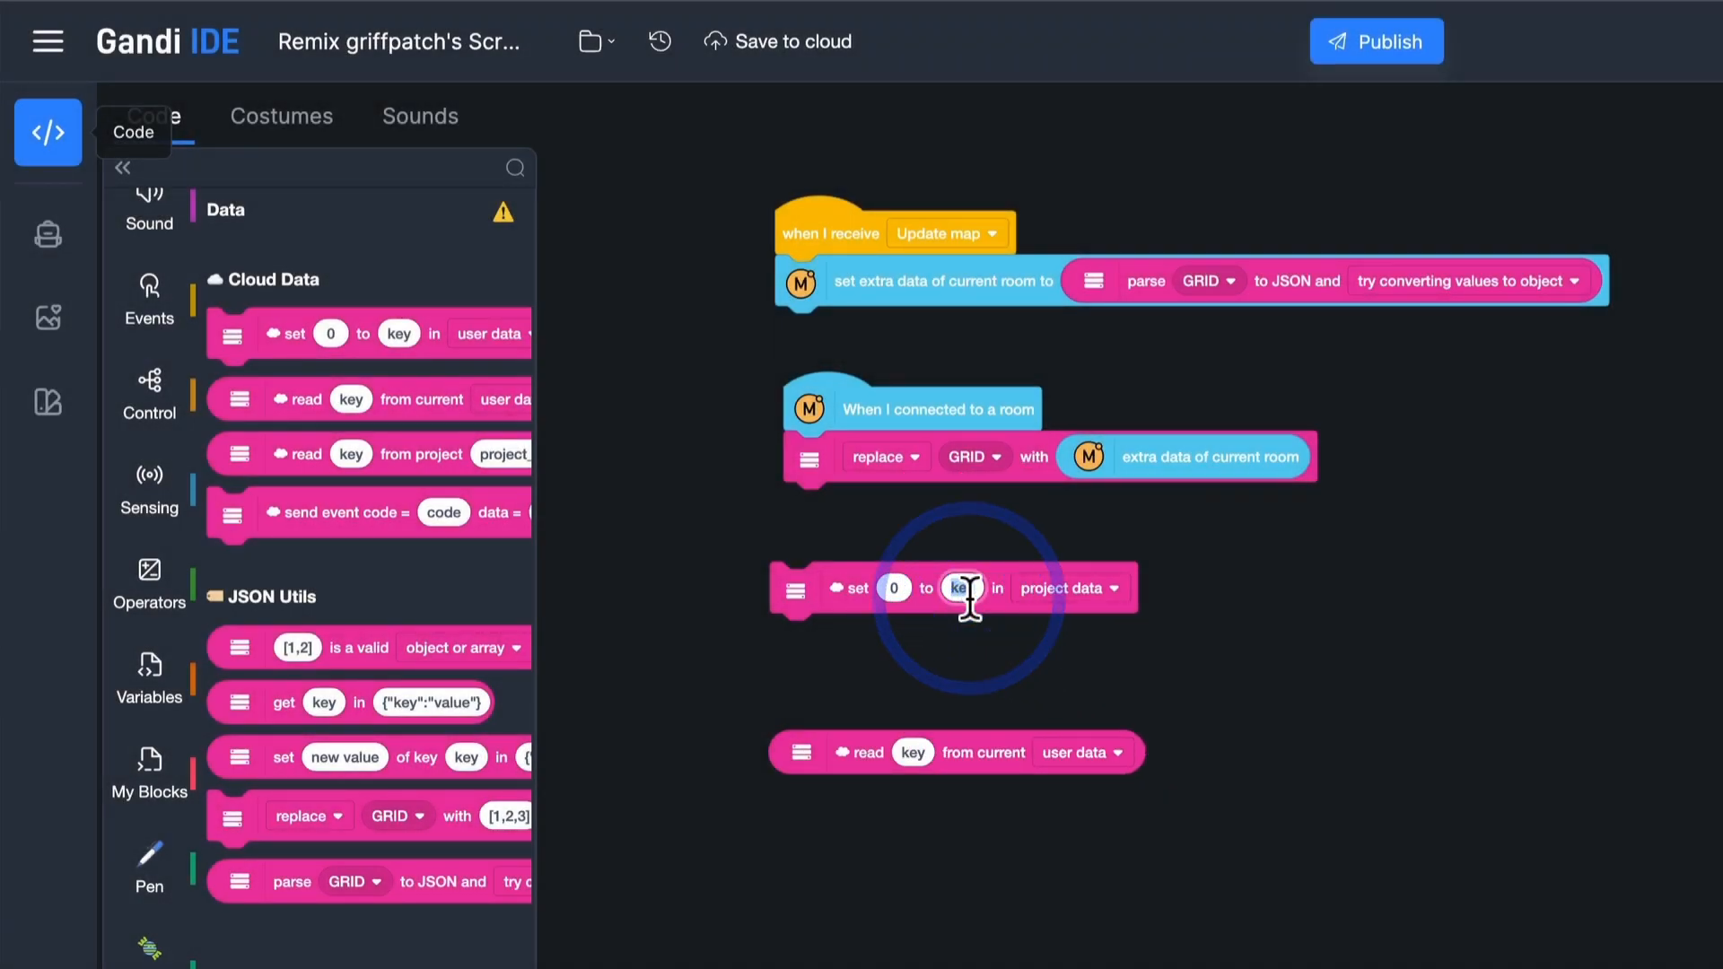
type("GRID")
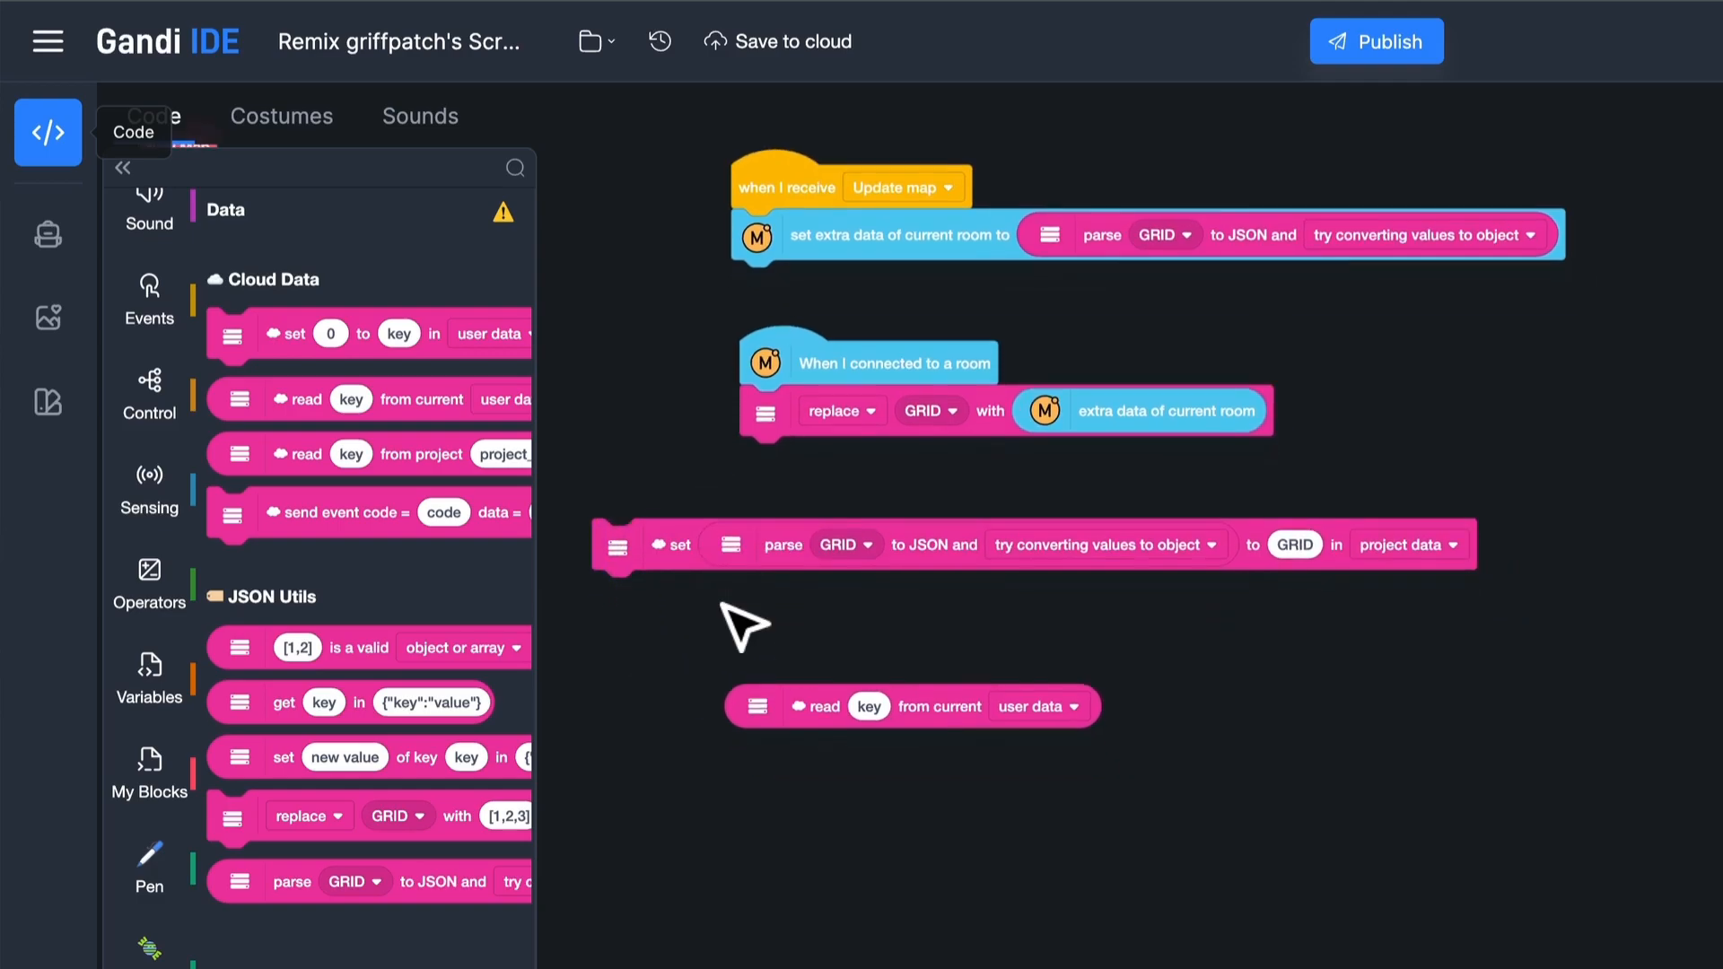
left_click(777, 42)
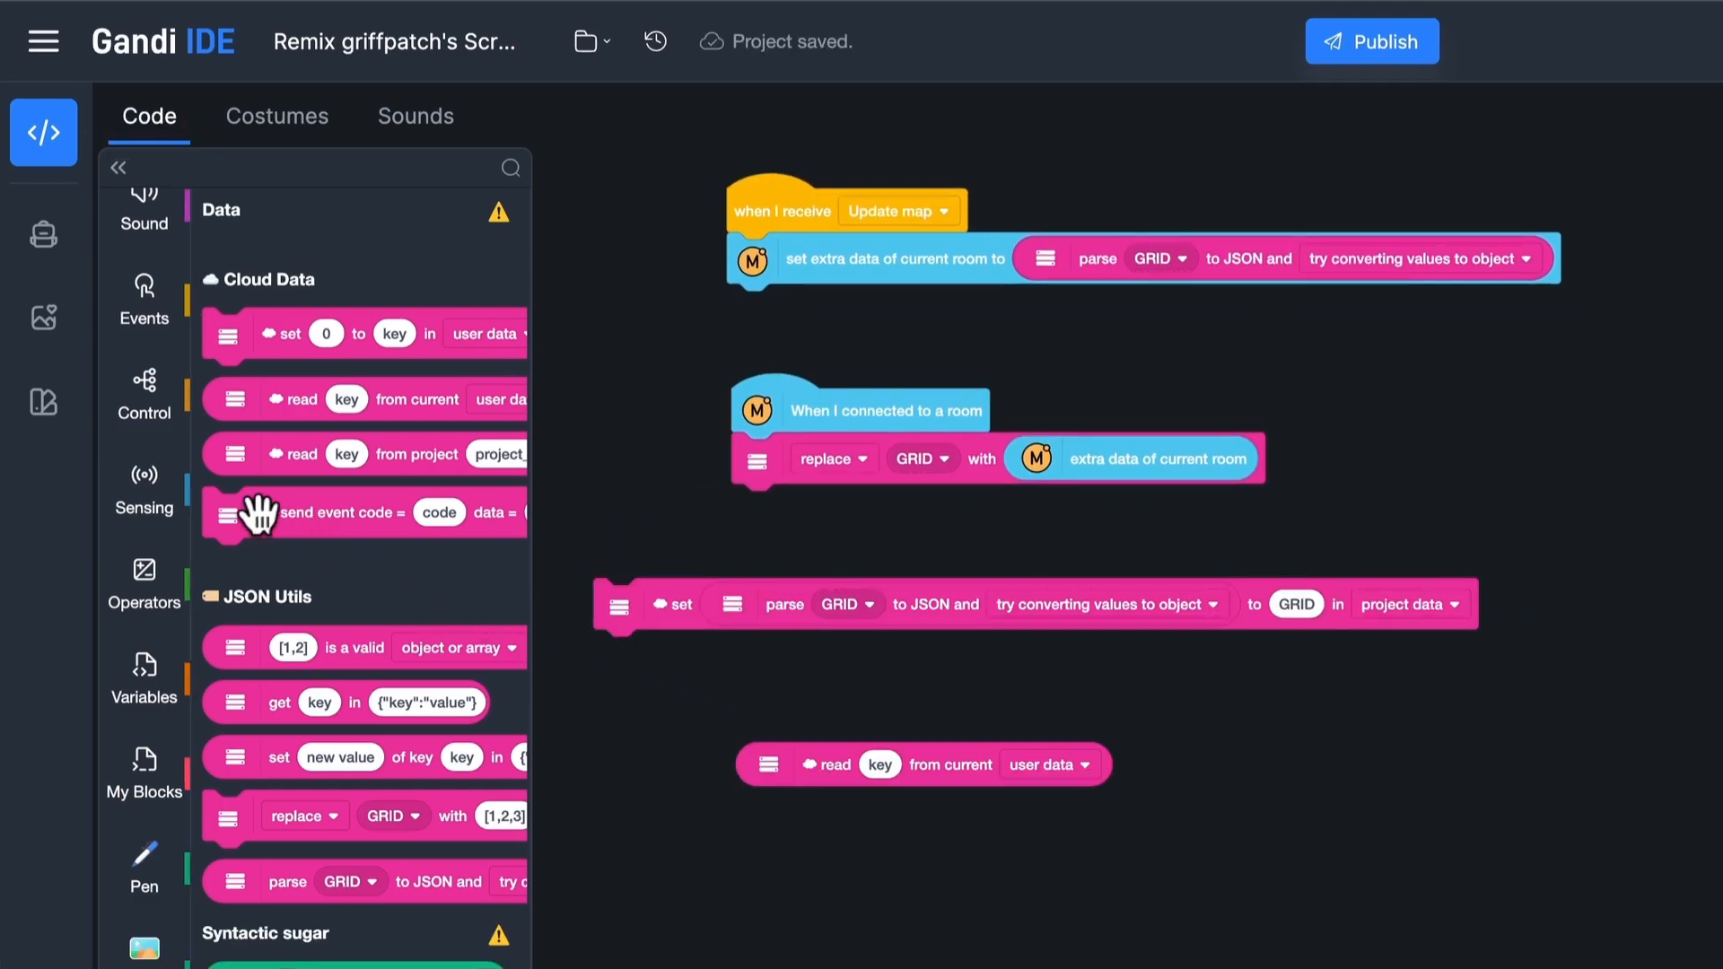
left_click(144, 393)
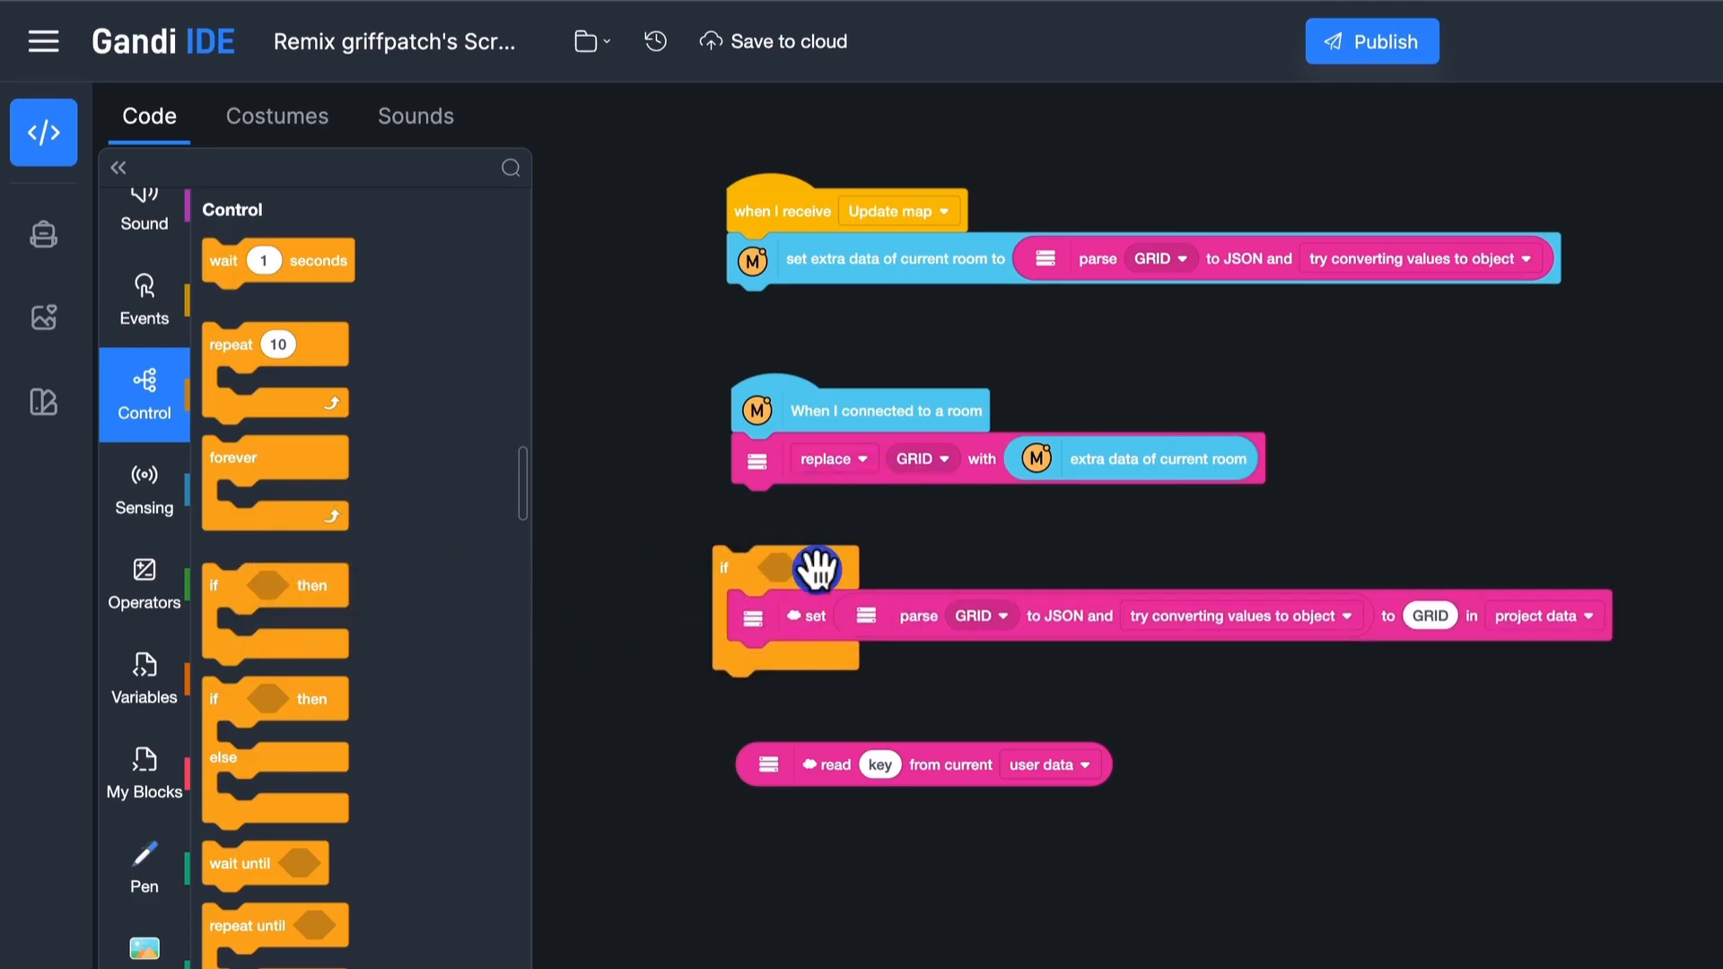
Condition the save on timer > 60 and my session ID equalling the first player's Session ID
left_click(144, 582)
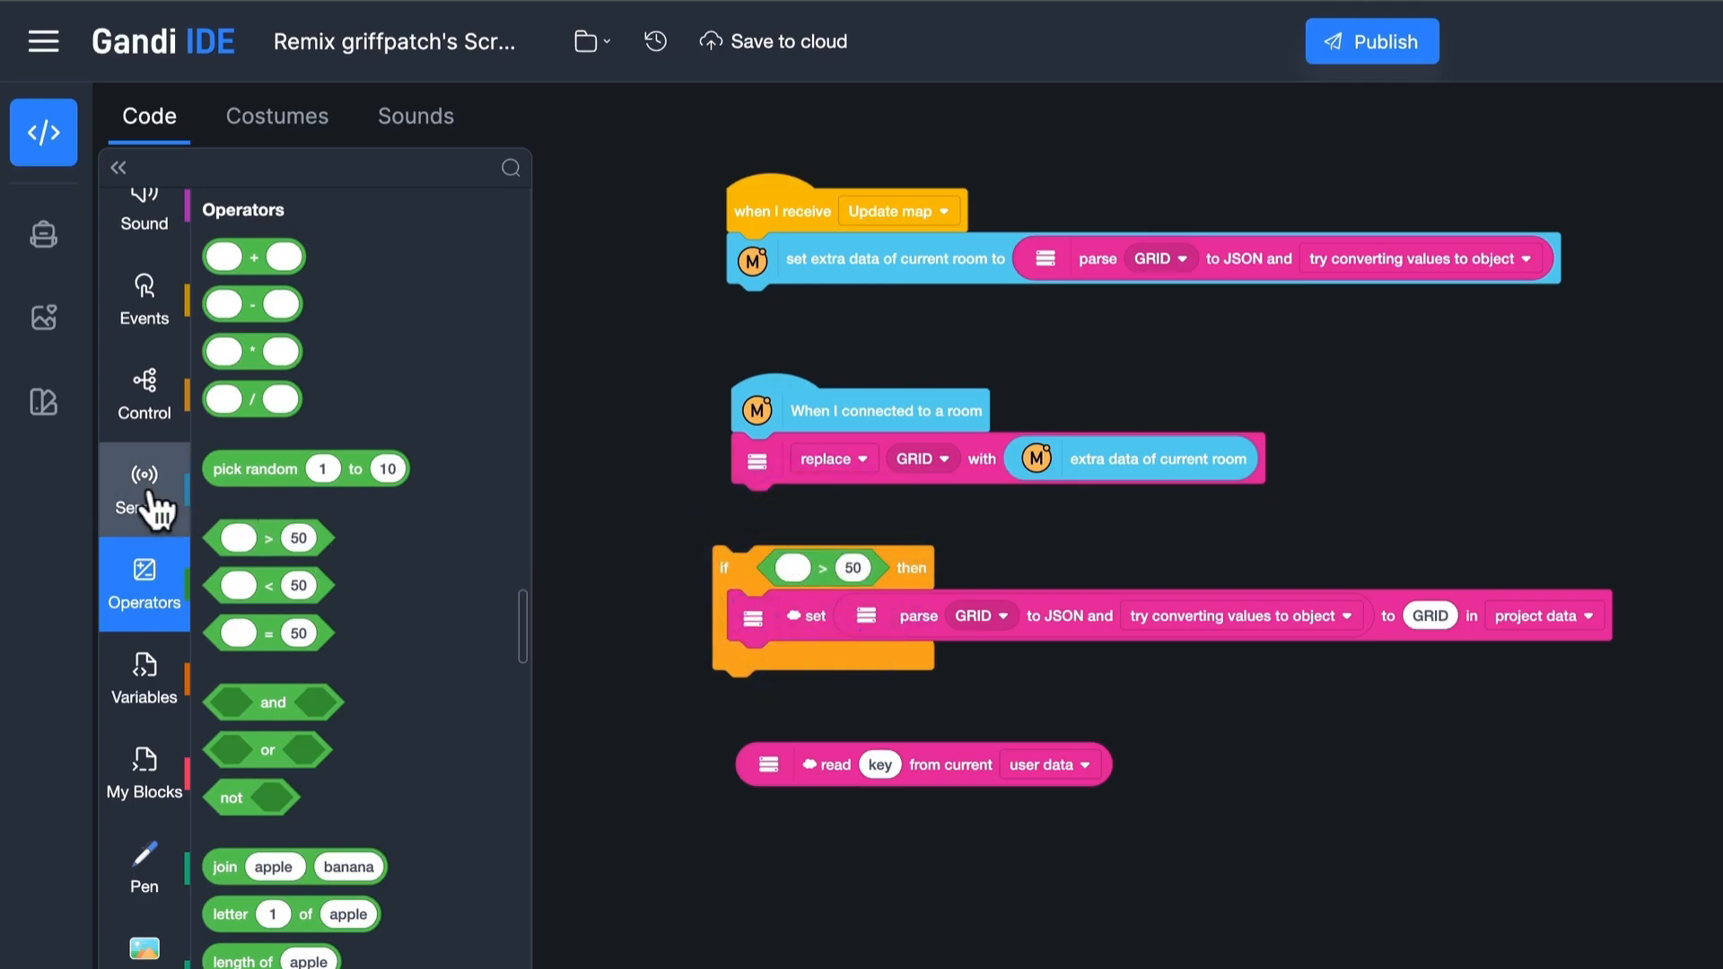
left_click(144, 488)
type("60")
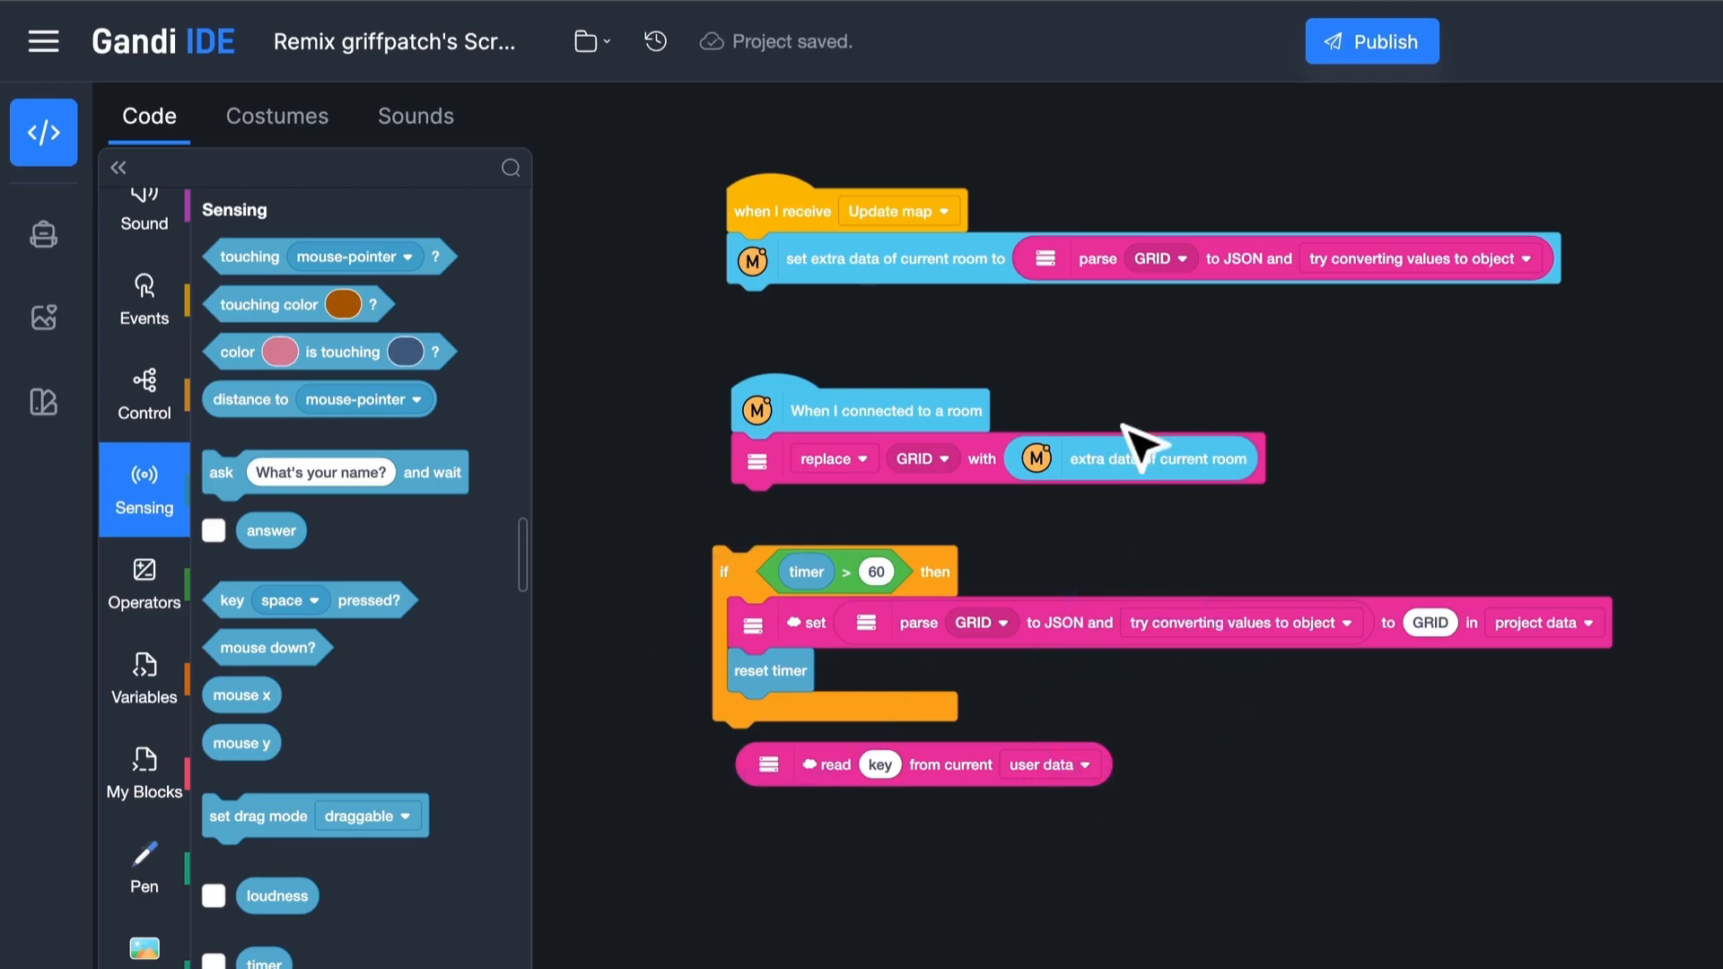
left_click(143, 583)
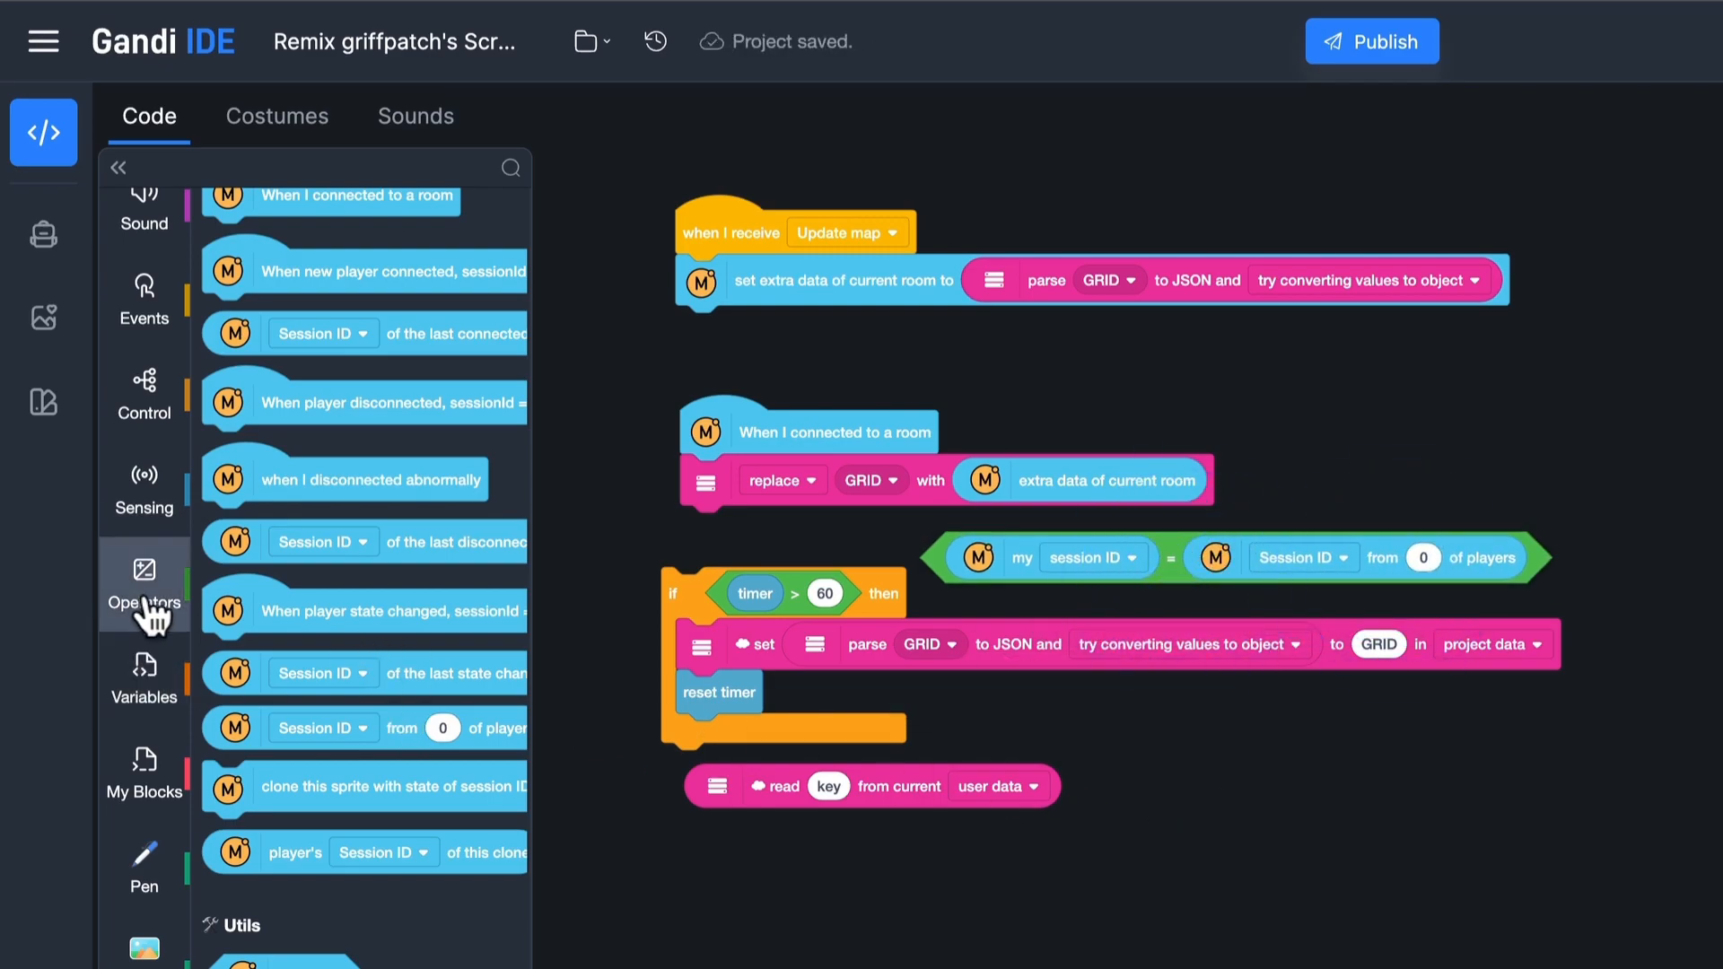
left_click(143, 584)
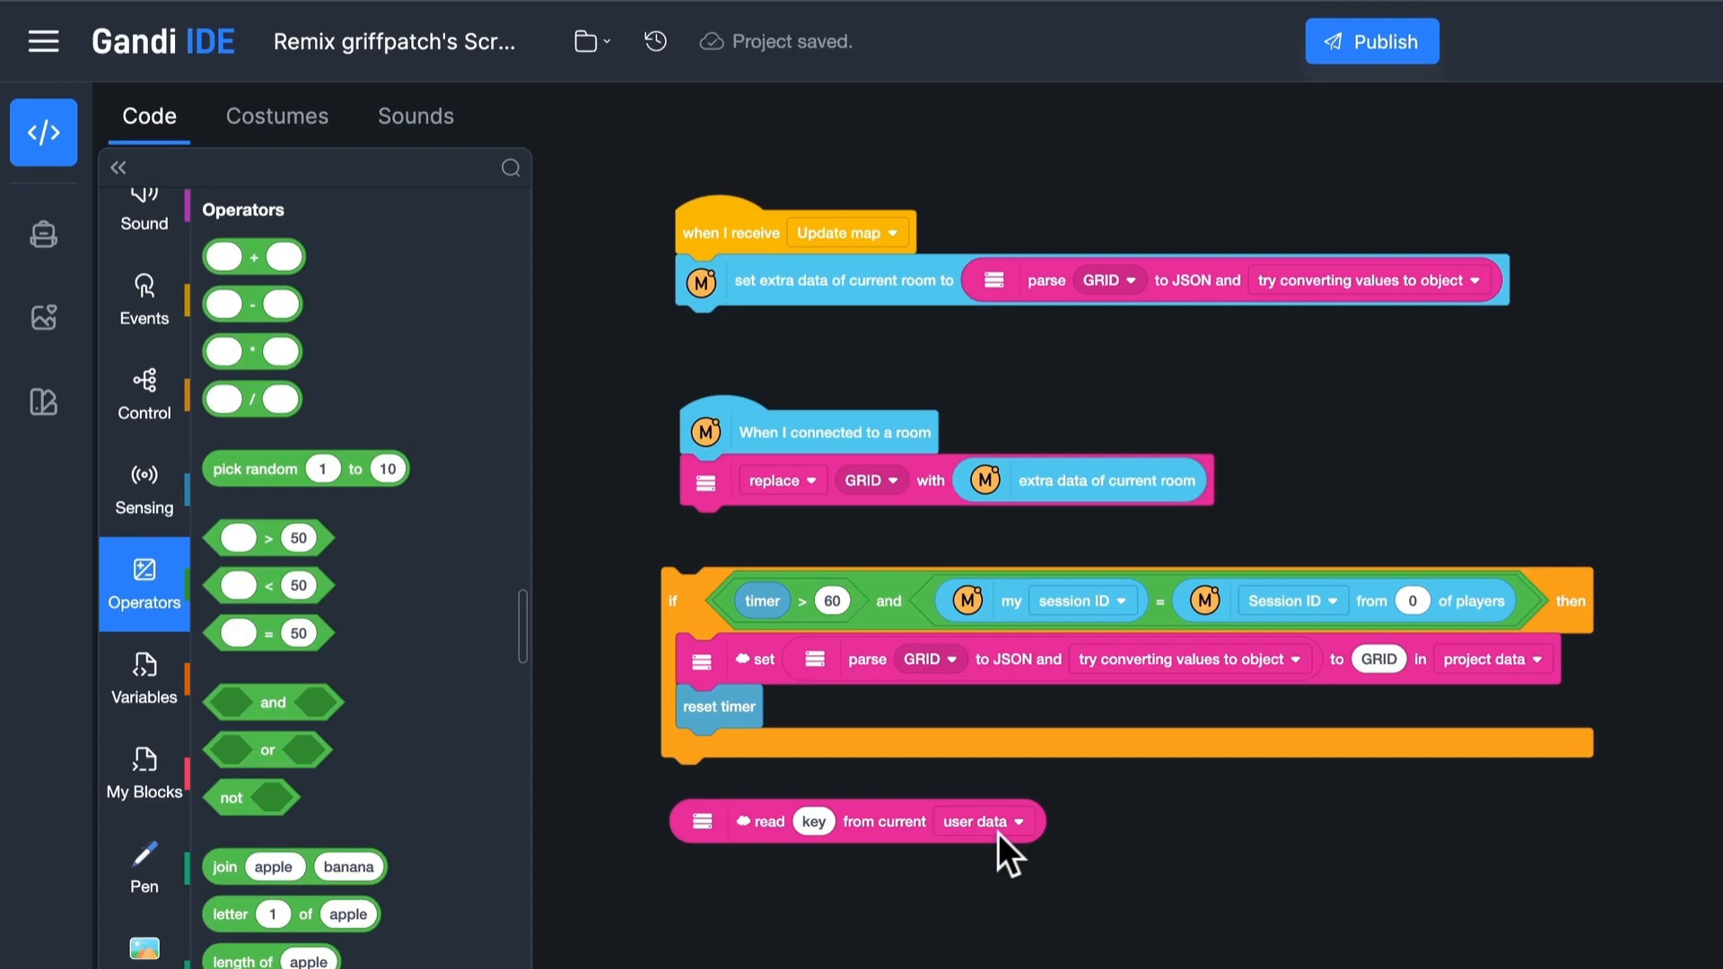
left_click(143, 679)
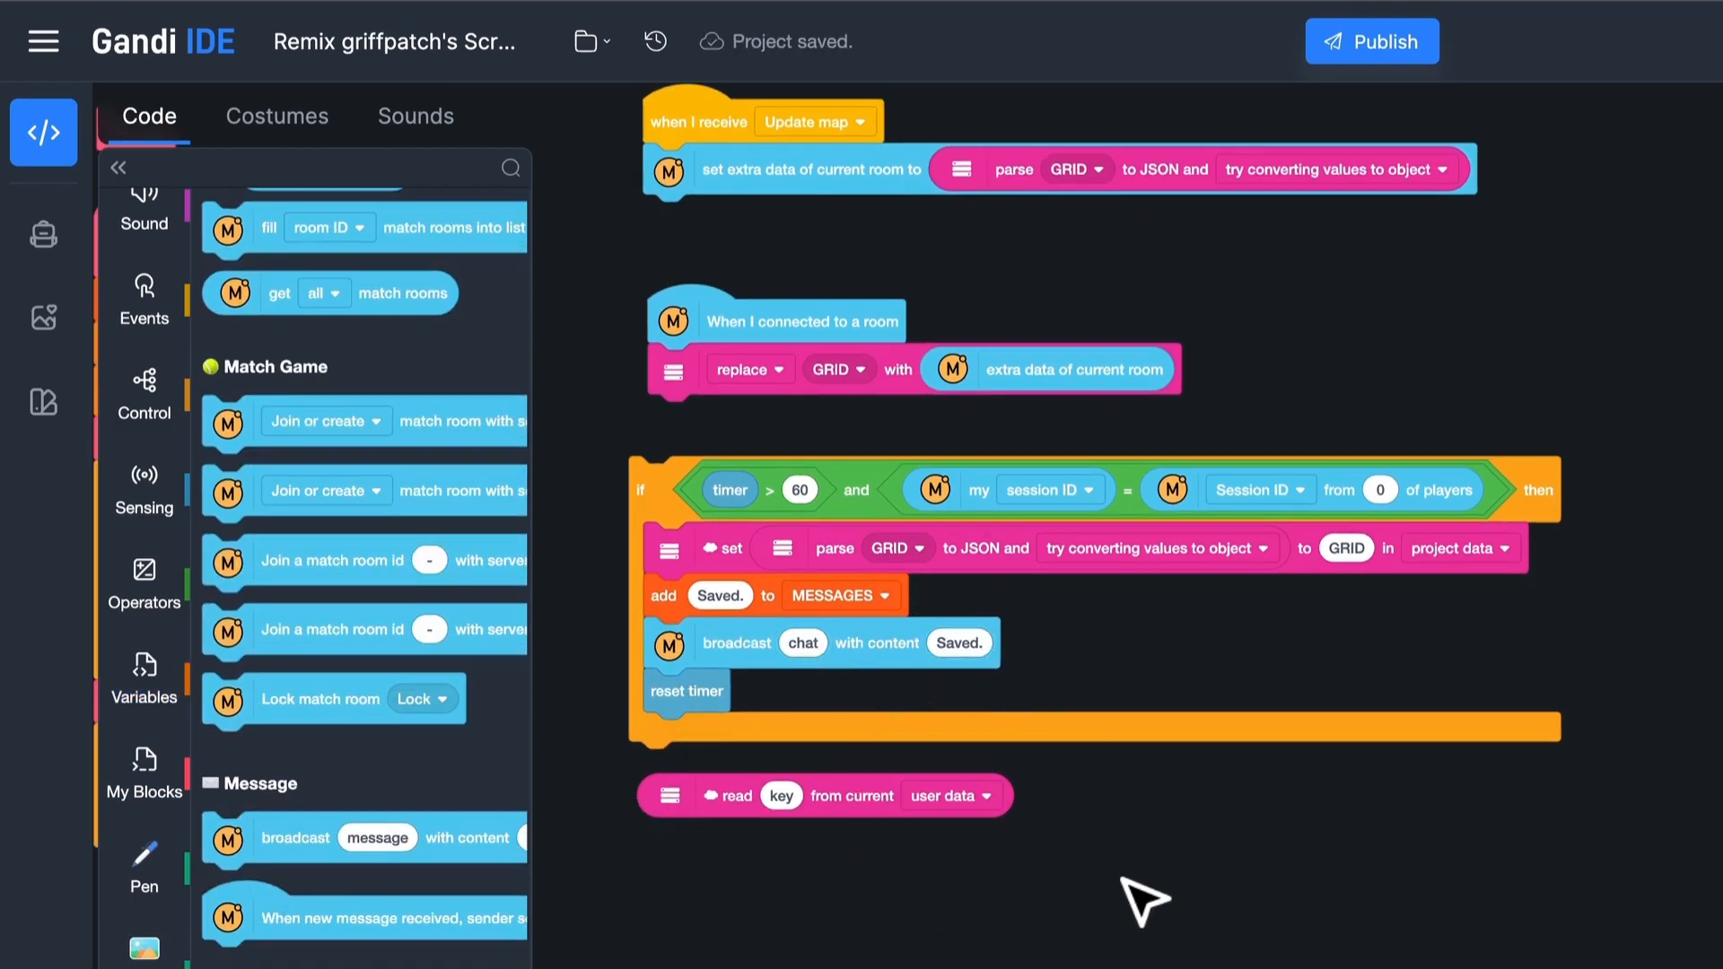
After saving, add Saved. to MESSAGES, broadcast the chat and reset the timer
left_click(143, 301)
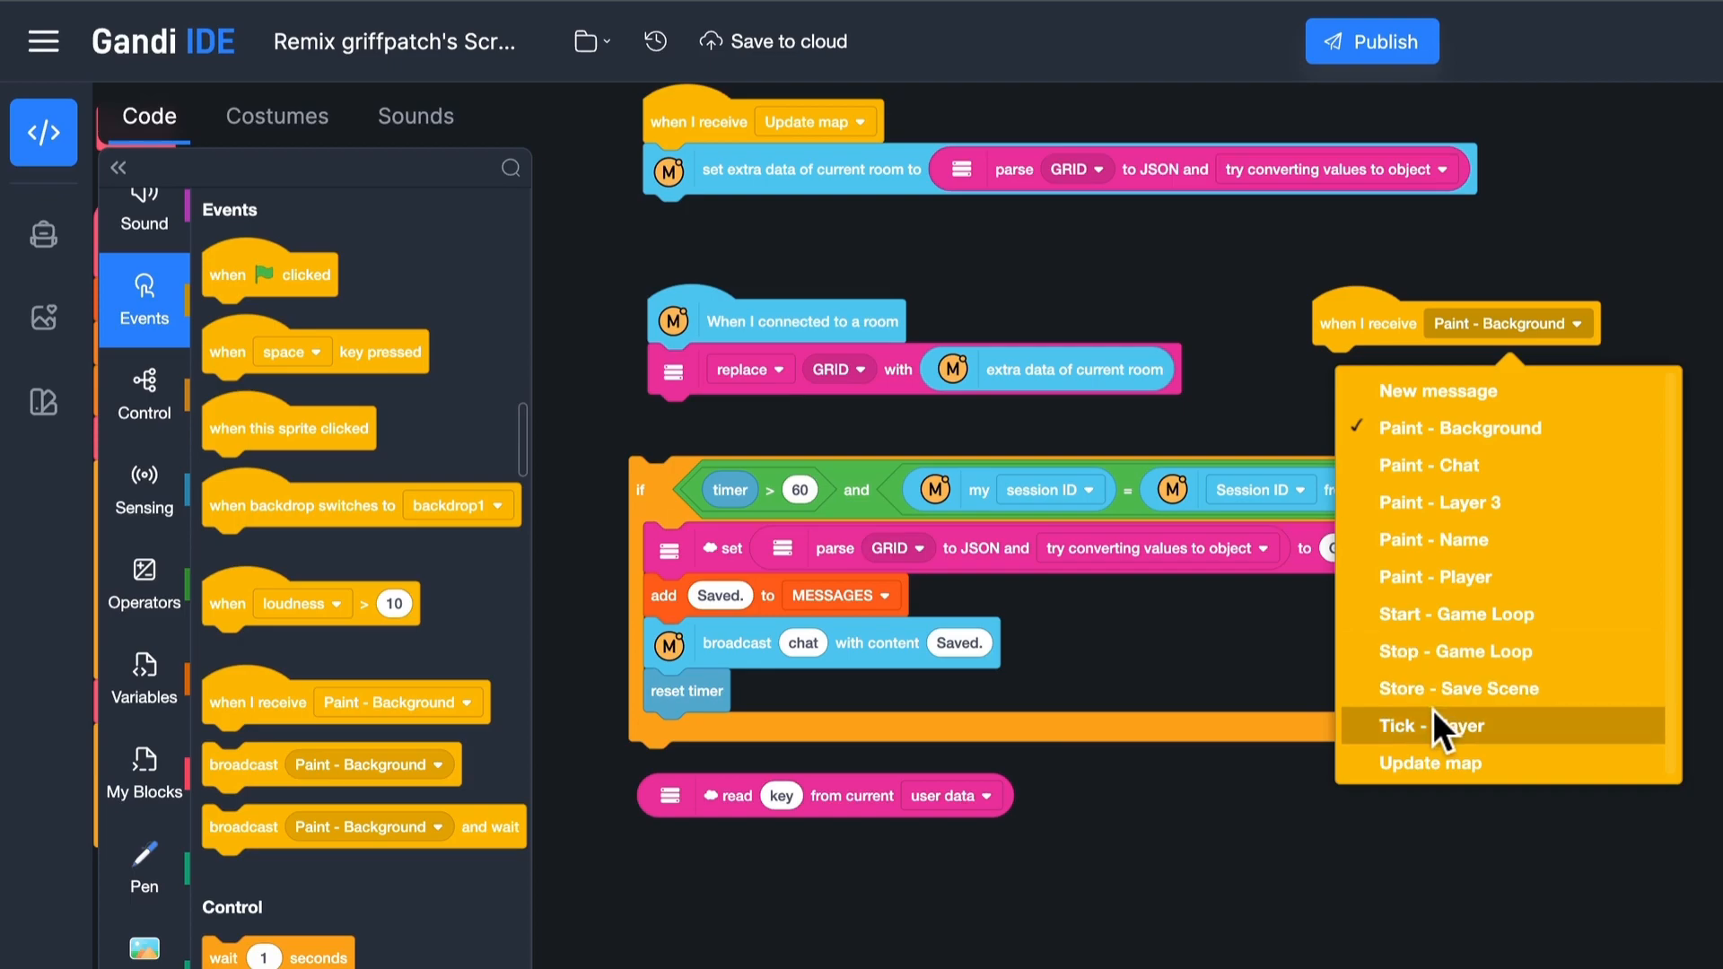
left_click(1429, 725)
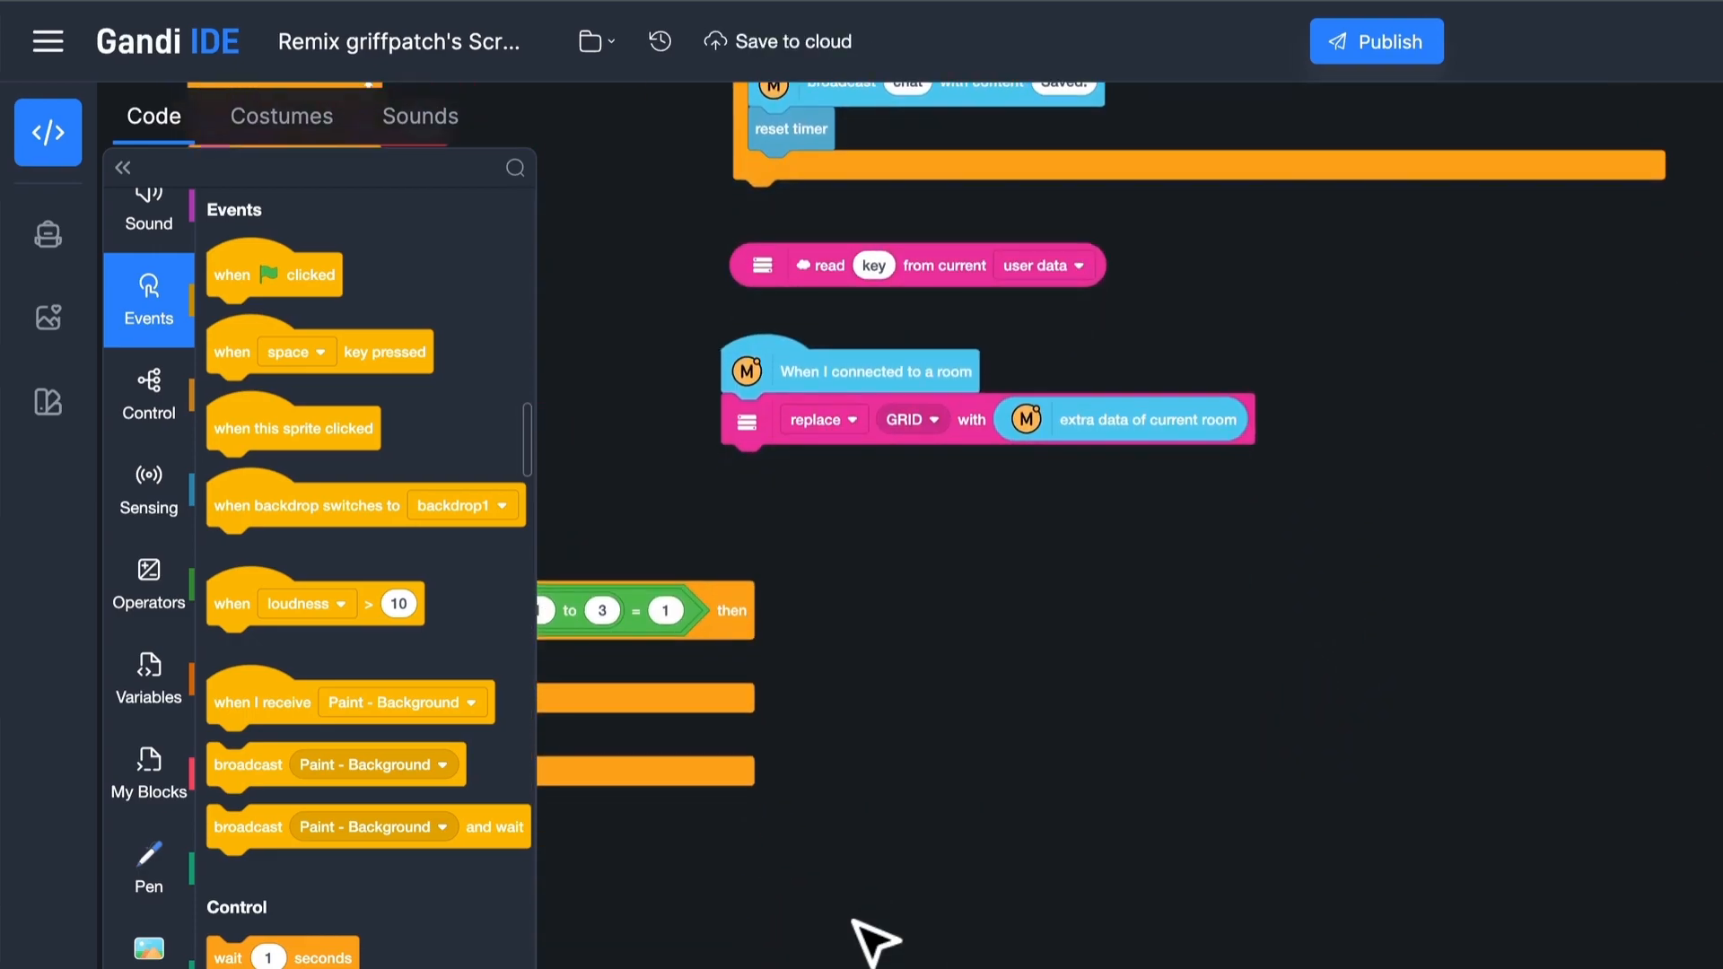
Branch the room-connect script: host loads GRID from project data, others replace from room extra data
scroll("down", 3)
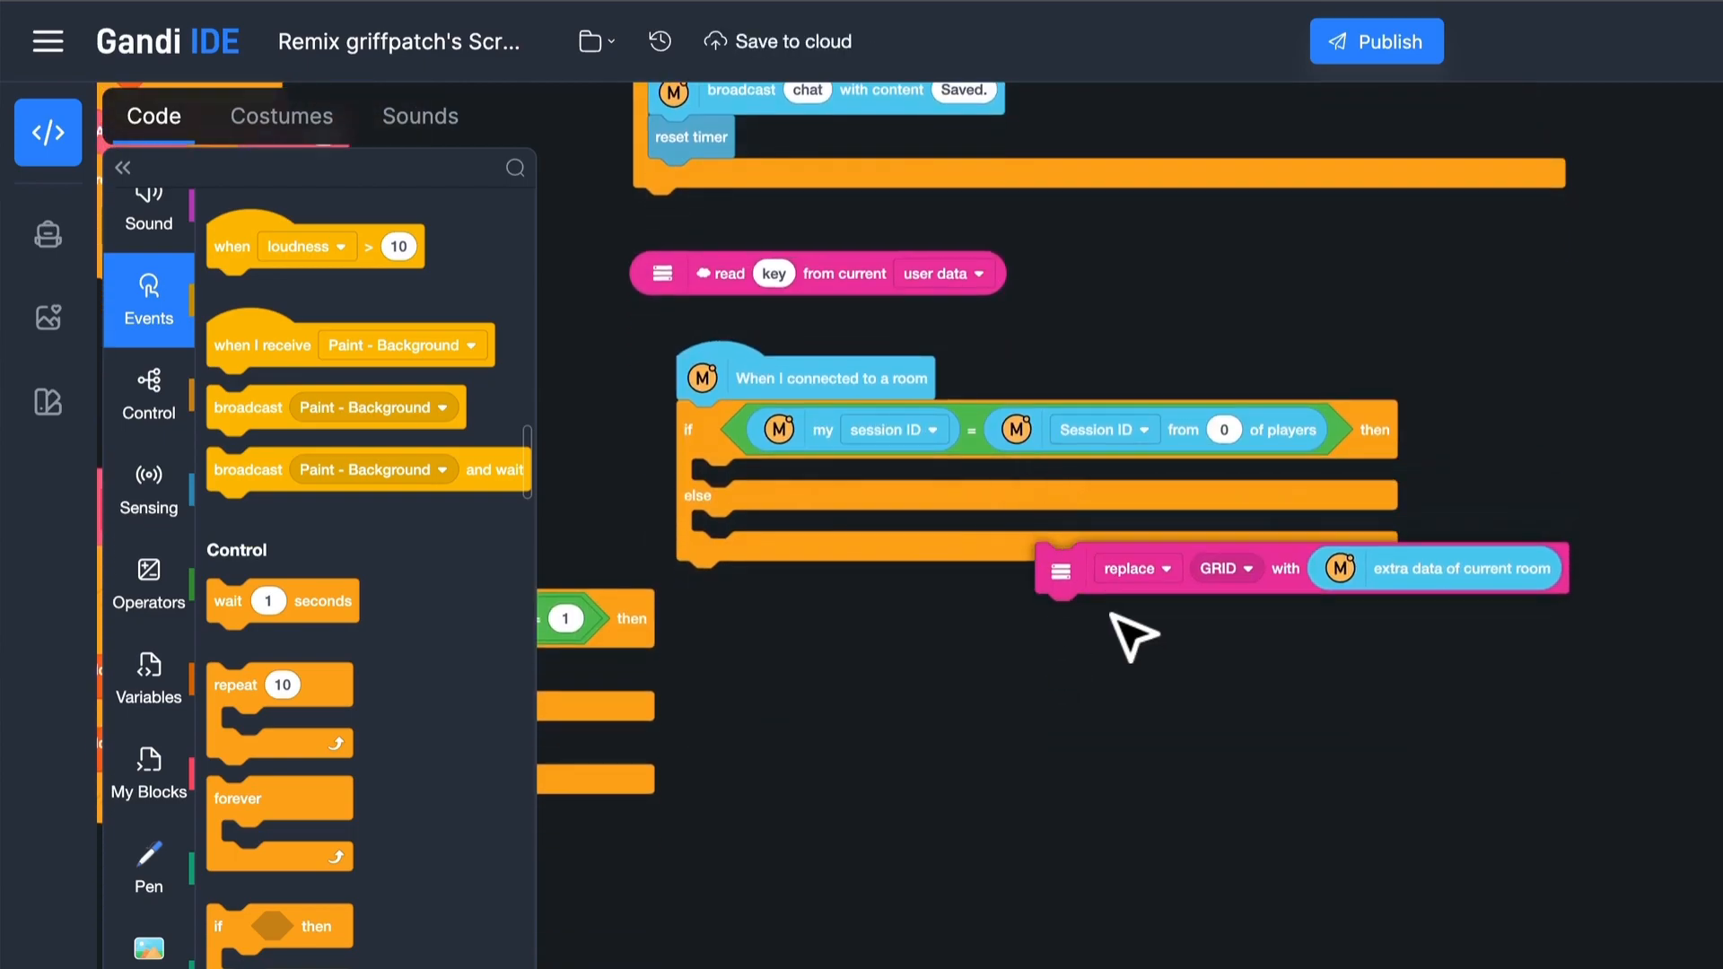
left_click_drag(1132, 569, 1040, 679)
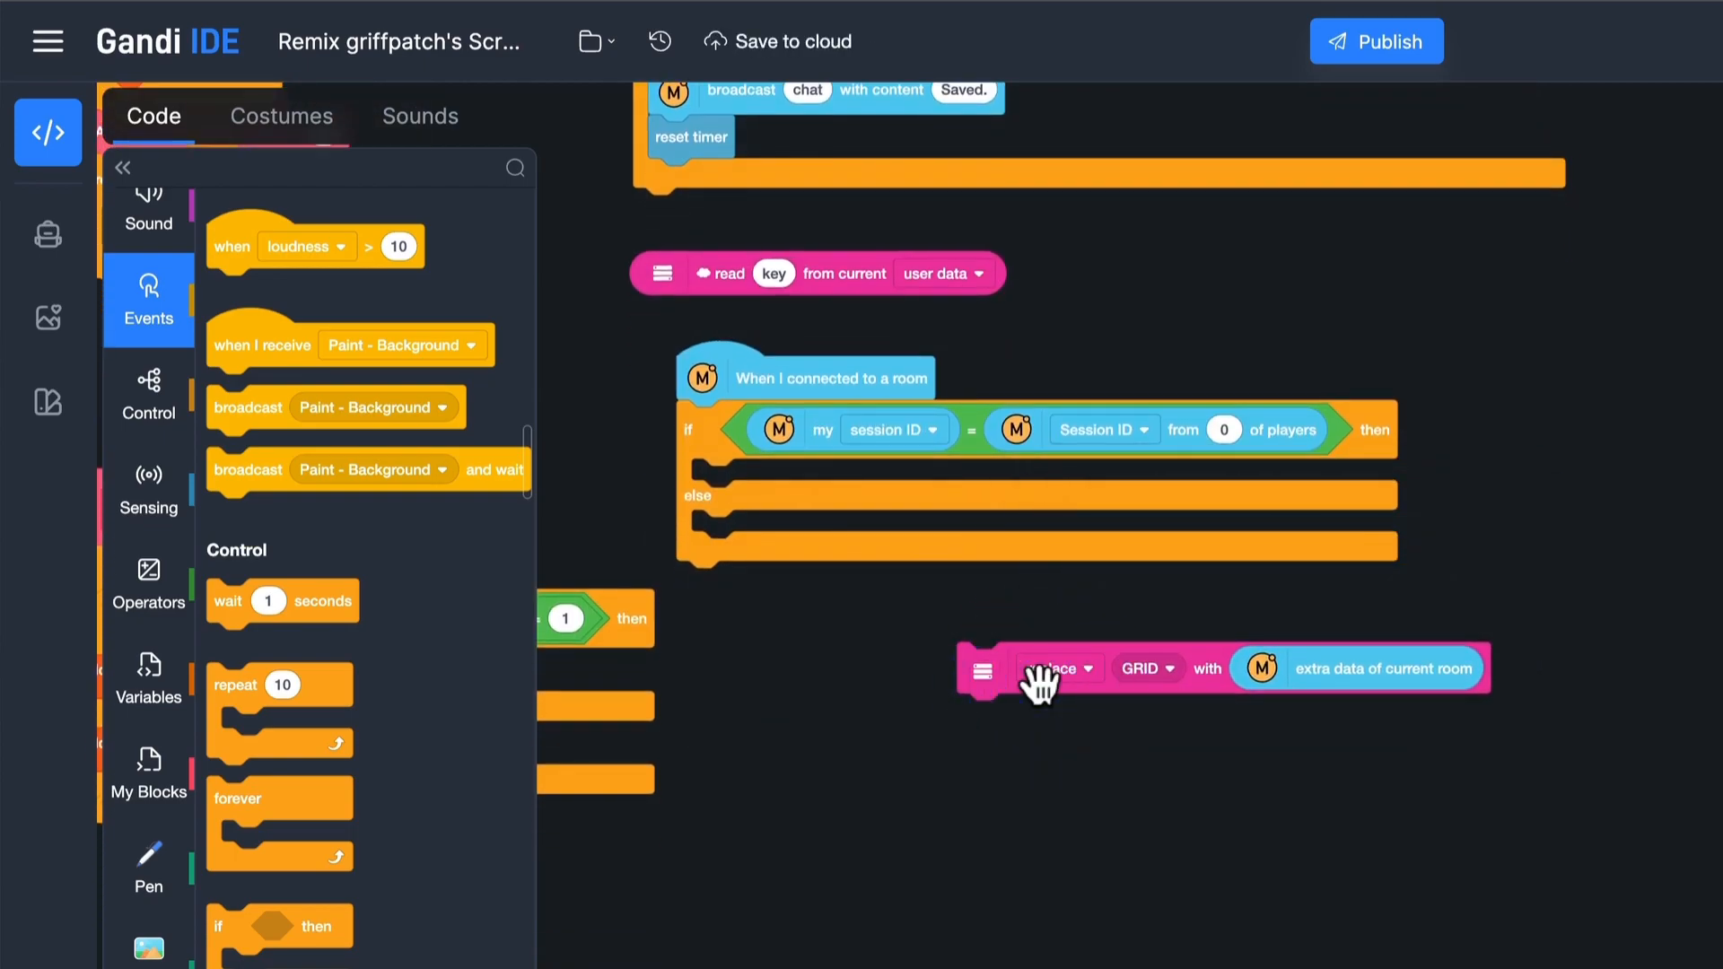
left_click_drag(1034, 668, 792, 483)
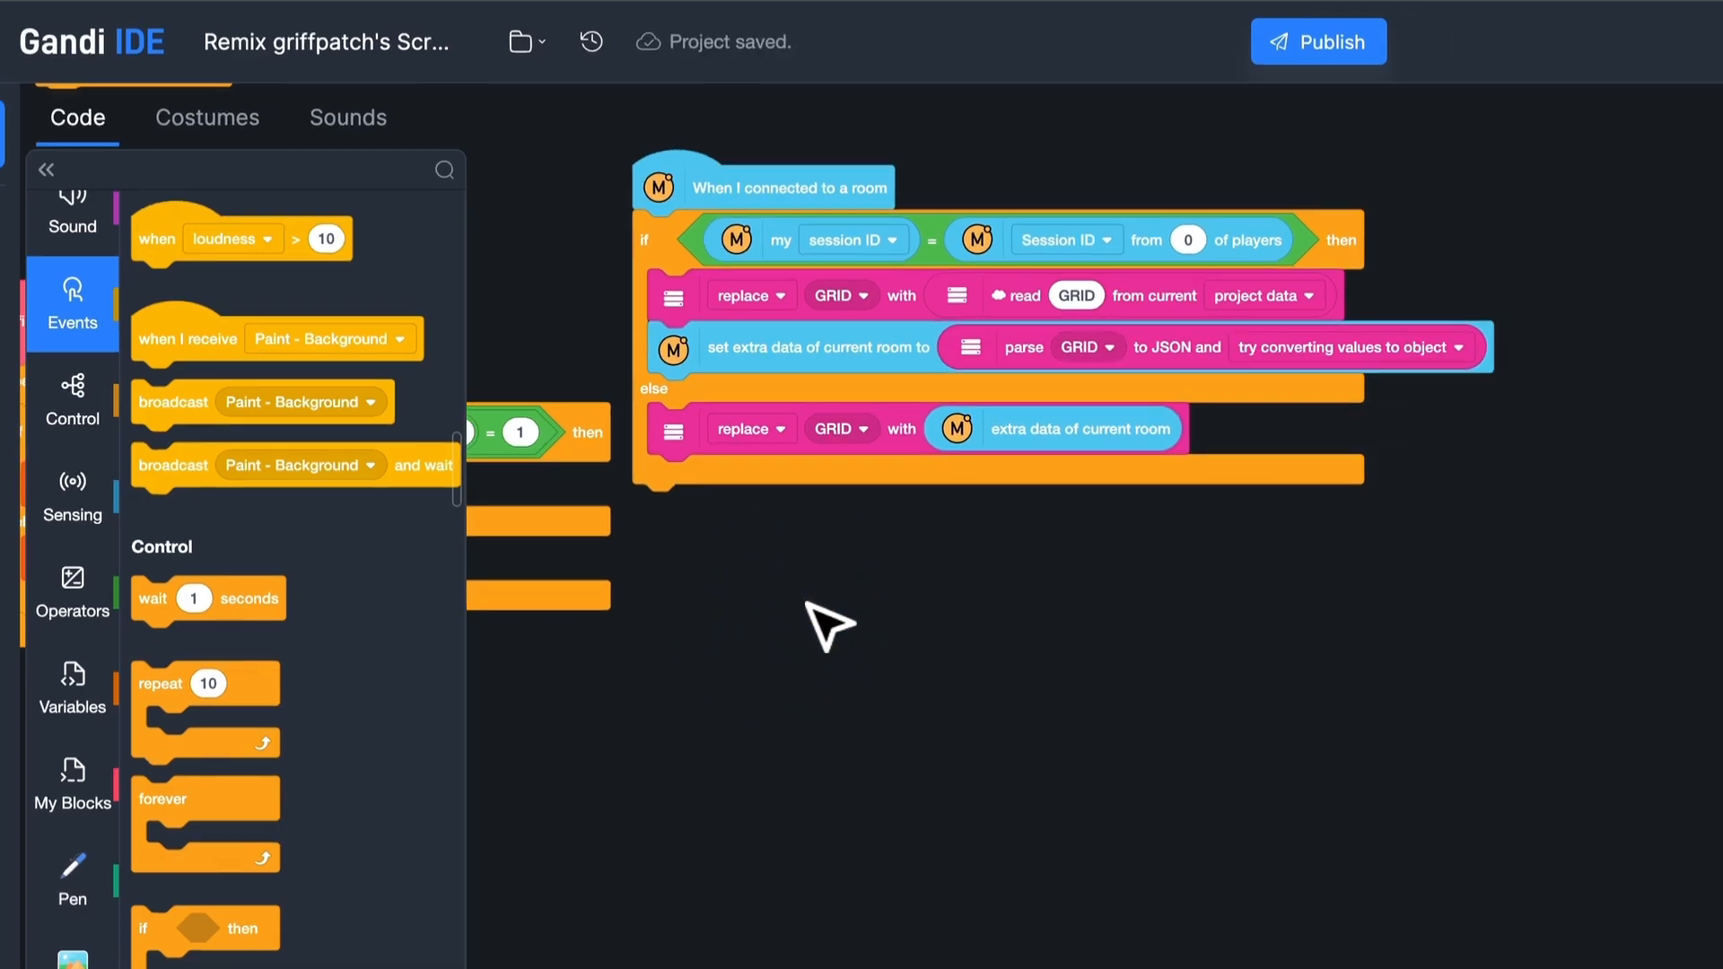
Run the editor, paint tiles and confirm Saved. appears on the Chat Board
left_click(963, 206)
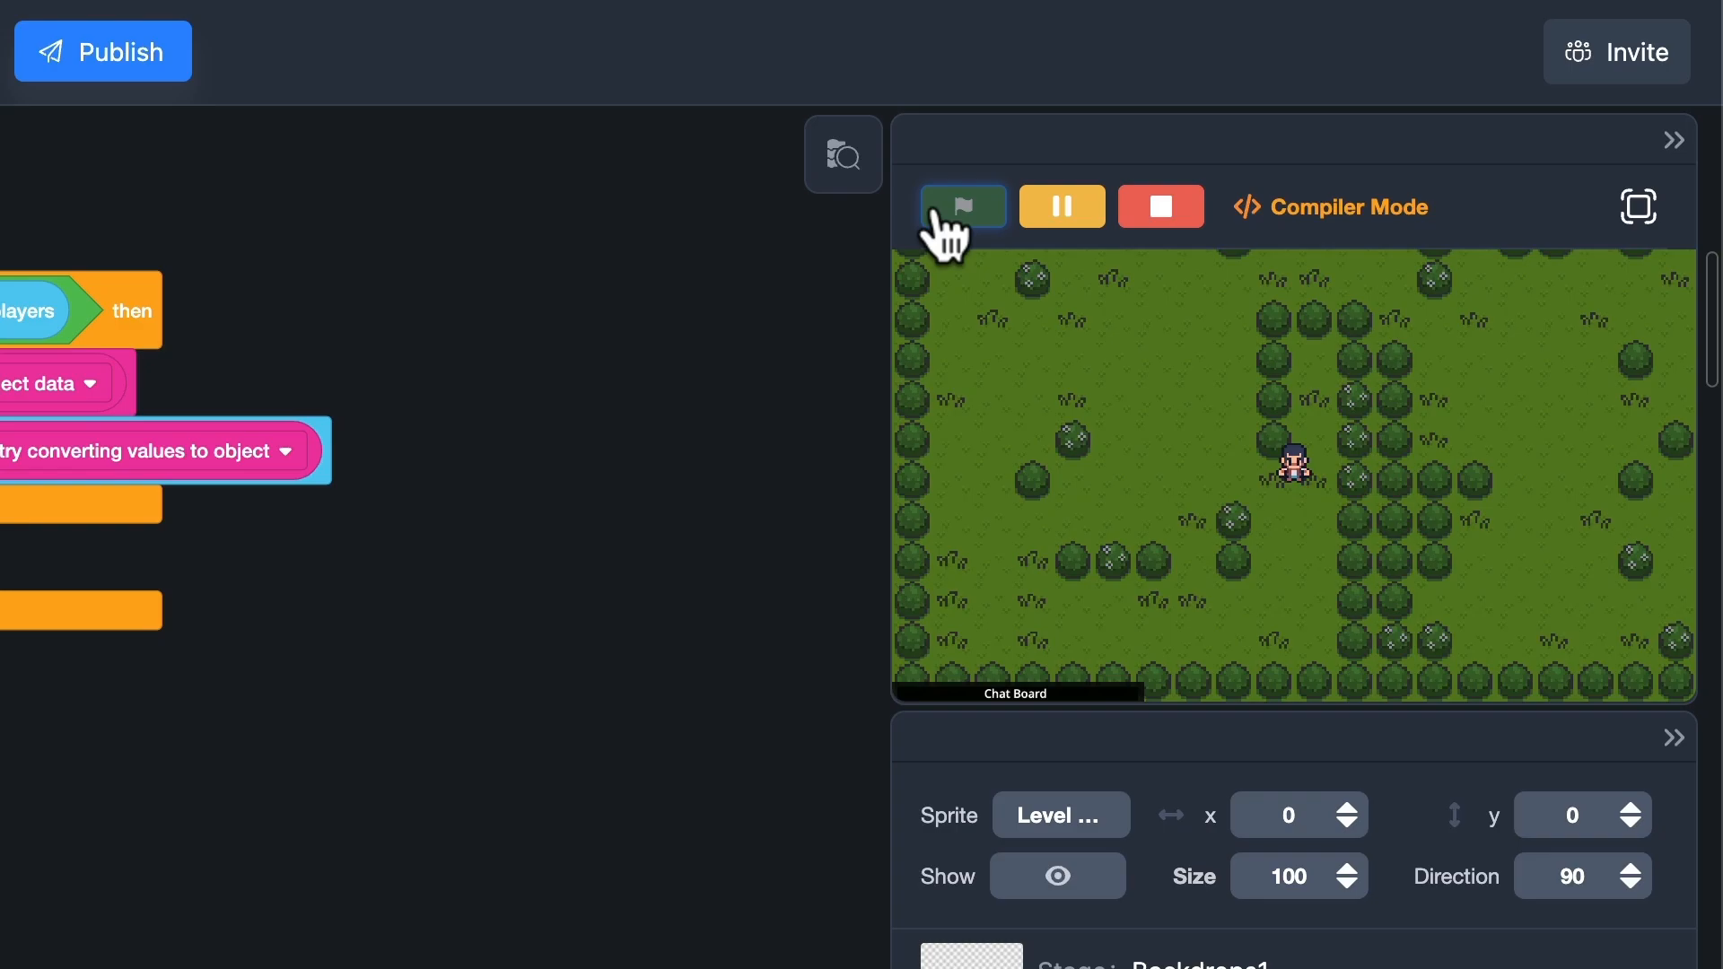
left_click(962, 205)
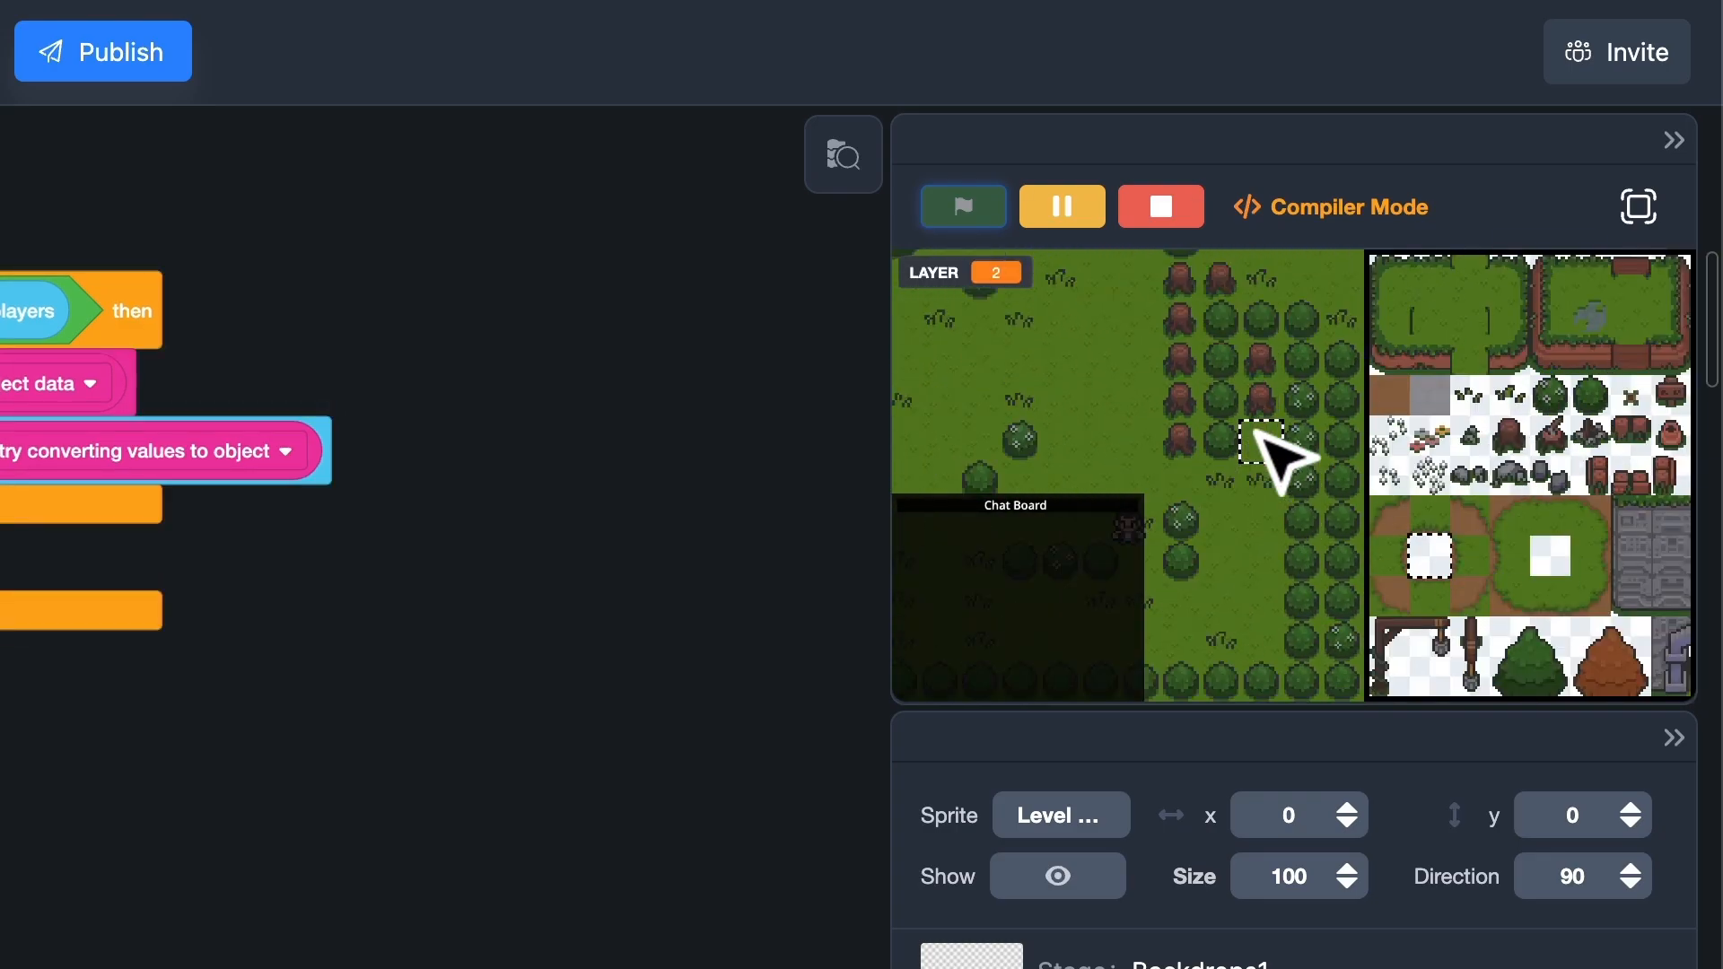
left_click(962, 205)
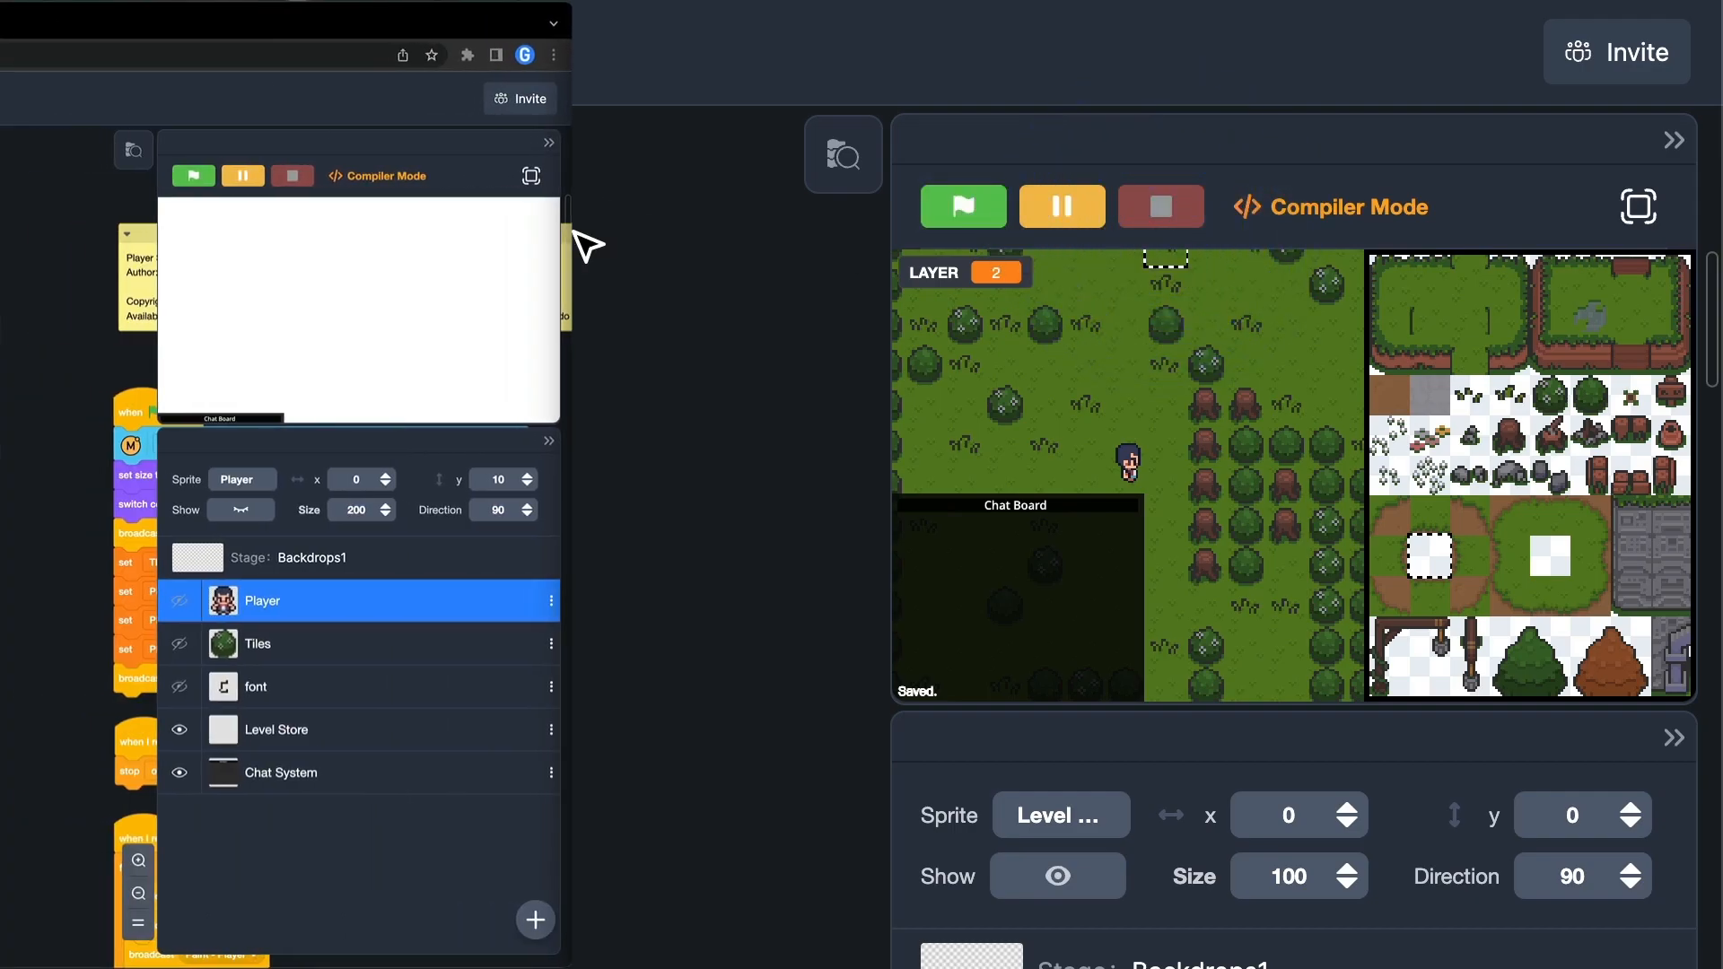
left_click(192, 176)
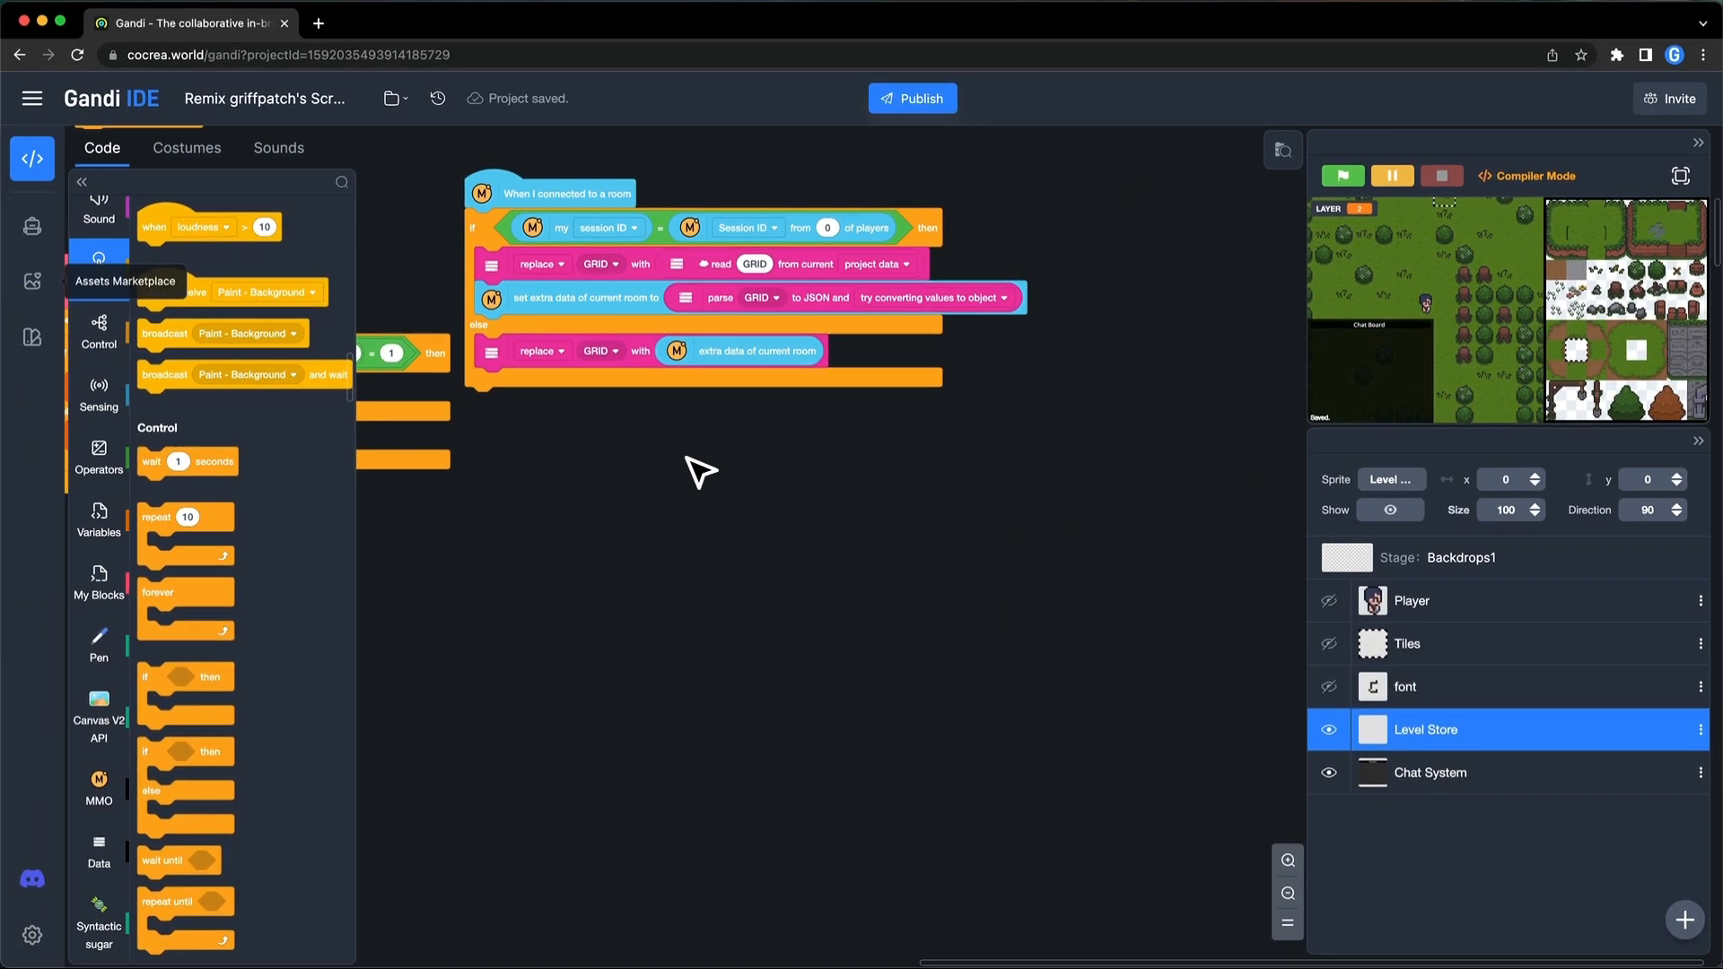
mouse_move(1657, 921)
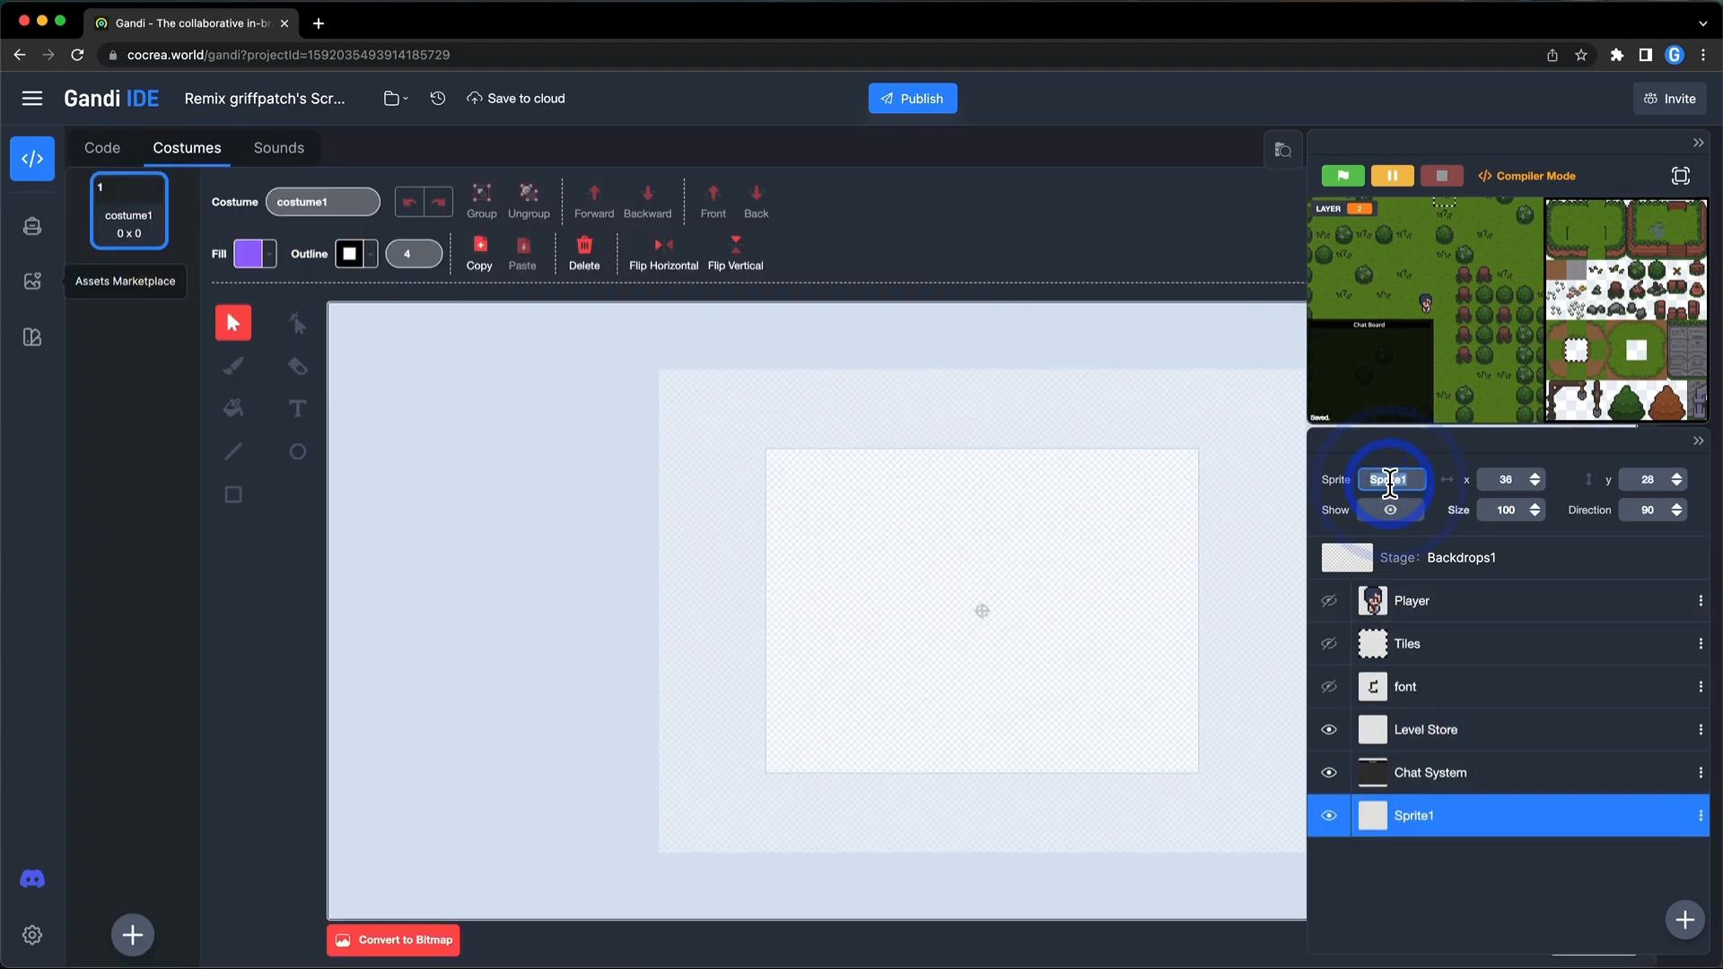
Add a new sprite named Loading... and go to its code
type("Lo")
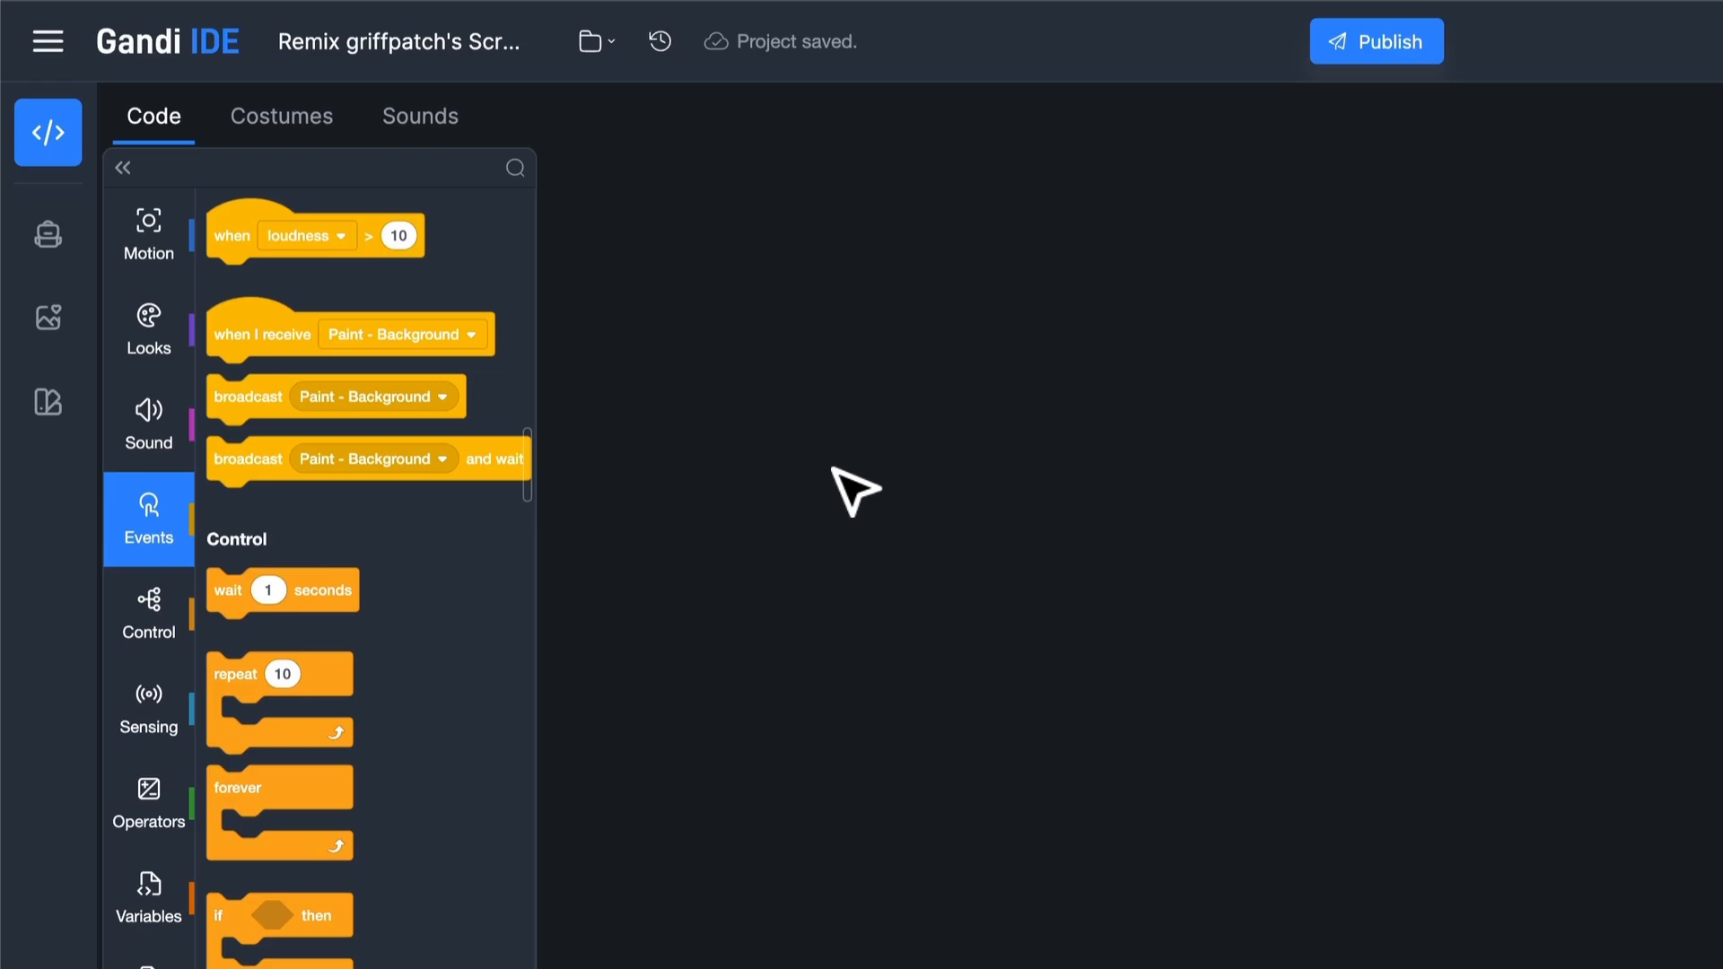
left_click(149, 328)
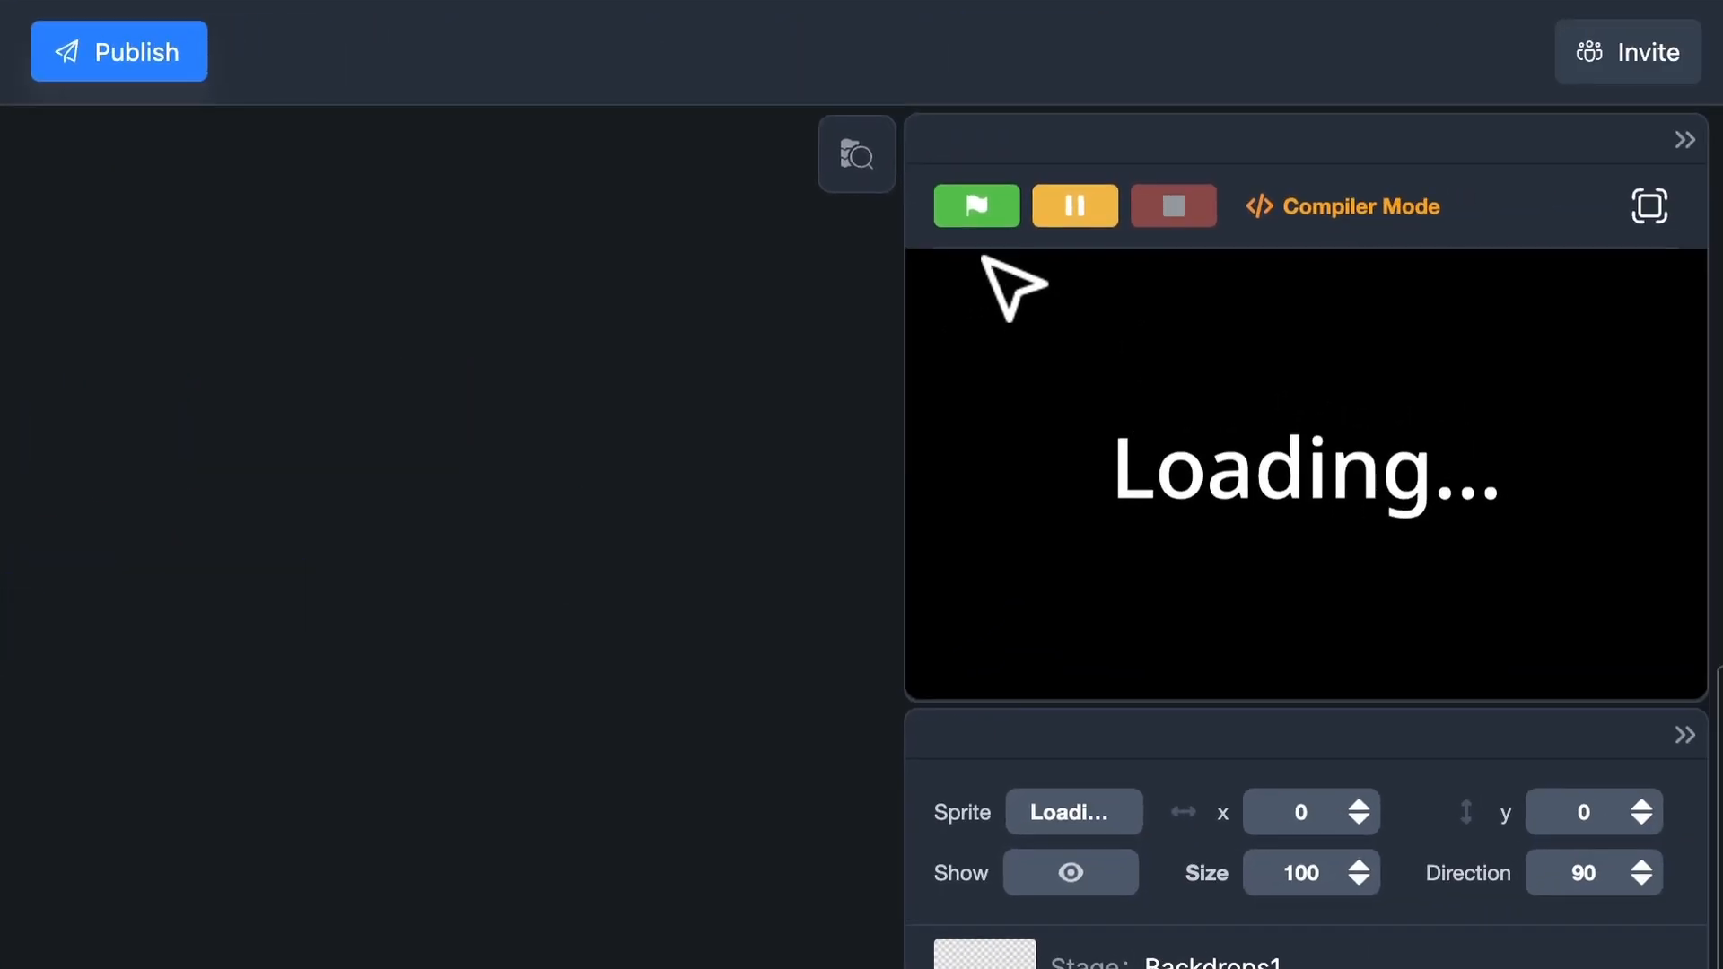
Restart the game several times to watch the Loading... screen precede the tile map
left_click(975, 204)
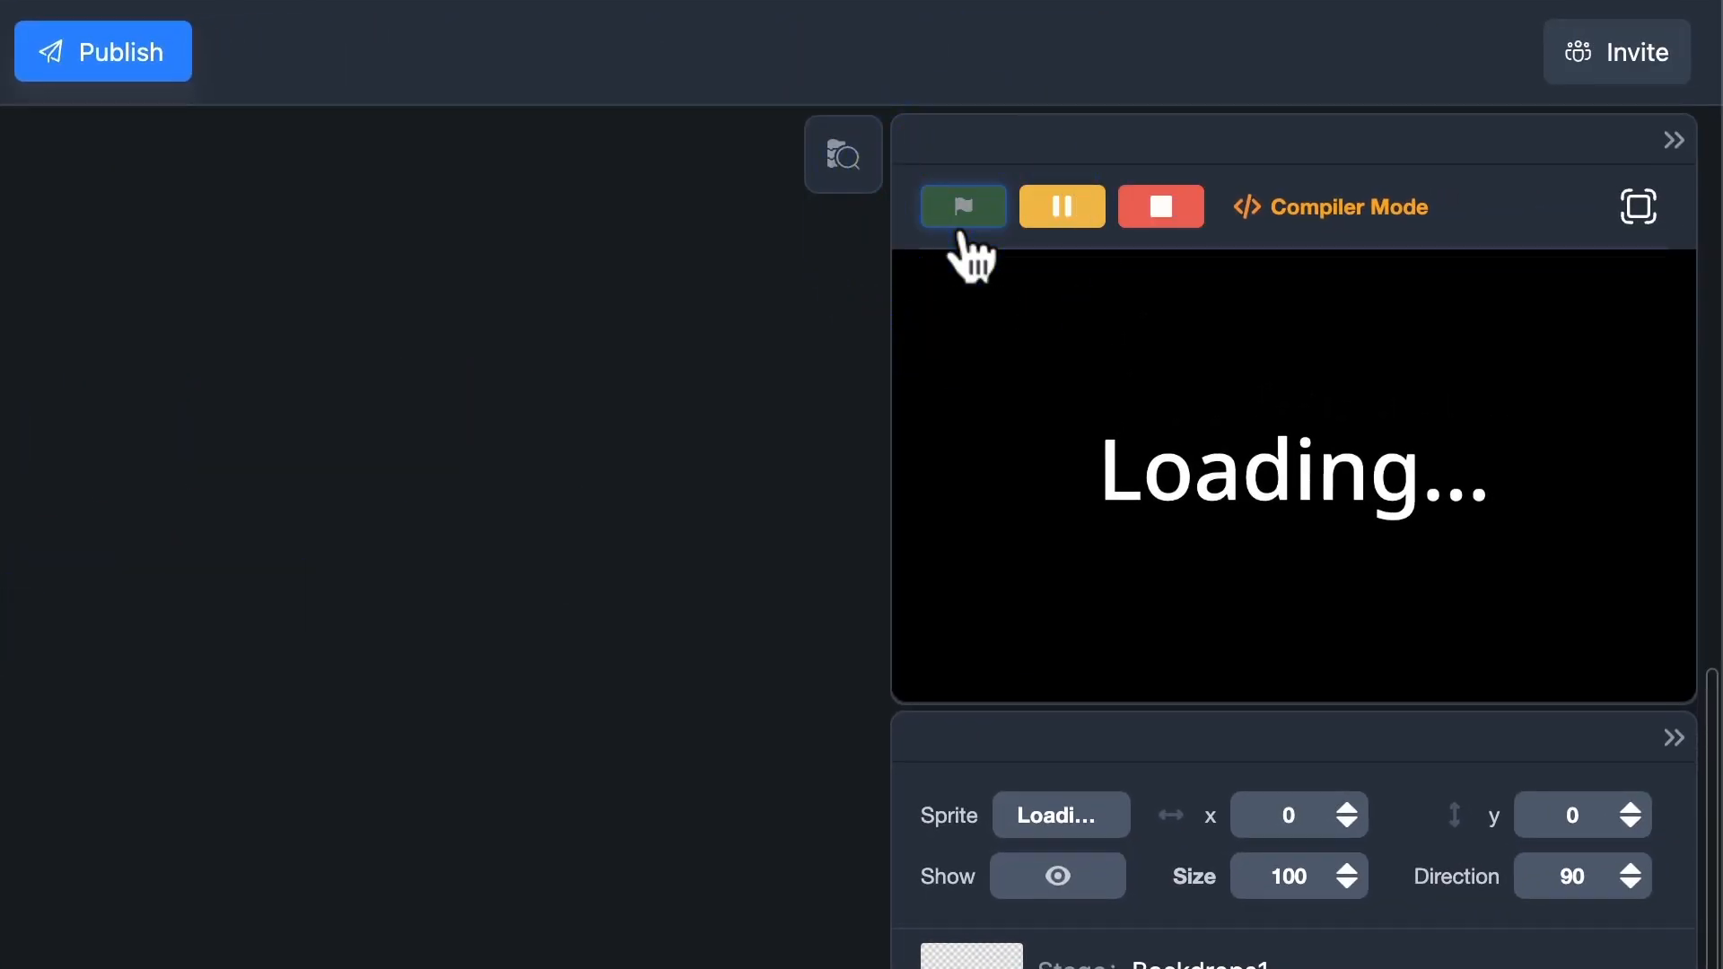
left_click(962, 207)
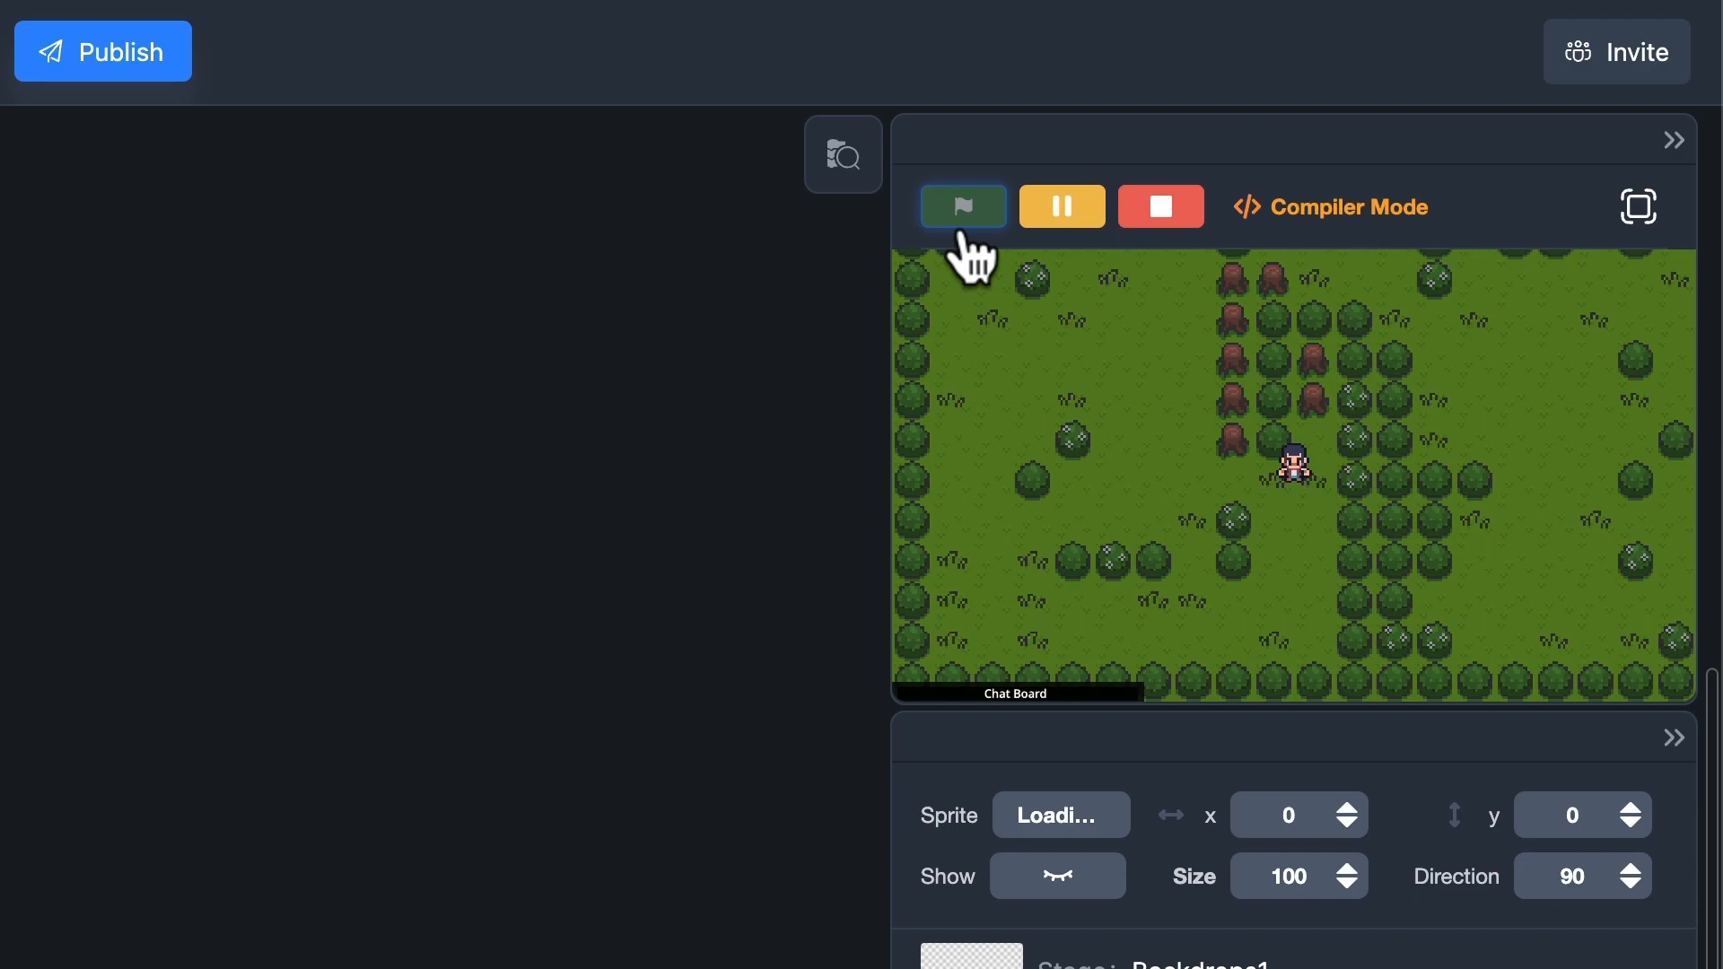
left_click(962, 205)
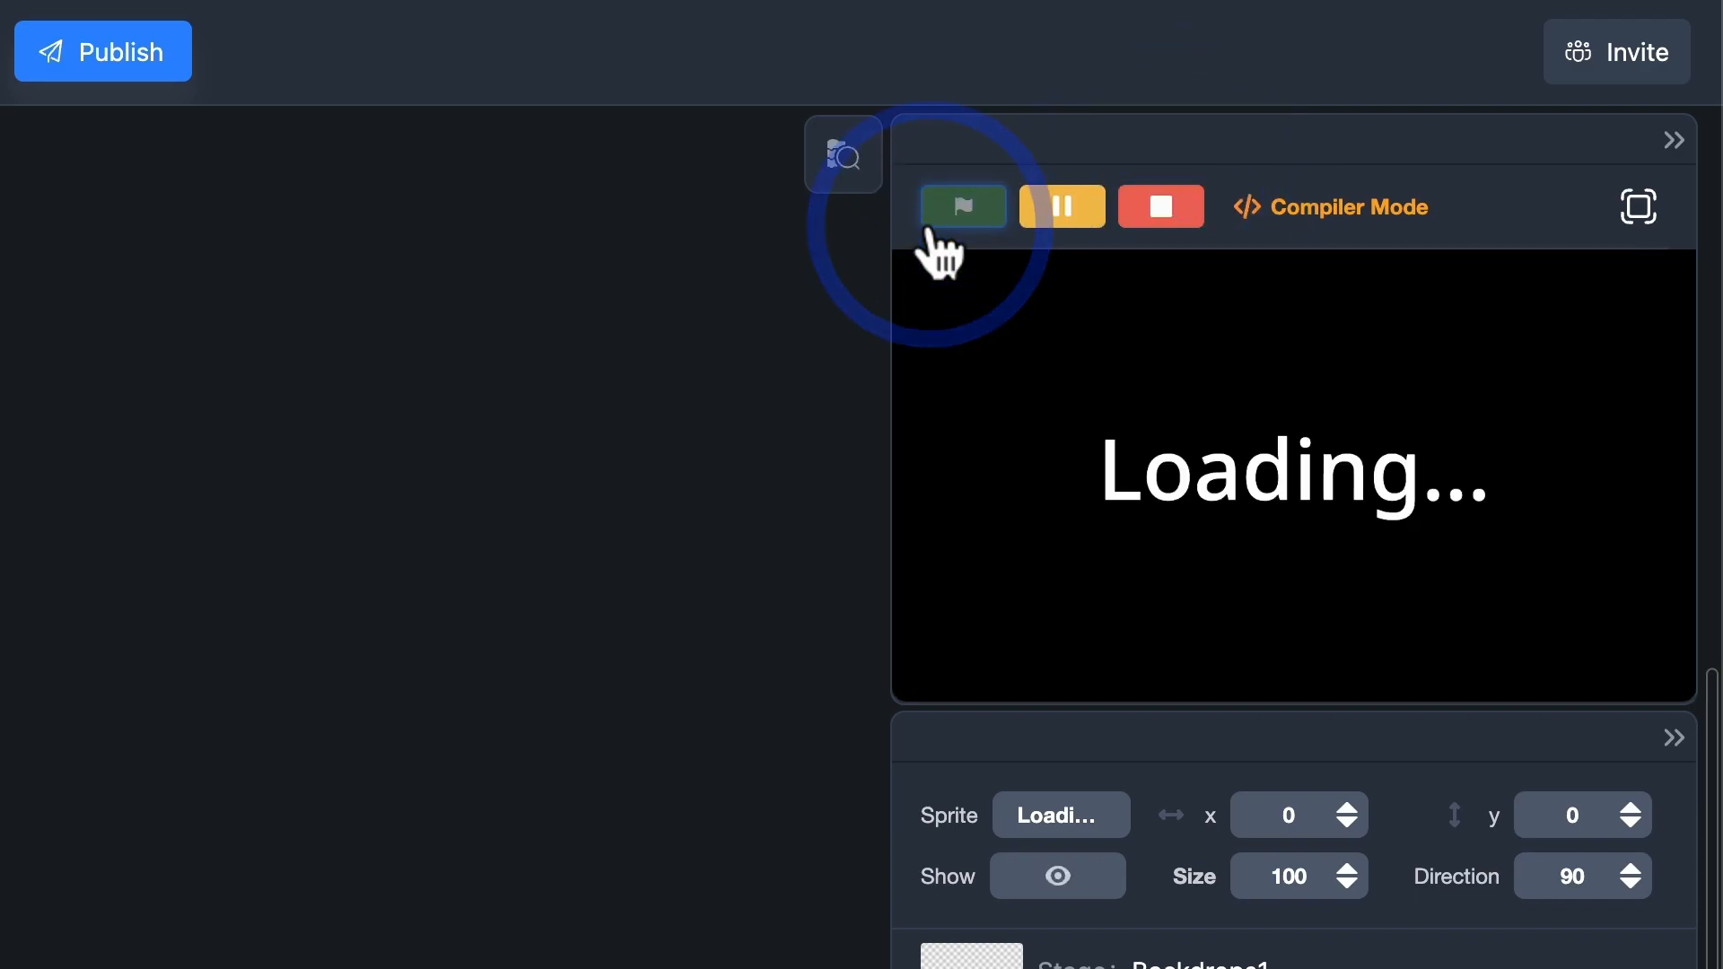
left_click(962, 206)
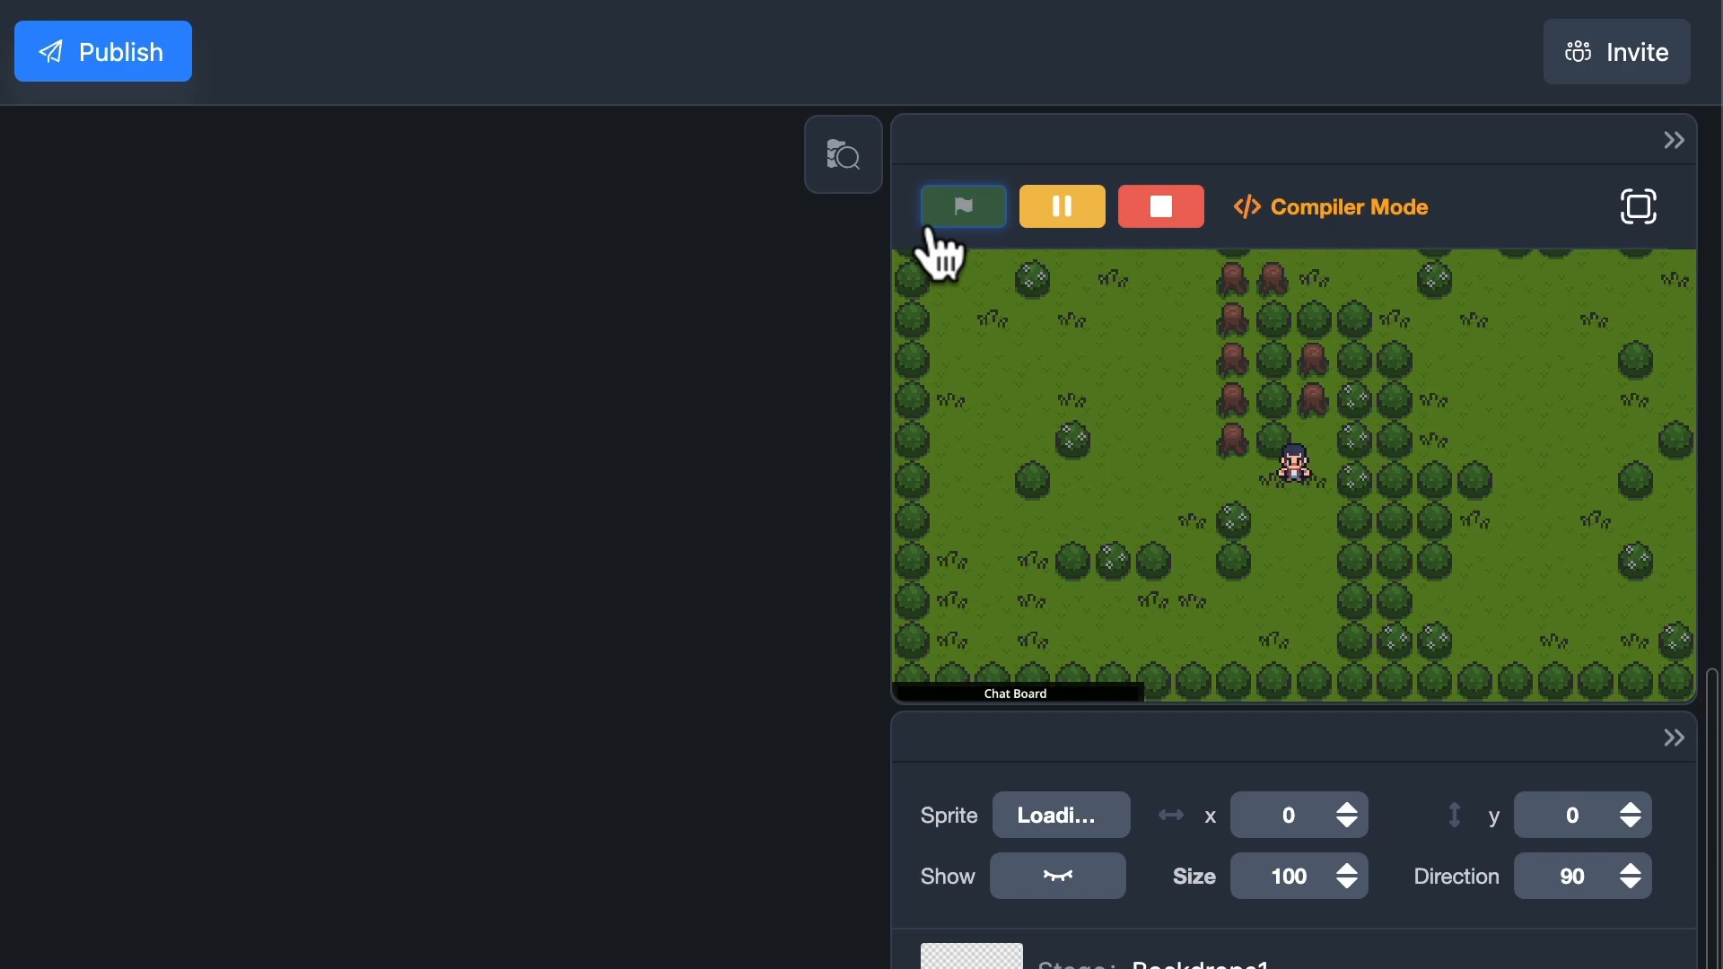